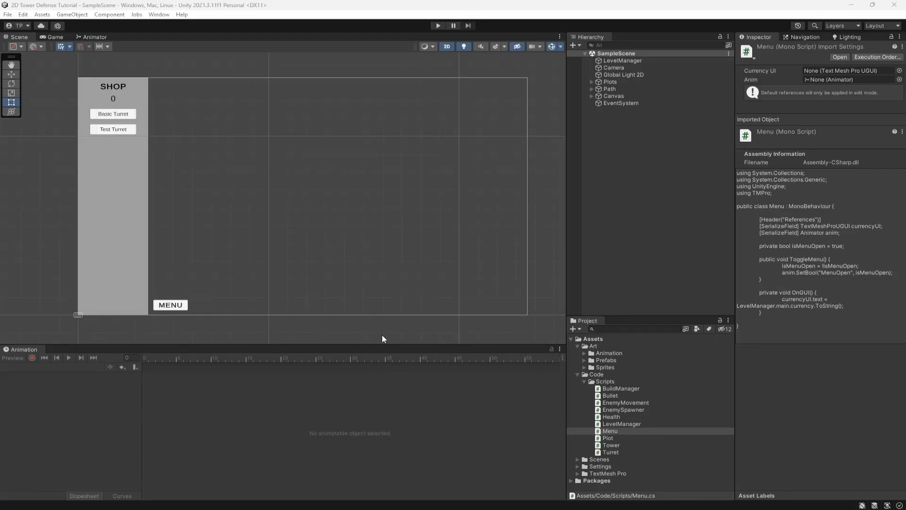
mouse_move(375, 160)
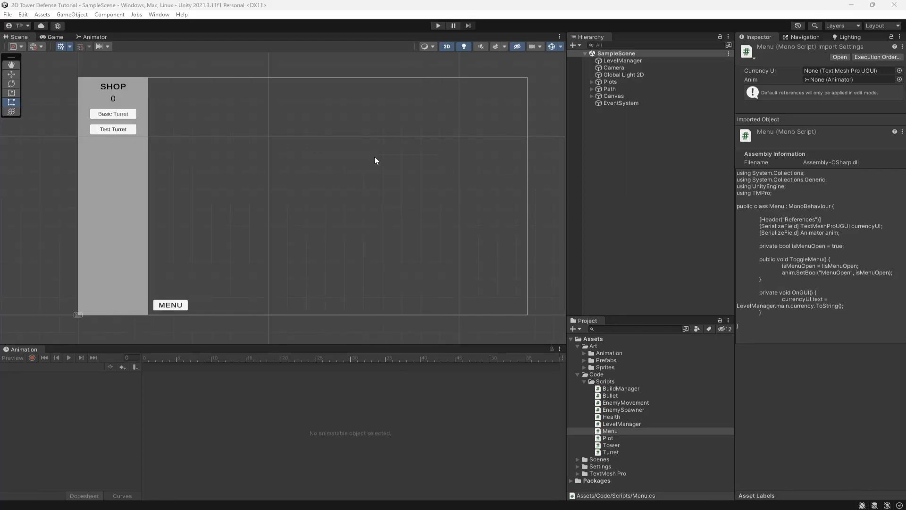
mouse_move(416, 263)
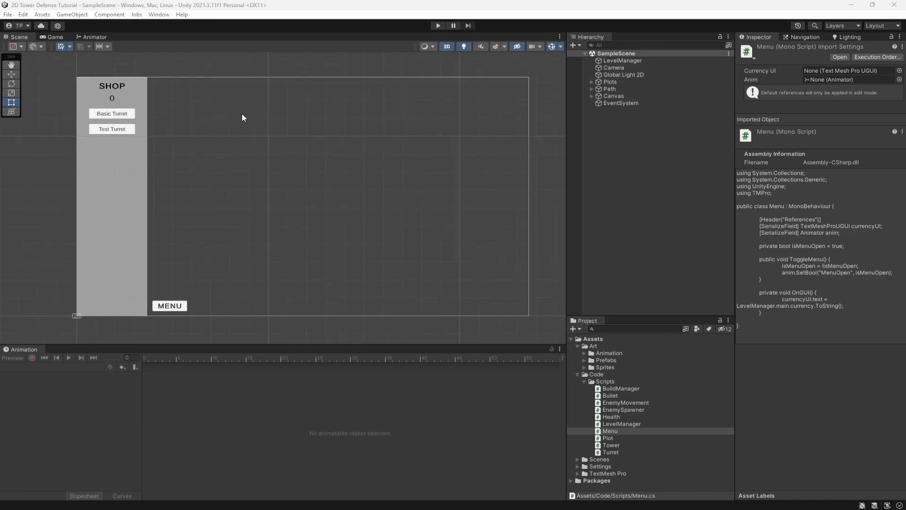
Preview the level, then create a white Triangle sprite in the scene hierarchy.
click(47, 37)
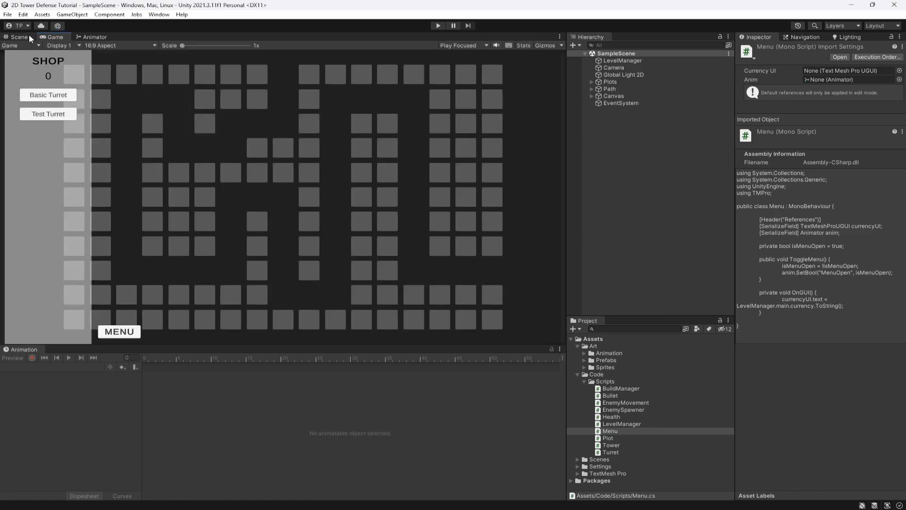
click(18, 37)
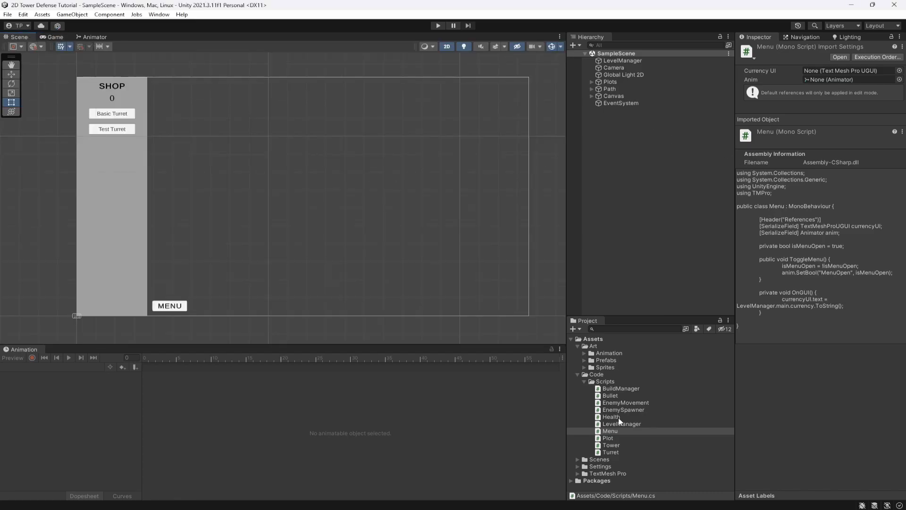
mouse_move(645, 450)
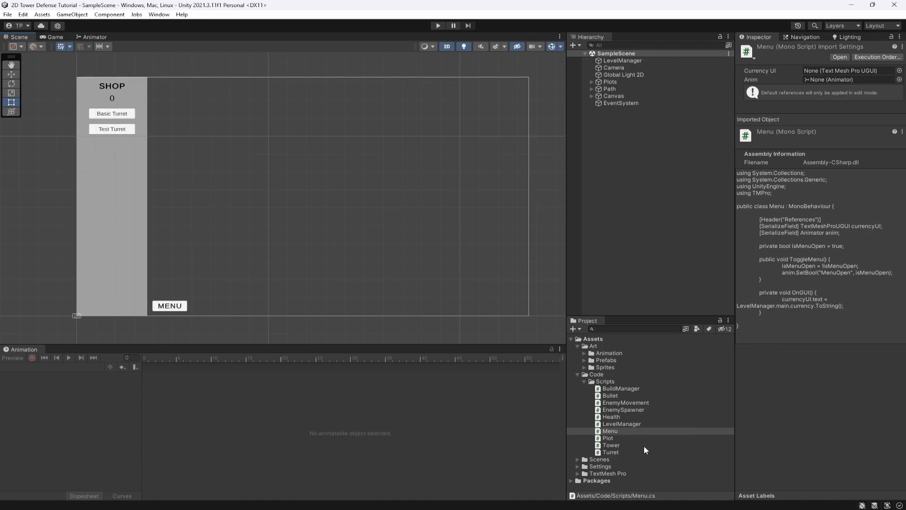
mouse_move(541, 247)
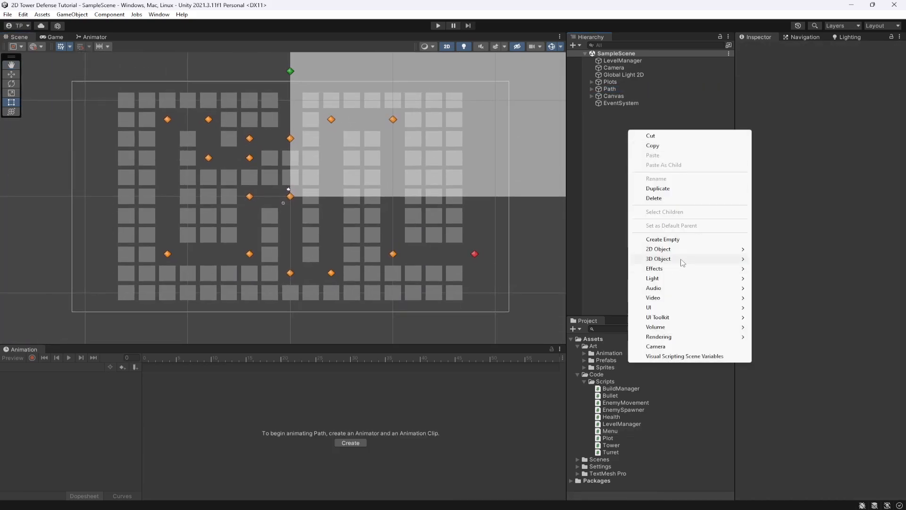
click(662, 239)
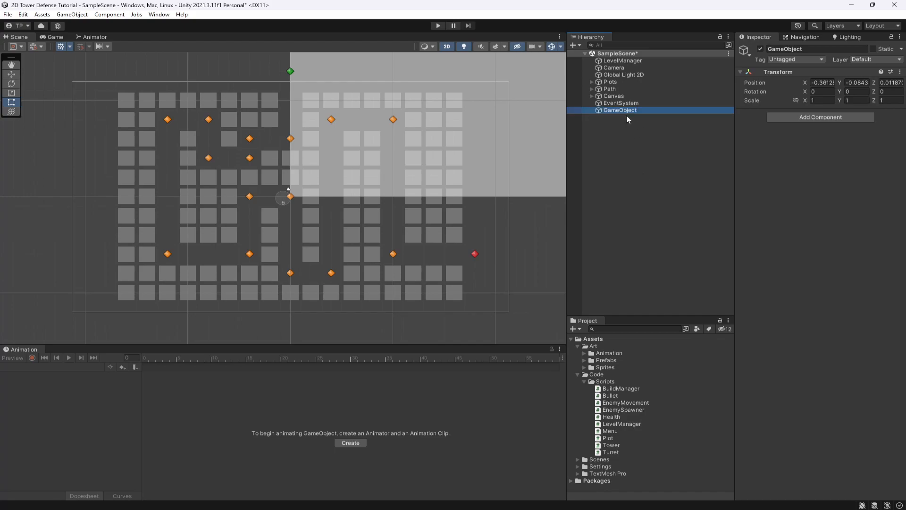
right_click(620, 110)
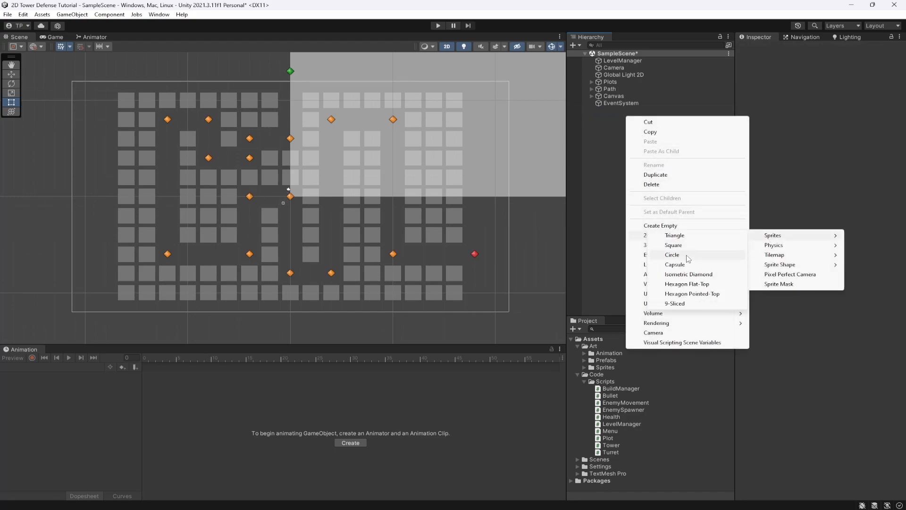
mouse_move(680, 236)
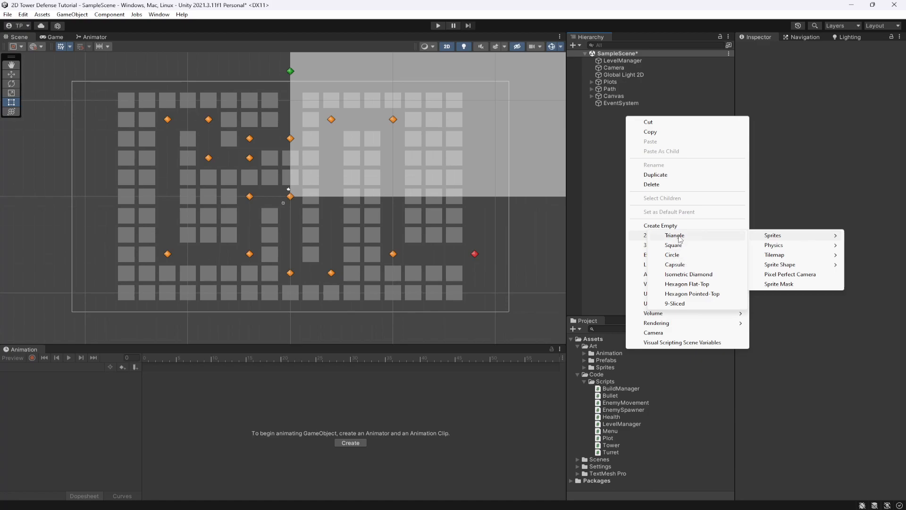
click(675, 235)
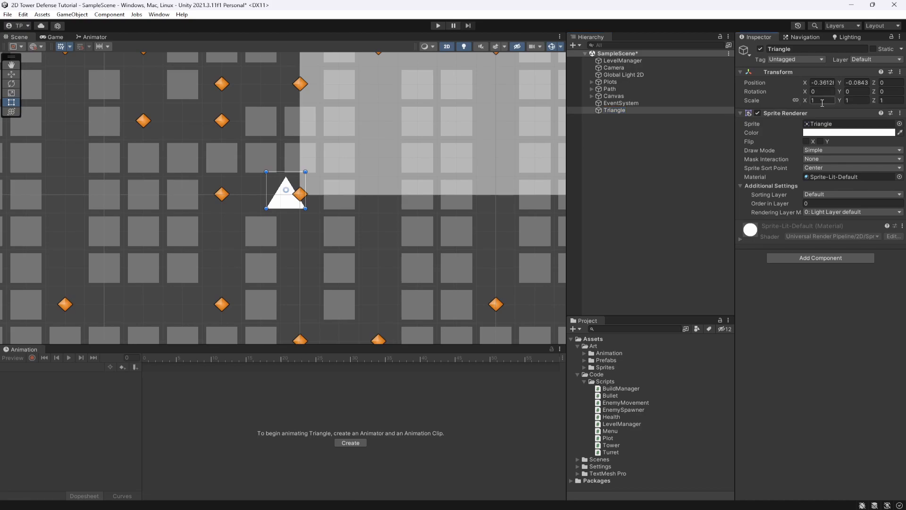
Scale the triangle to 0.8, tint it cyan, and rename it Slowmo Tower.
text(0.8)
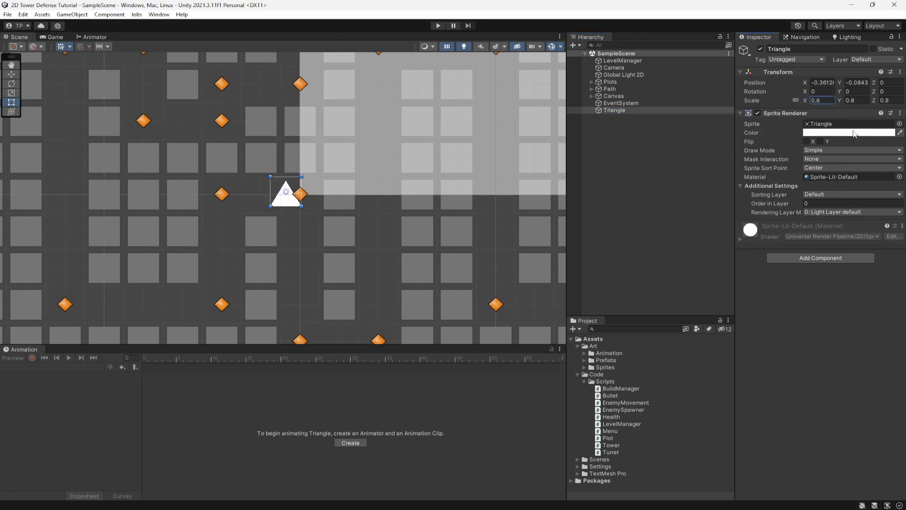
click(849, 132)
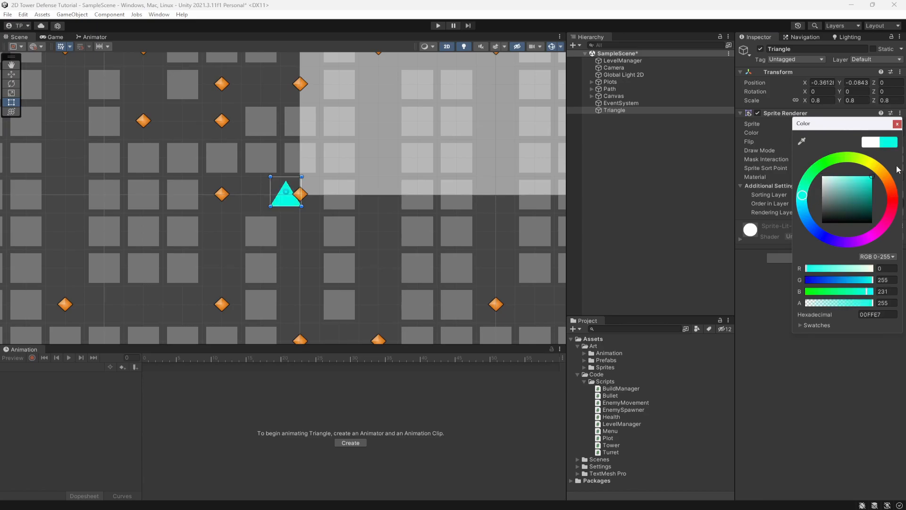
click(857, 176)
text(F)
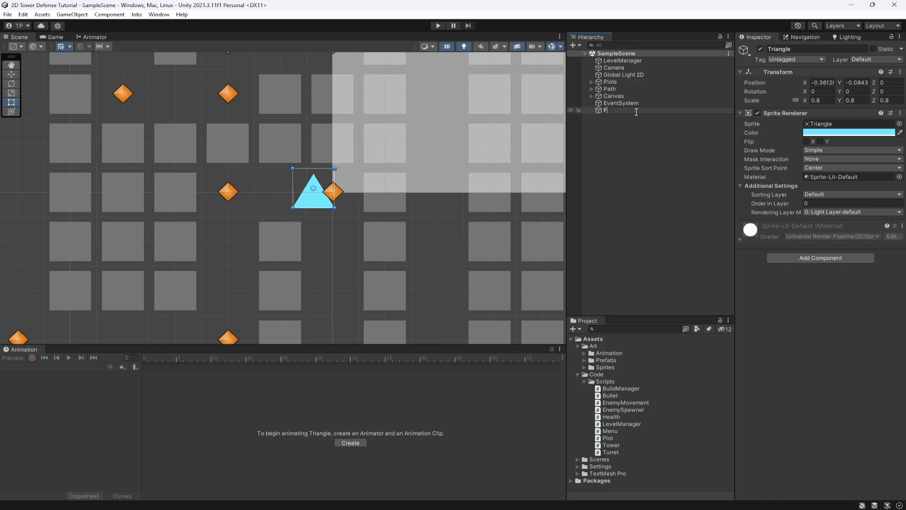
text(Slowmo Turret)
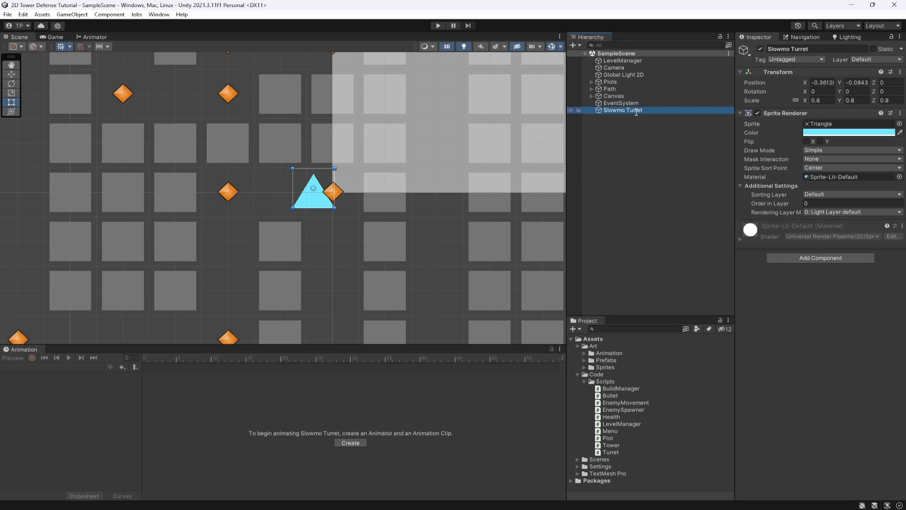
double_click(633, 110)
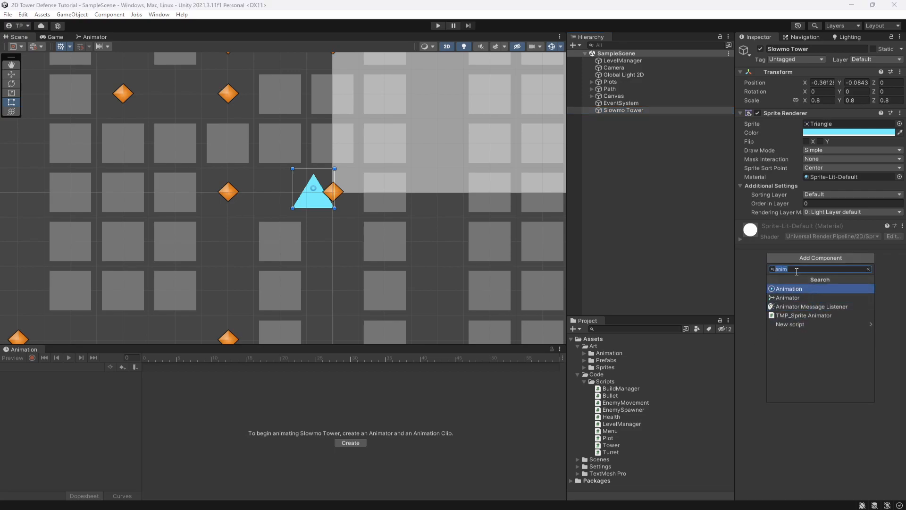
Add the Turret script component to Slowmo Tower, showing a targeting range of 5.
text(Turr)
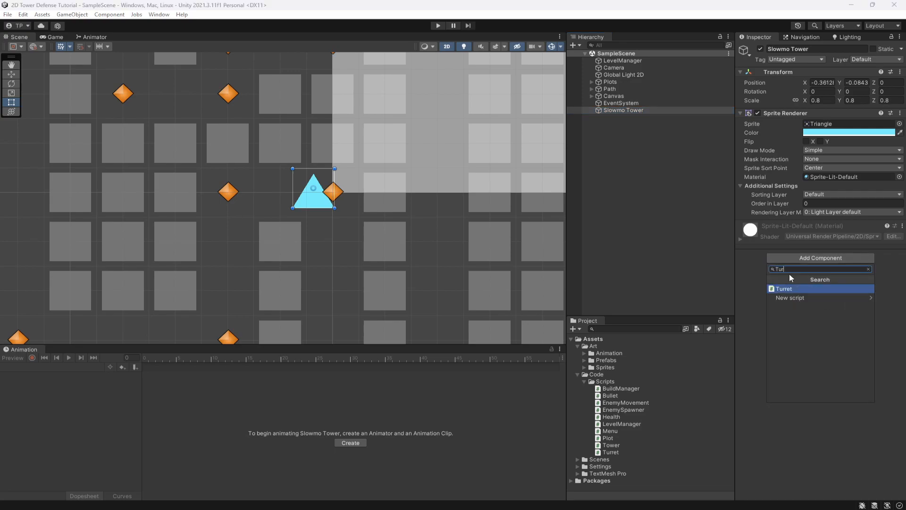
click(784, 288)
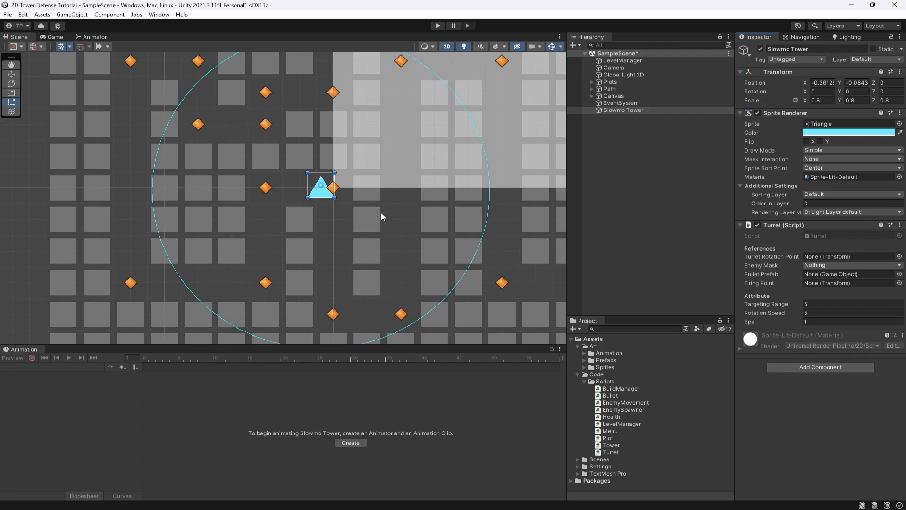
scroll(down, 3)
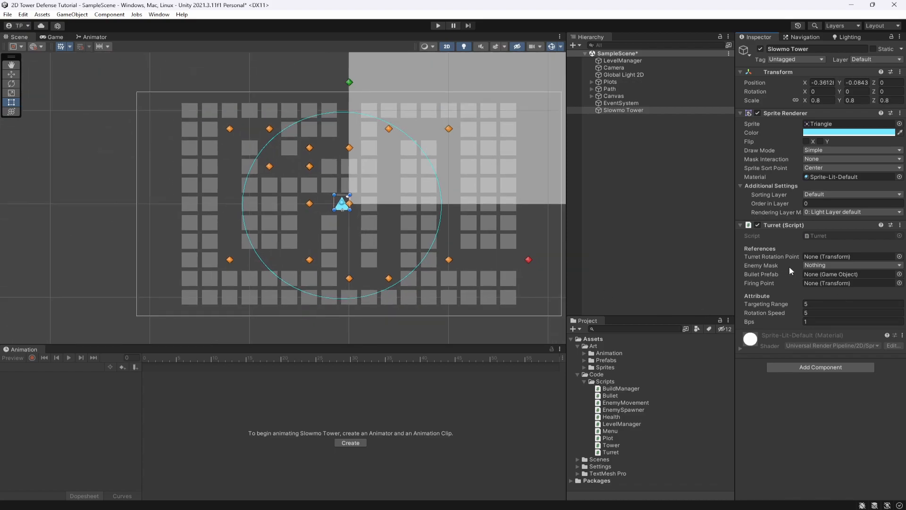
mouse_move(750, 279)
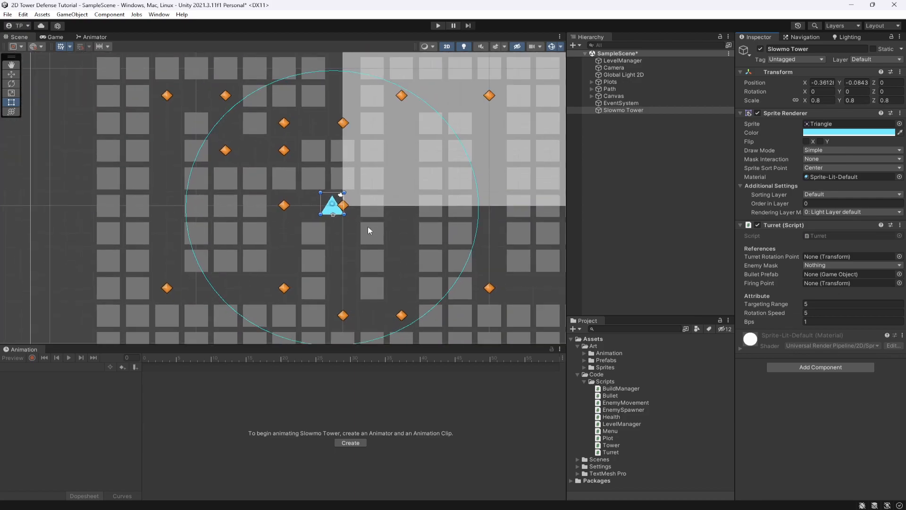
mouse_move(338, 164)
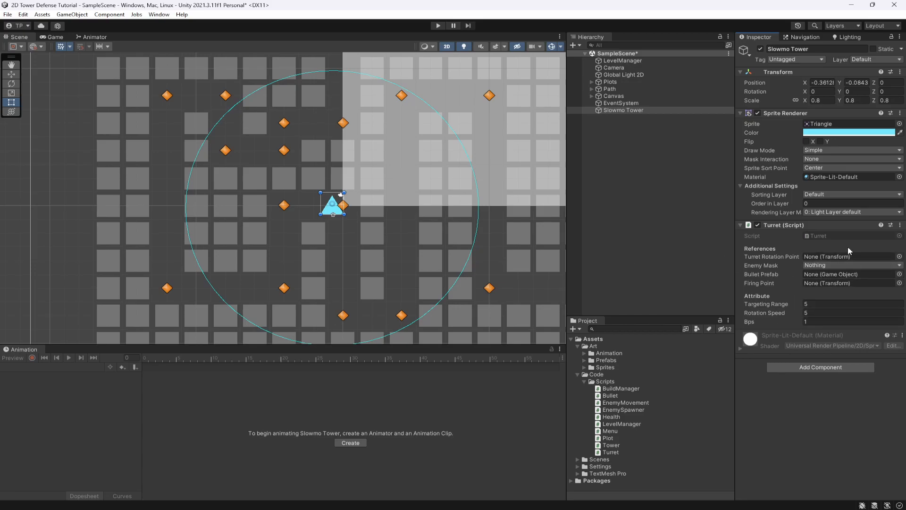
Create a new TurretSlomo script and attach it to Slowmo Tower.
click(899, 224)
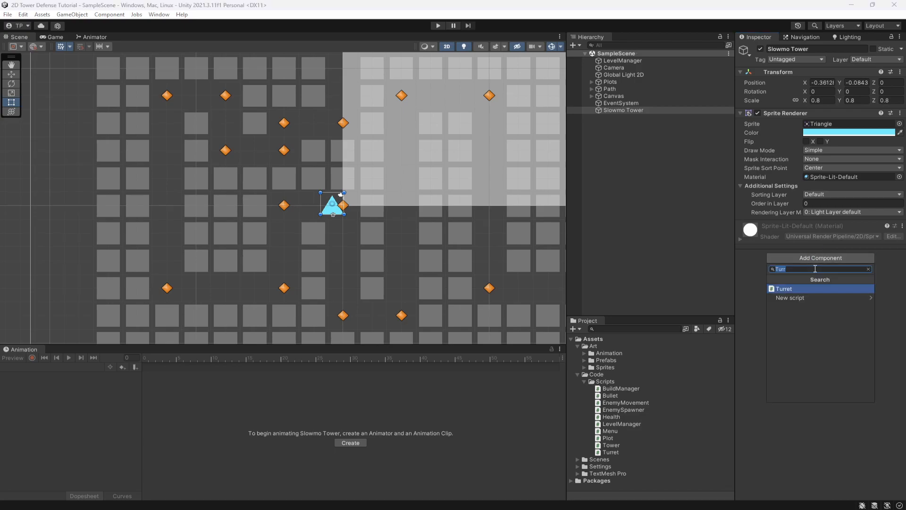
text(TowerB)
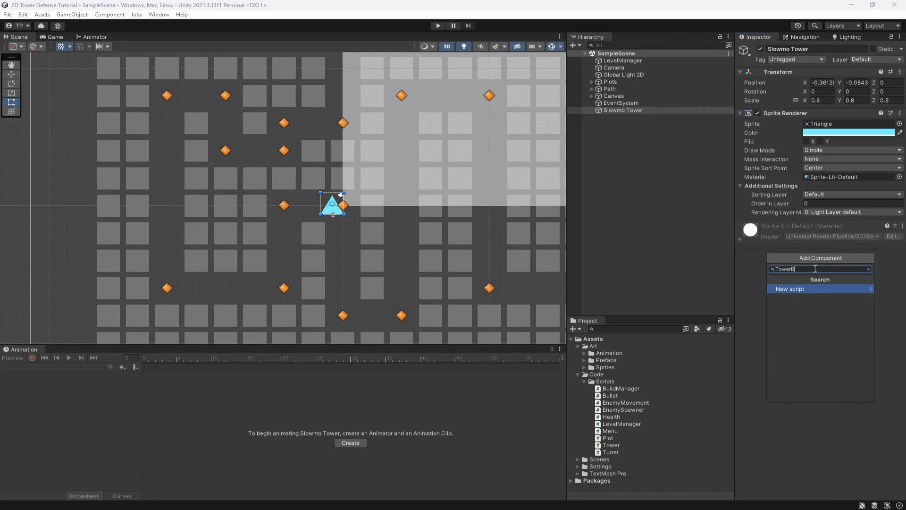
text(Ture)
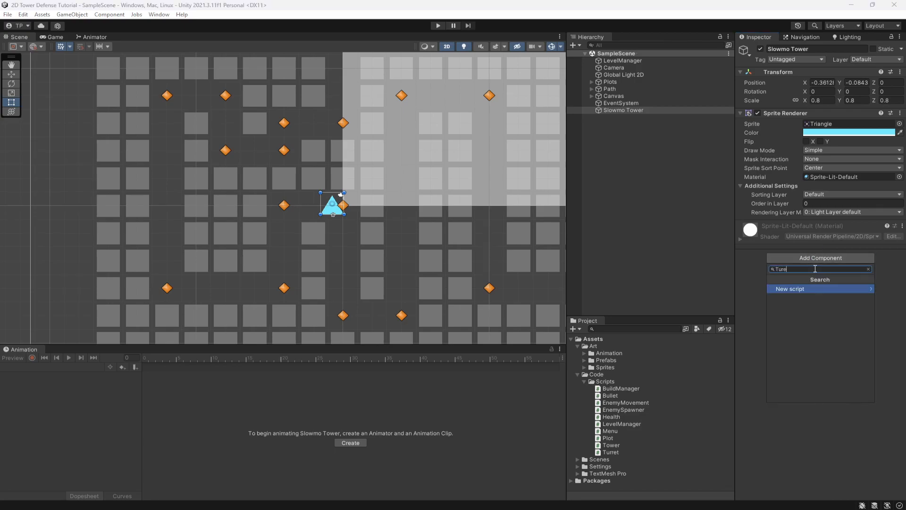
text(TurretSlomo)
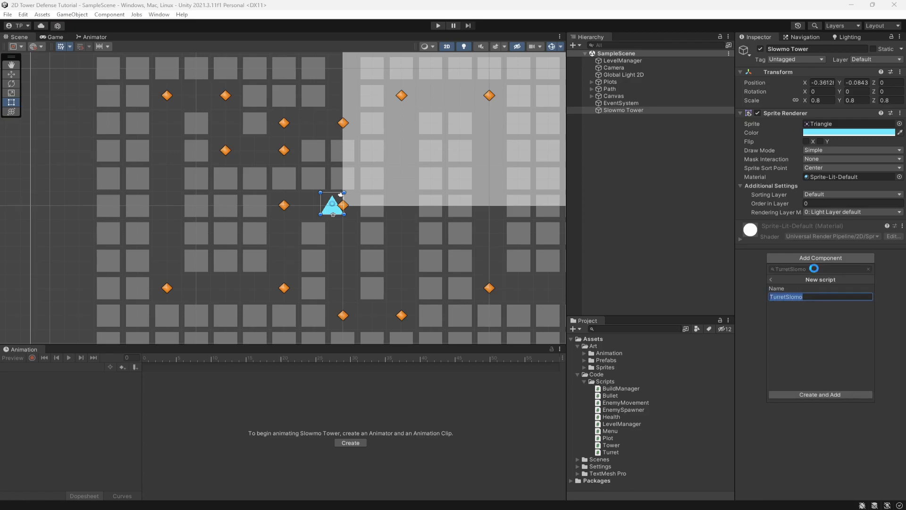
click(820, 395)
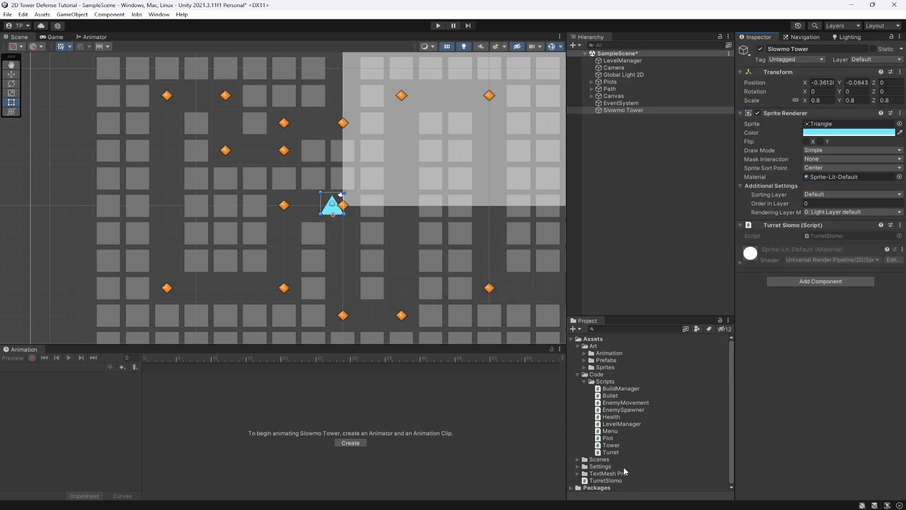
Inspect the Turret and TurretSlomo scripts, then open TurretSlomo in the code editor.
click(611, 452)
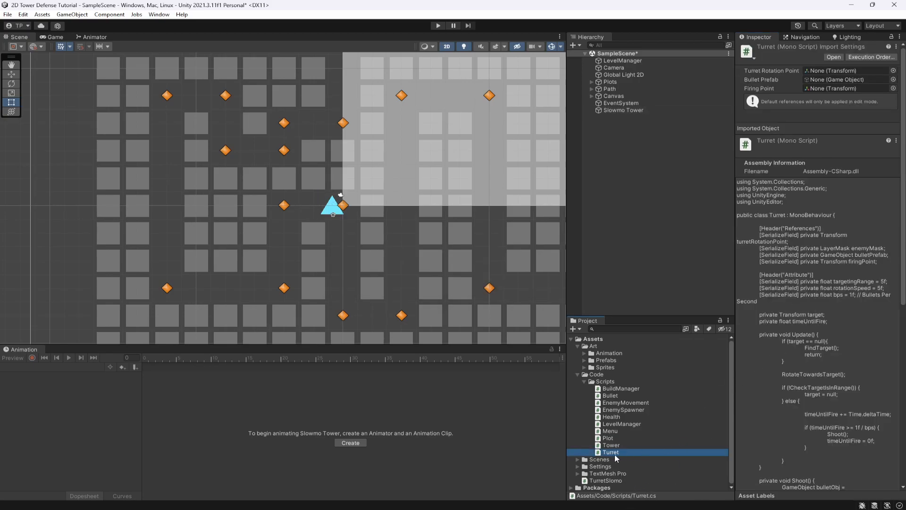
click(610, 444)
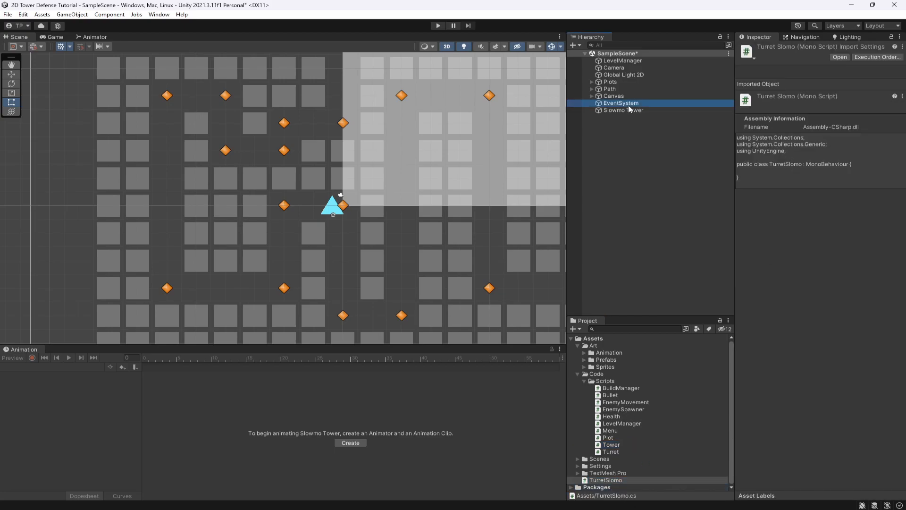
click(623, 110)
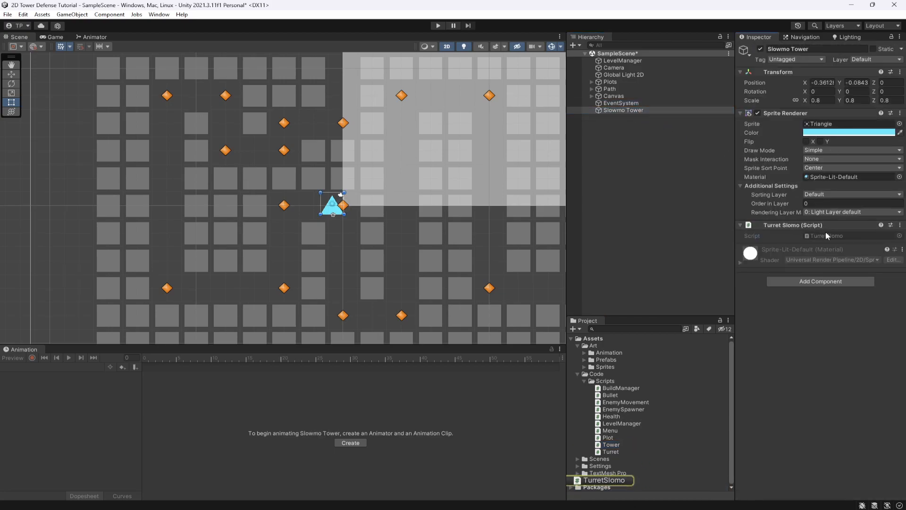
double_click(603, 479)
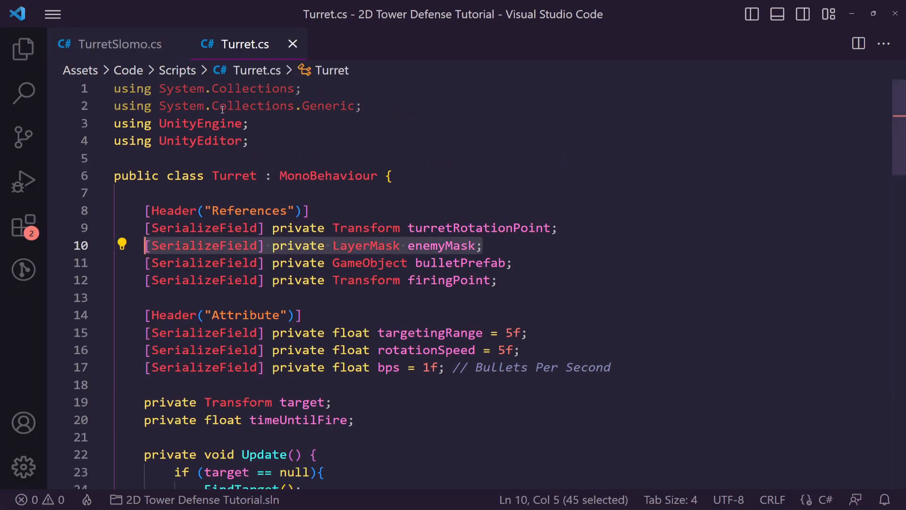
Start a header in TurretSlomo and copy the field declarations from Turret.cs.
click(503, 245)
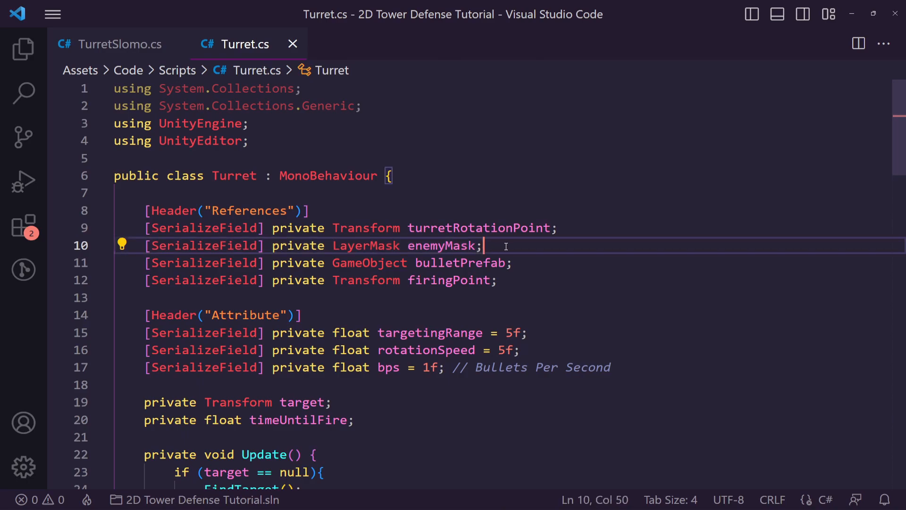
click(120, 44)
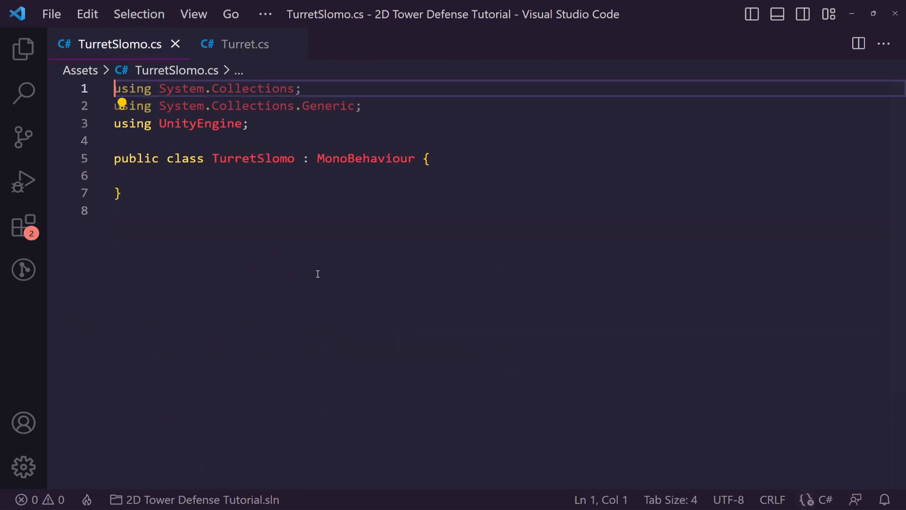
text(#)
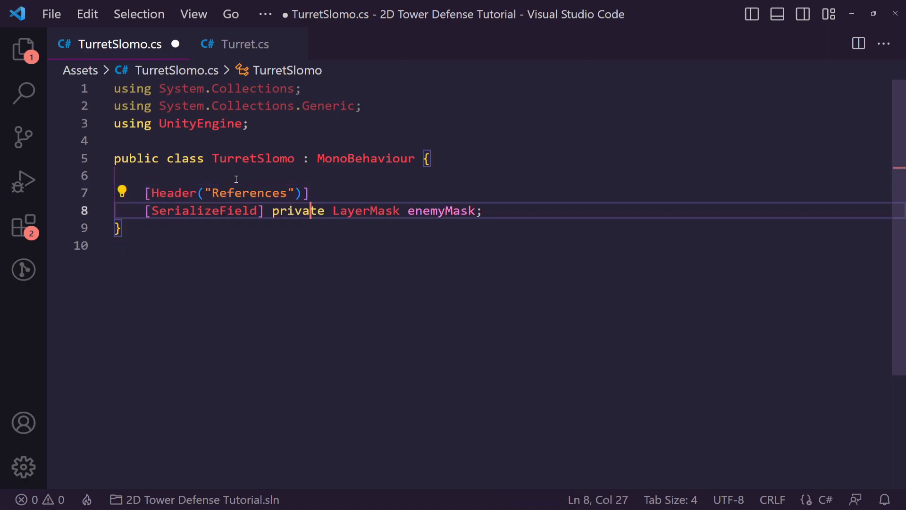
click(245, 44)
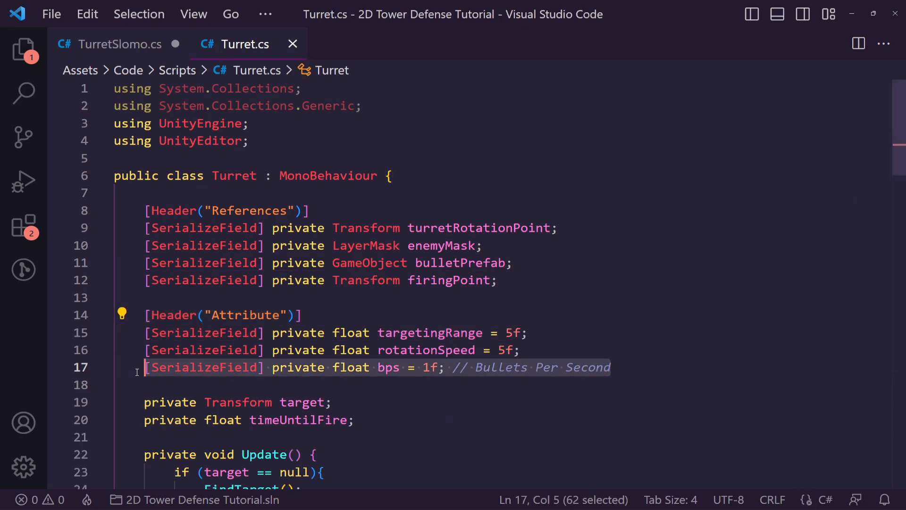
click(118, 44)
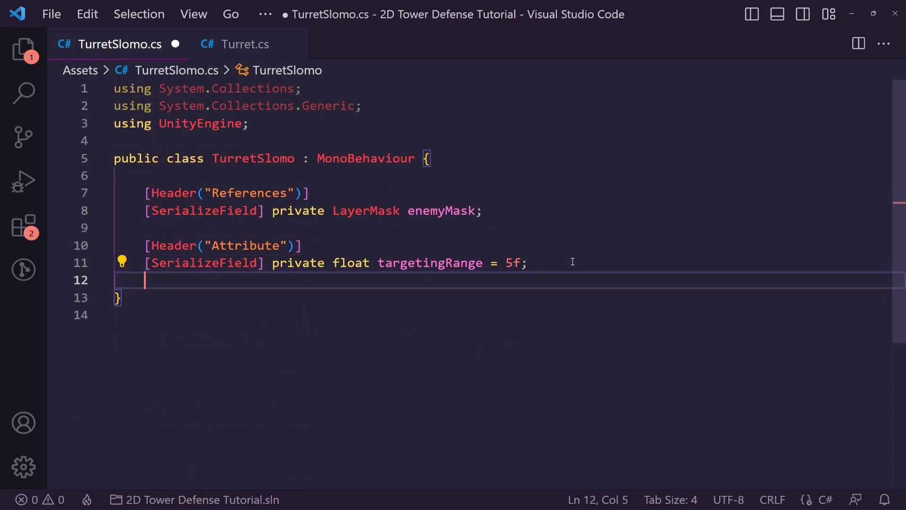
Paste the fields, renaming bps to aps with an 'attacks per second' comment.
text([SerializeField] private float bps = 1f; // Bullets Per Second)
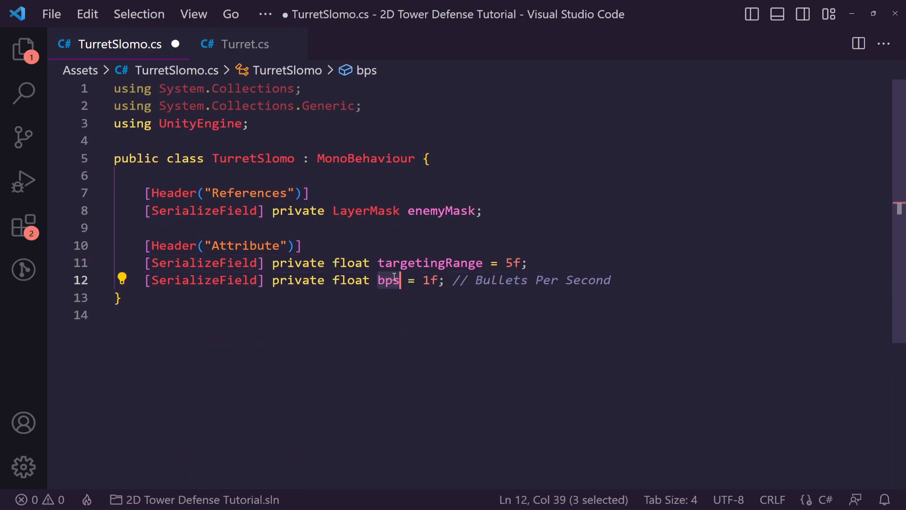
text(attackSpeed)
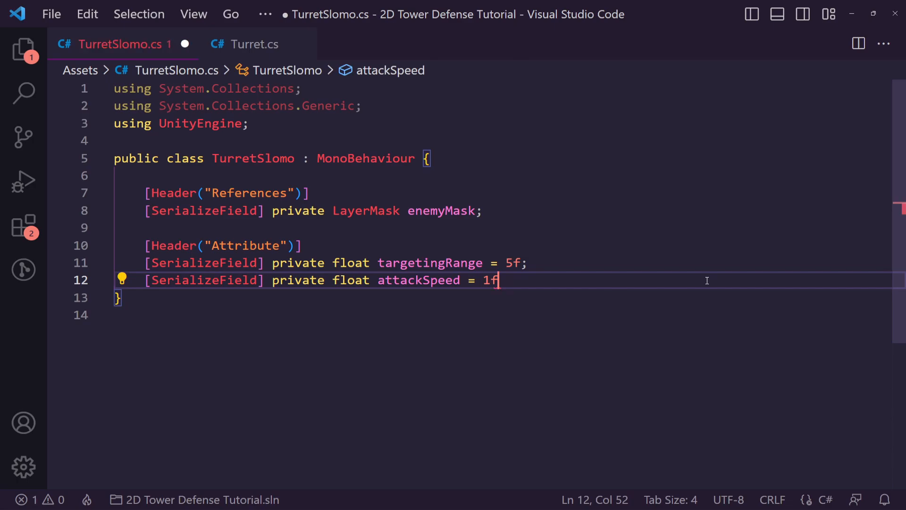
text(aps)
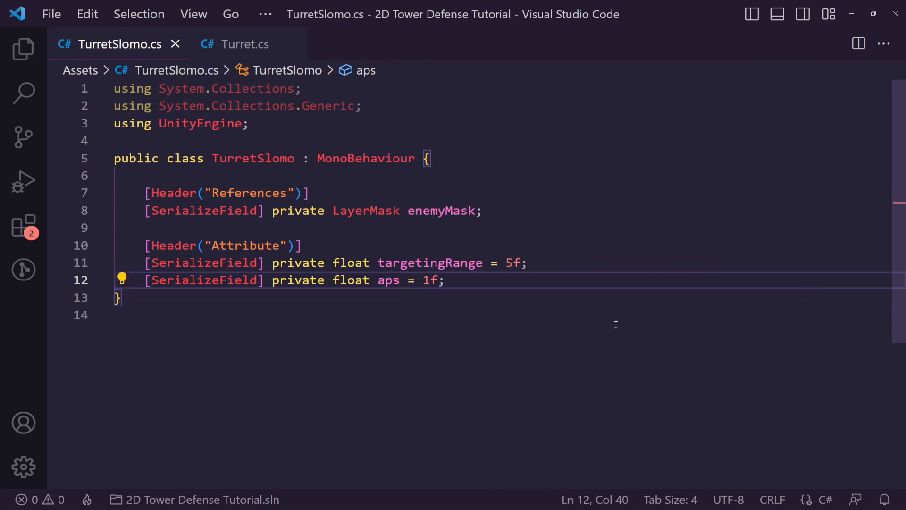
text(// att)
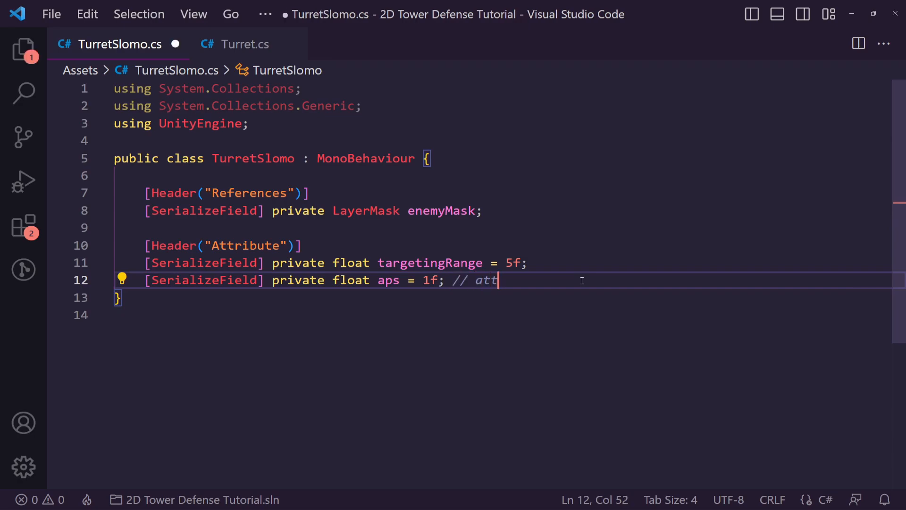
text(acks p)
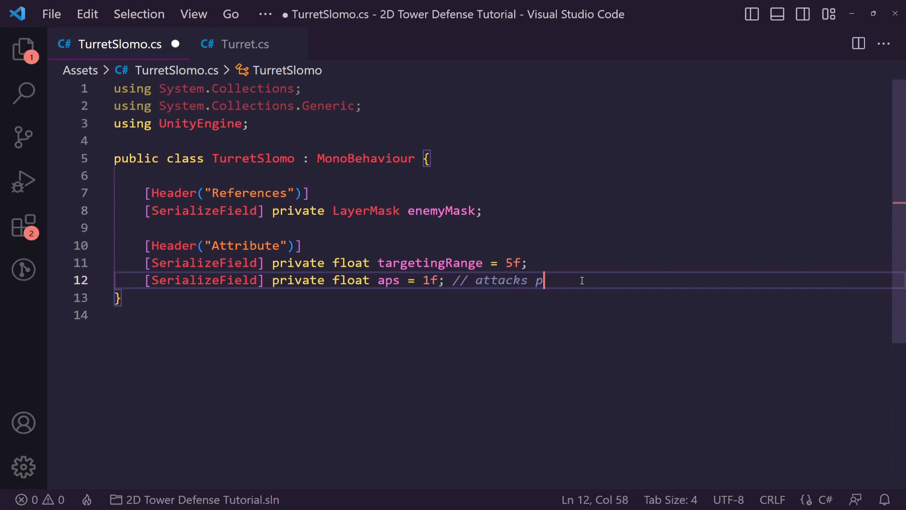
click(244, 44)
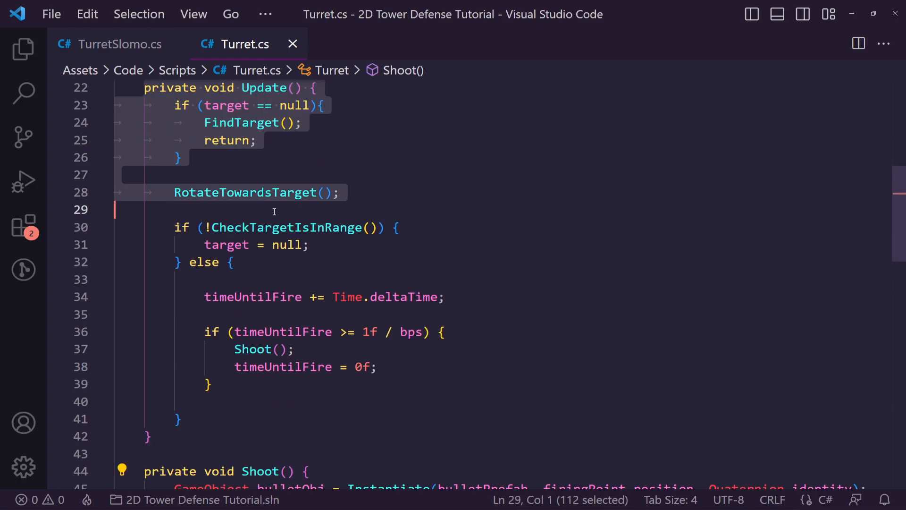
Paste Update into TurretSlomo, strip target and range checks, and add a private timeUntilFire field.
click(114, 44)
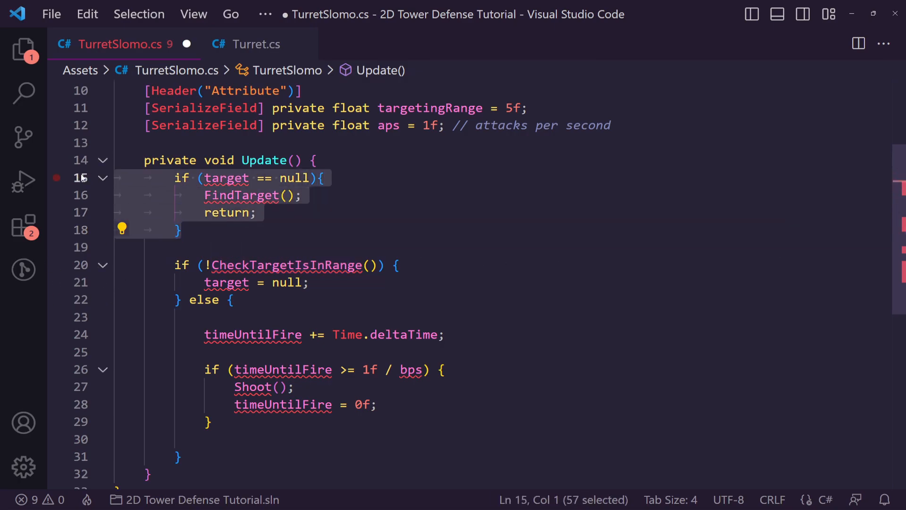
key(Delete)
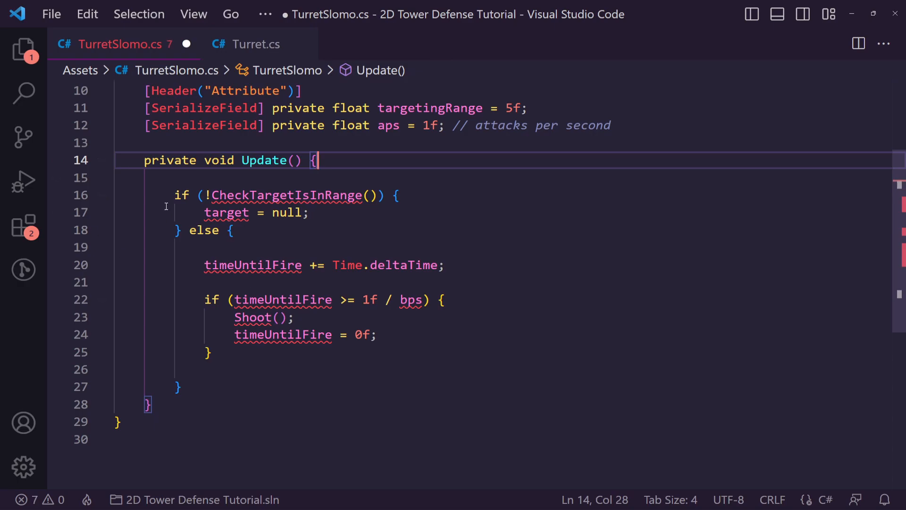
click(236, 213)
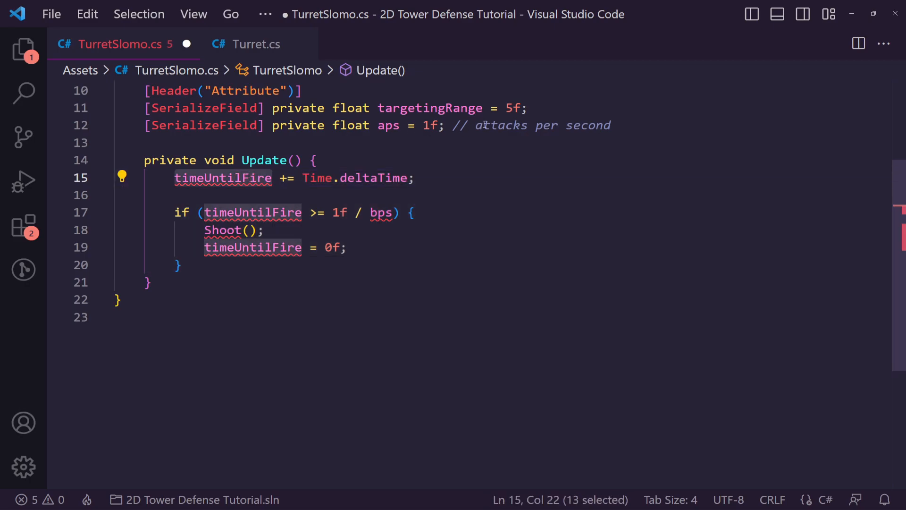
text(pr)
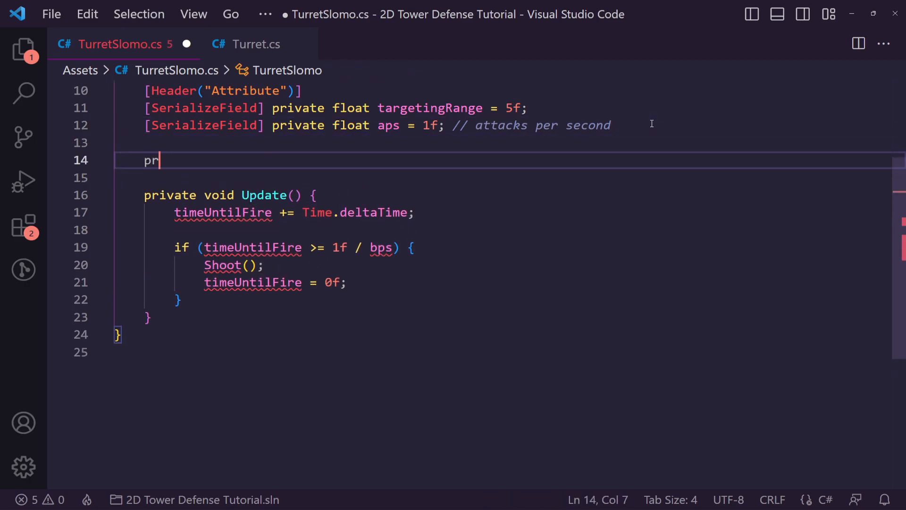
text(ivate float)
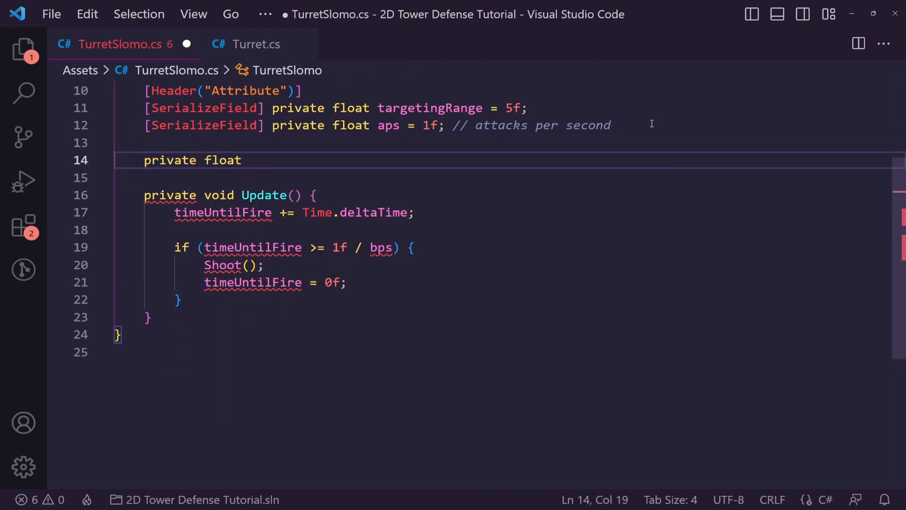
text(timeUntilFire;)
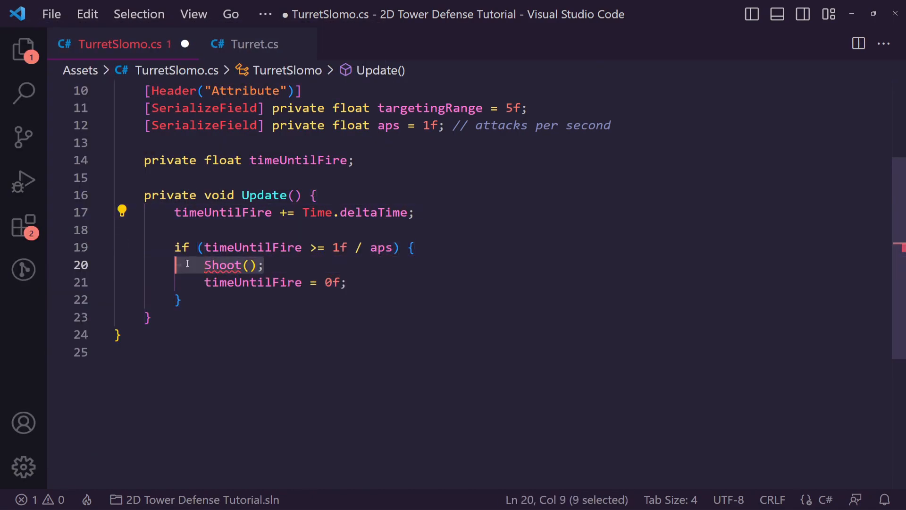
Replace the Shoot() call in Update with FreezeEnemies().
text(F)
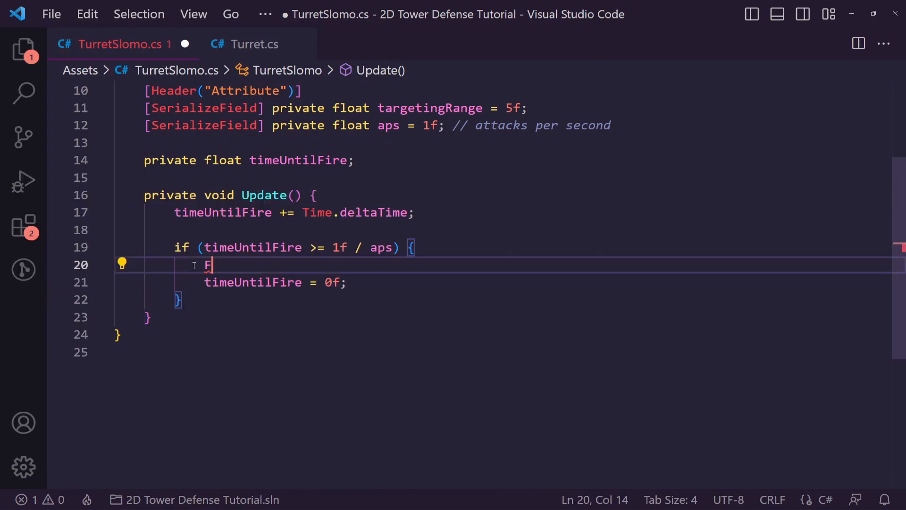
text(reezeInRange();)
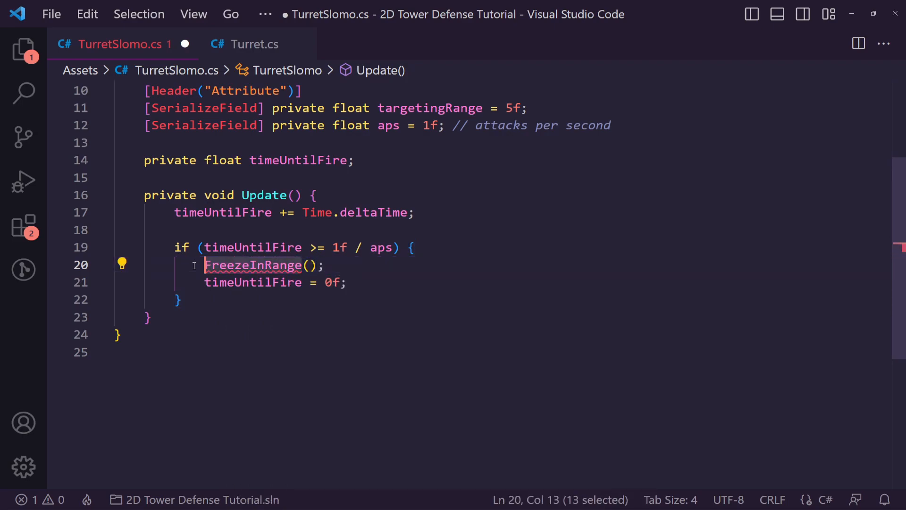
text(freeze)
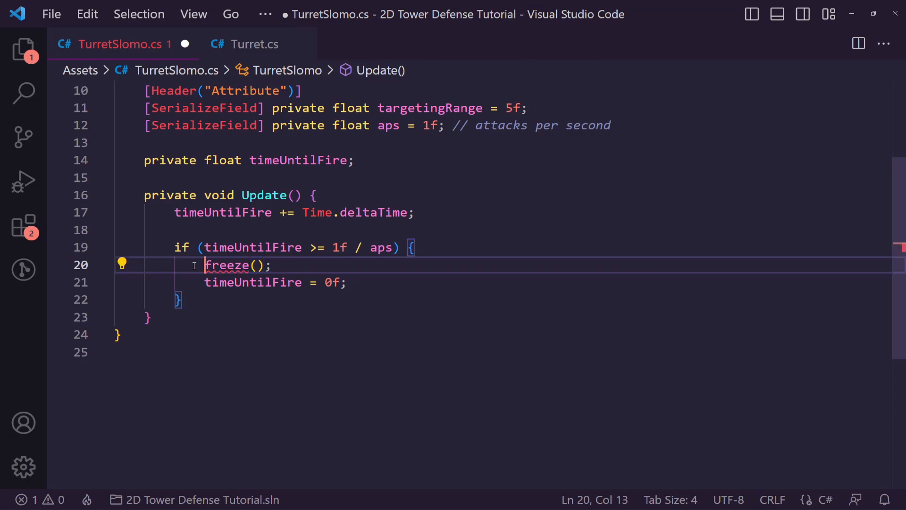
text(FreezeEm)
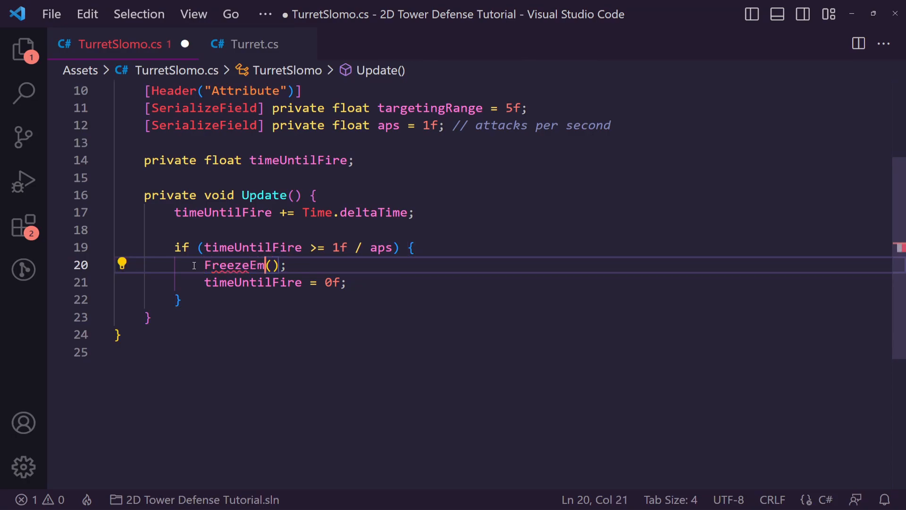
text(Enemies)
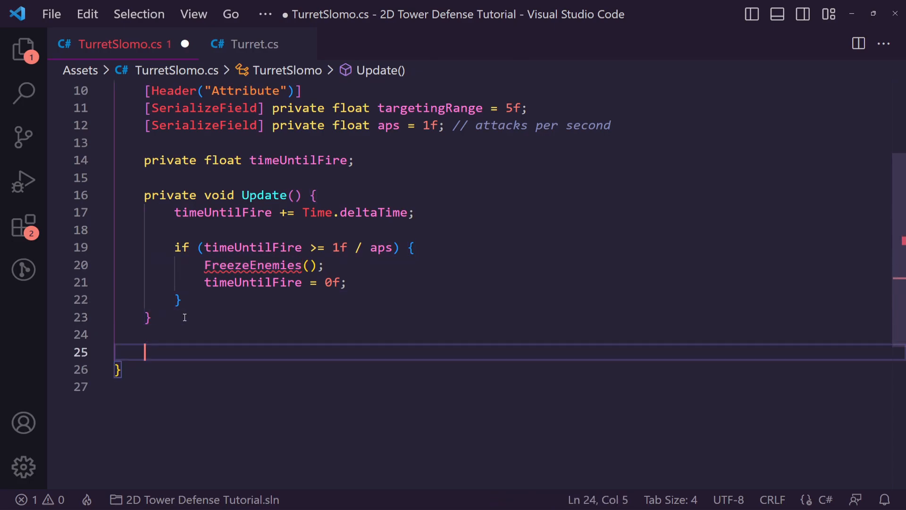
Add an empty private void FreezeEnemies() method and set aps to 1.5.
text(private)
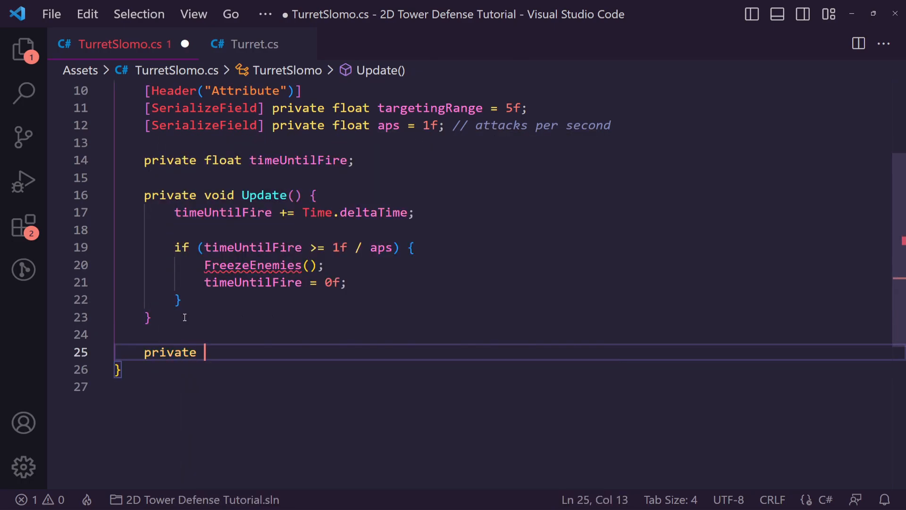
text(void FreezeEnemies() {)
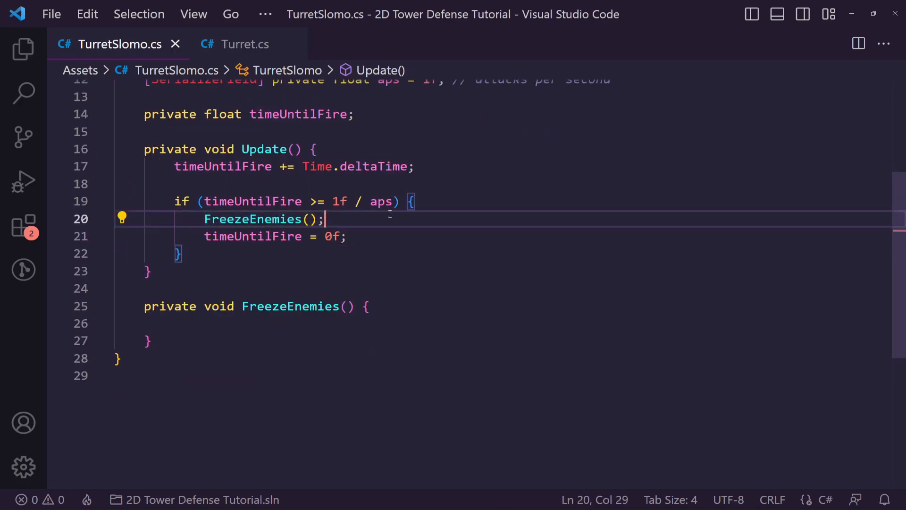
double_click(381, 201)
text(2)
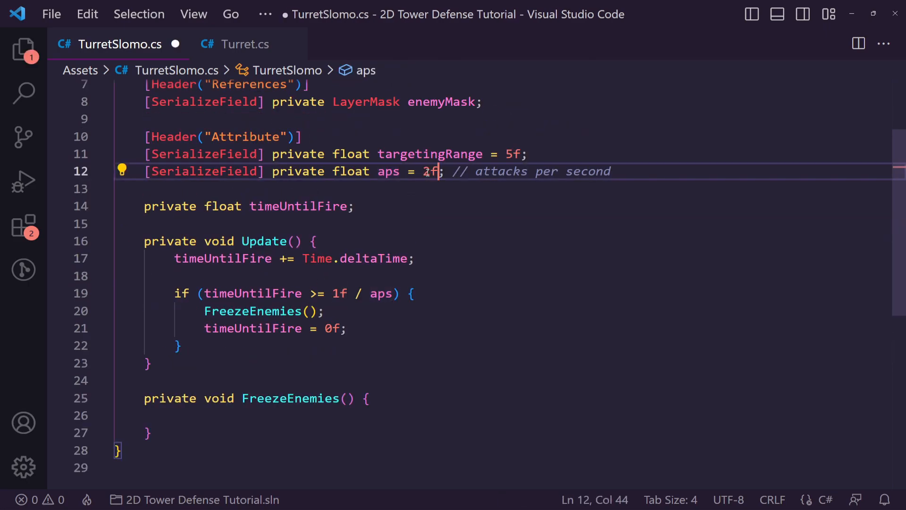
text(1,5)
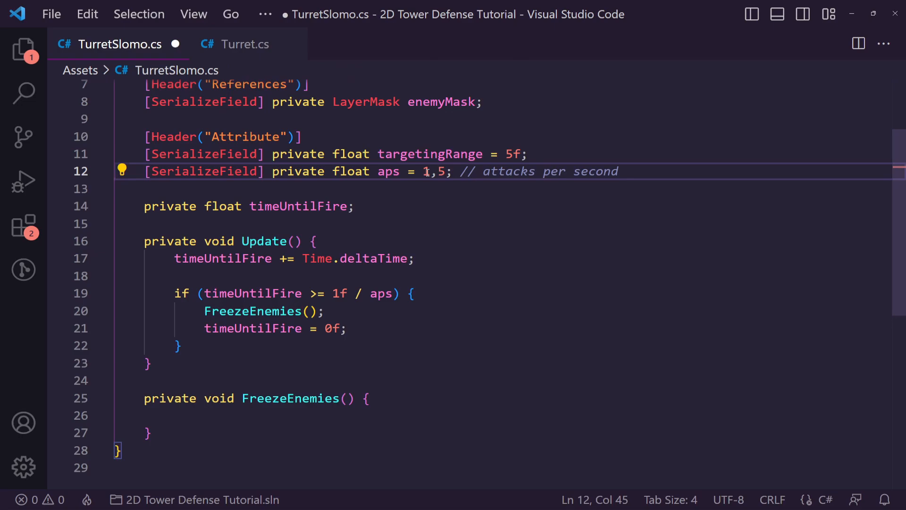
text(.5f)
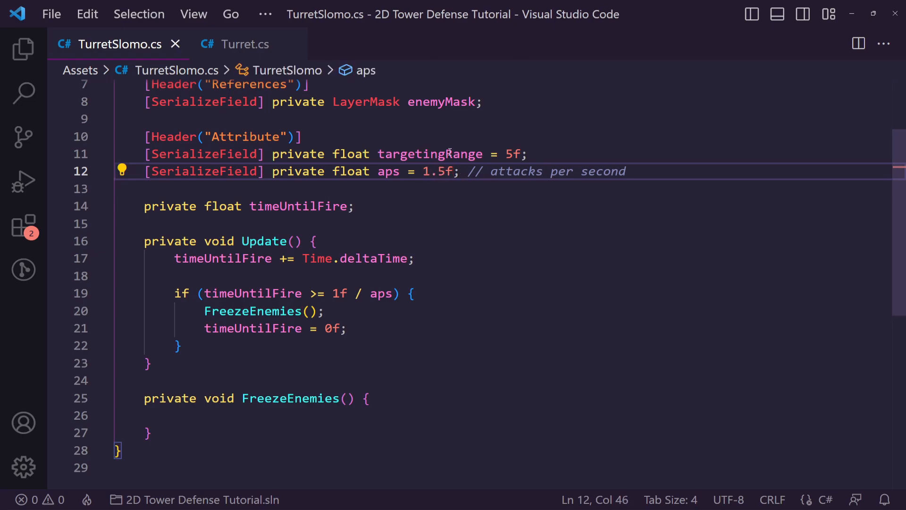
double_click(436, 171)
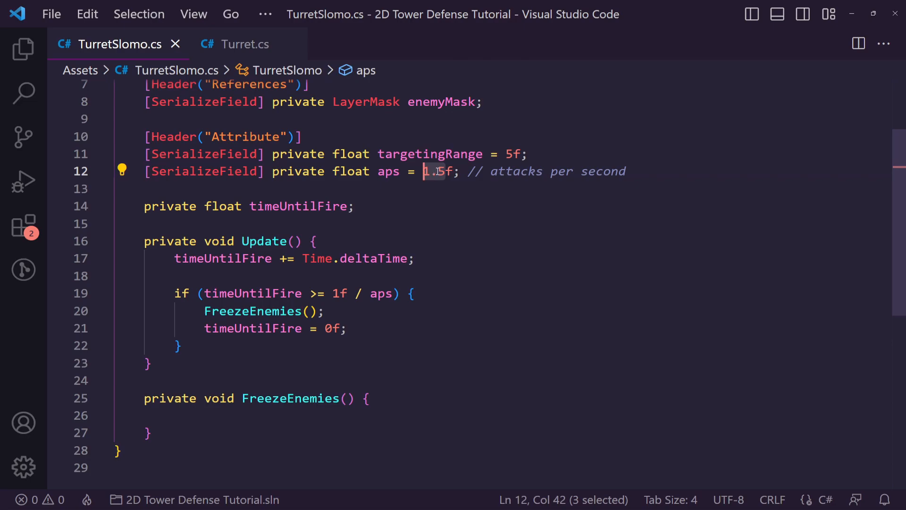
text(2)
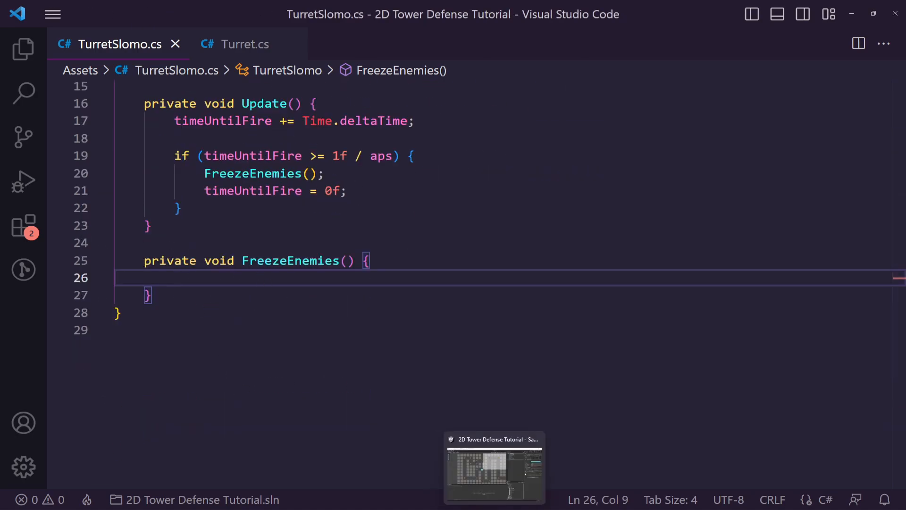
Return to Unity to recompile, then select the EnemyMovement script.
click(494, 467)
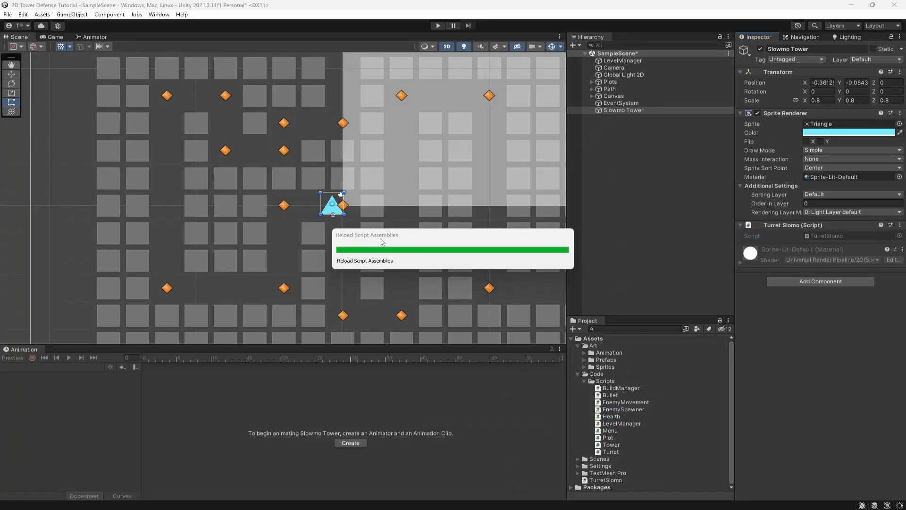
click(626, 401)
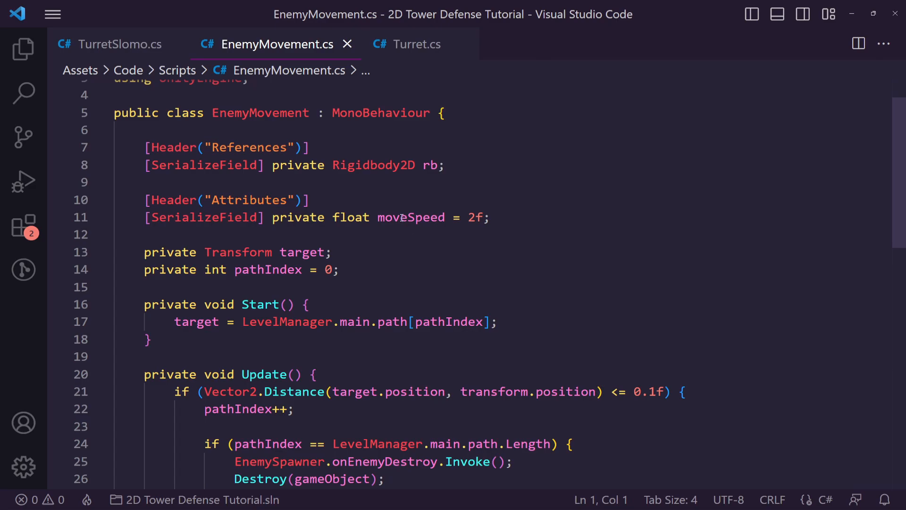
Add a baseSpeed field set from moveSpeed in Start, and an UpdateSpeed(float newSpeed) method.
double_click(351, 217)
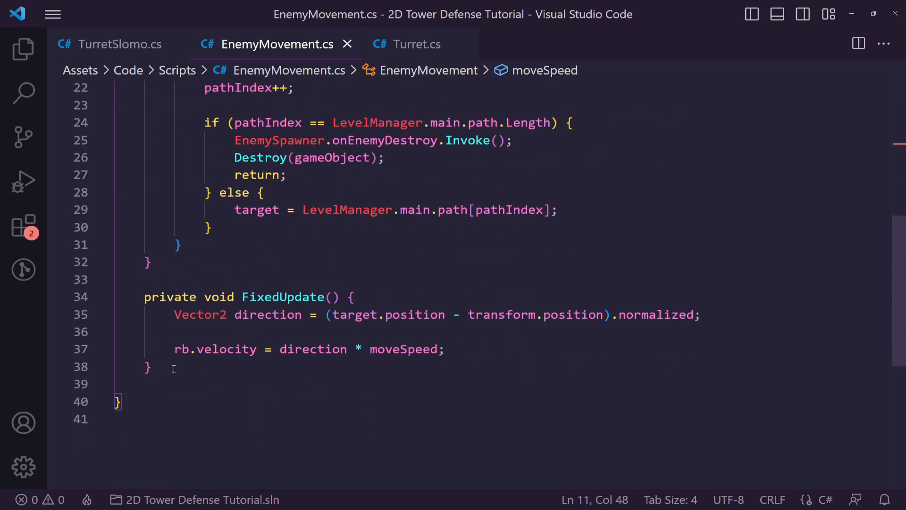
text(public void U)
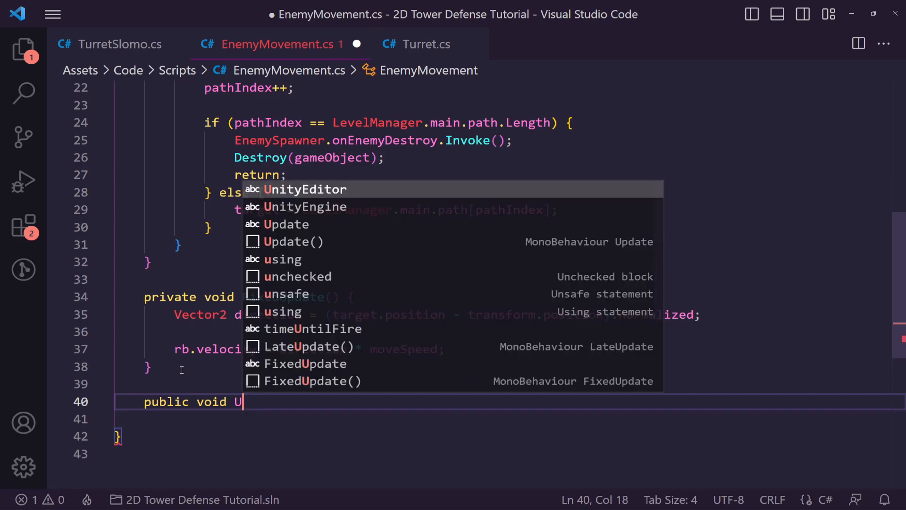
text(pdateSpeed)
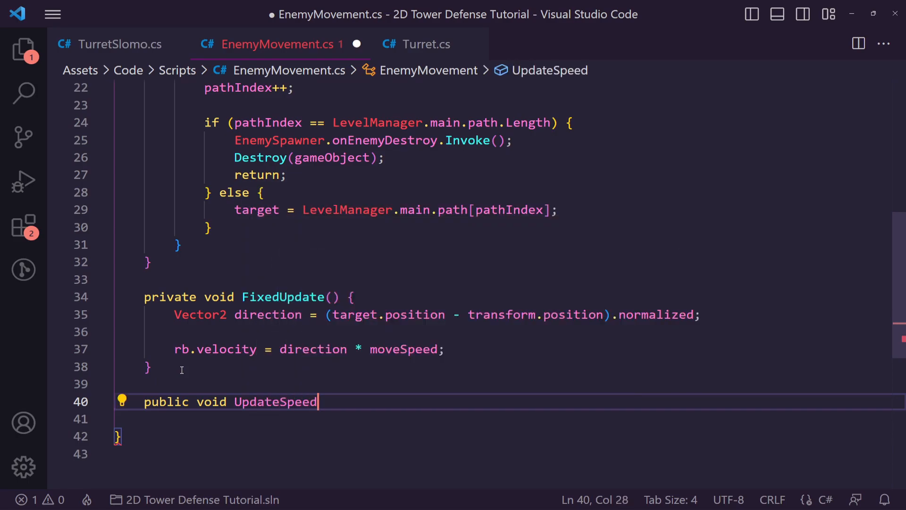
text((fl)
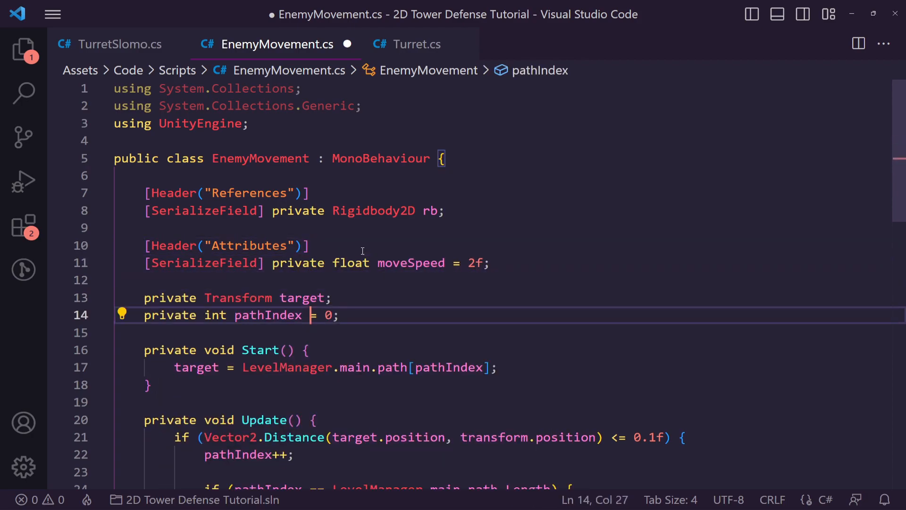
text(private float b)
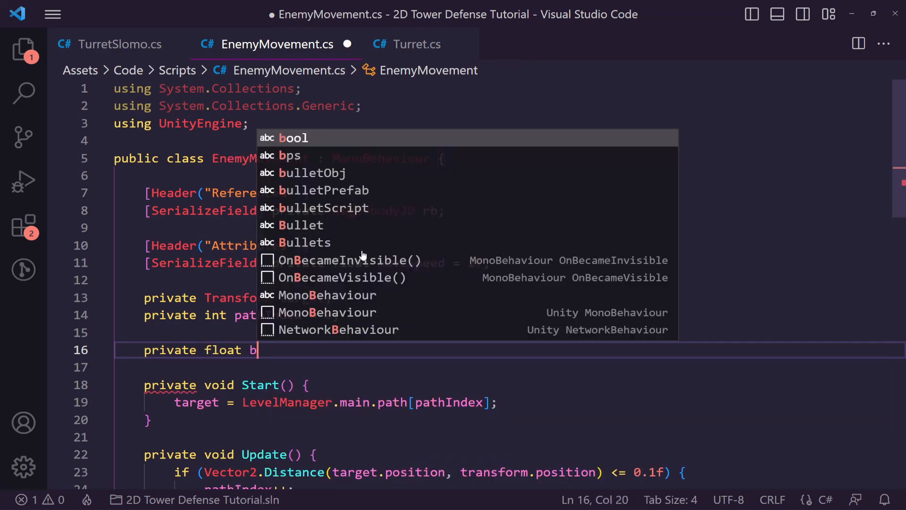
text(aseSpeed;)
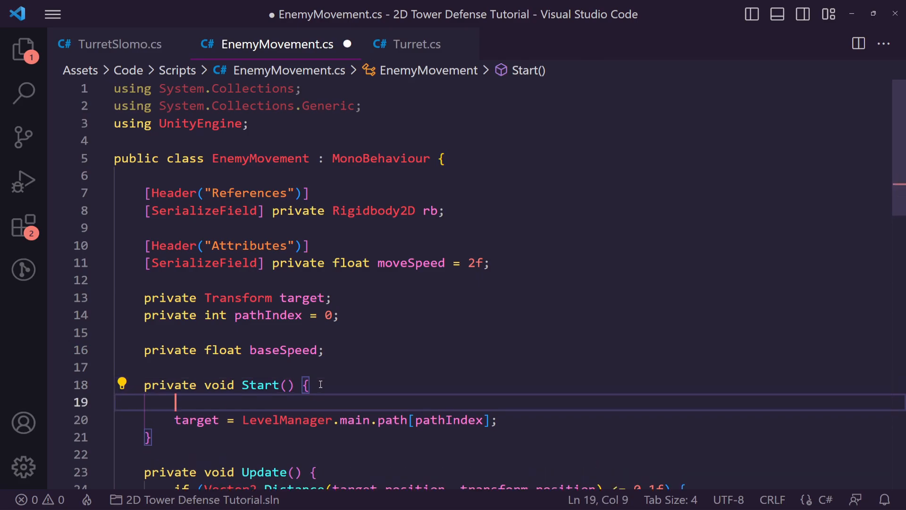
text(baseSpeed = m)
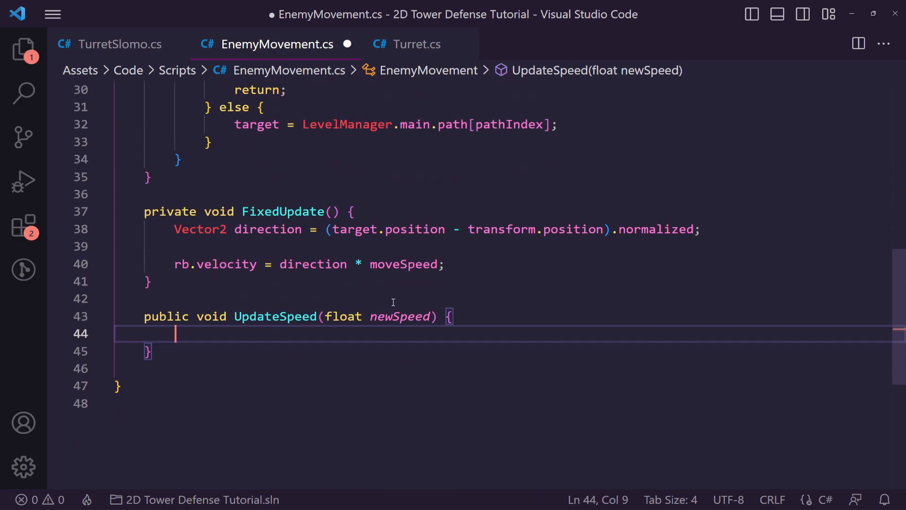
text(moveSpeed =)
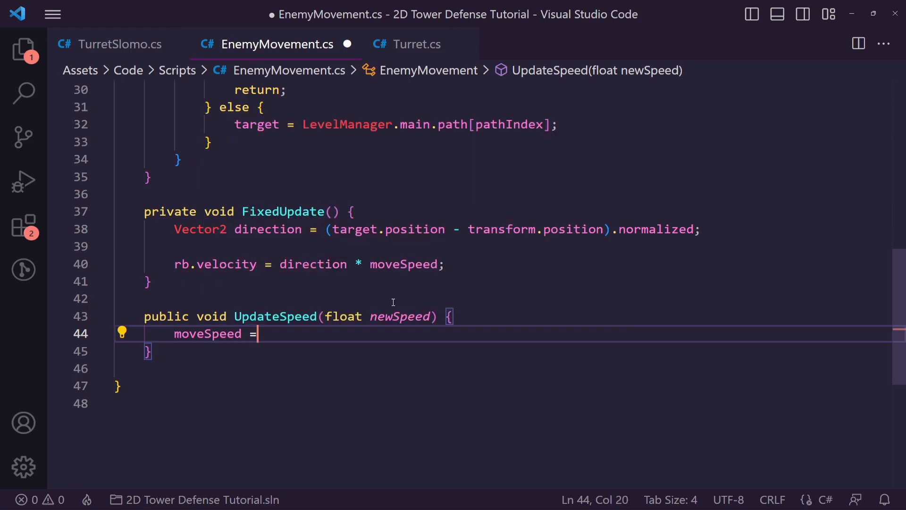
text(newSpeed)
text(pi)
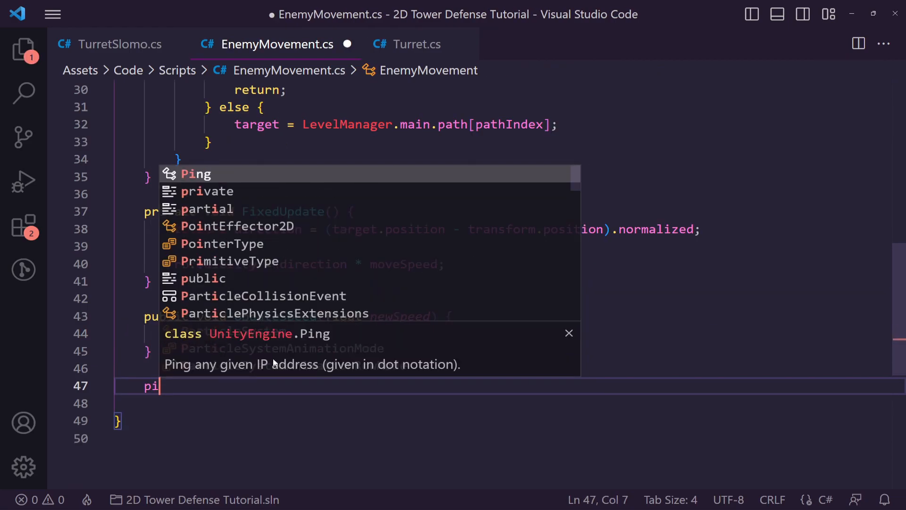
Add a ResetSpeed method restoring moveSpeed to baseSpeed.
text(ublic void REsetSpeed() {)
text(moveSpeed =)
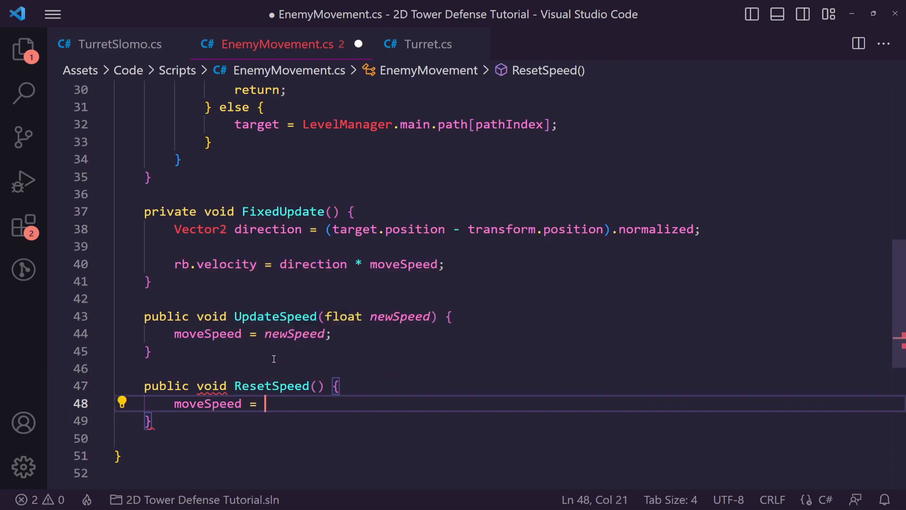
text(base)
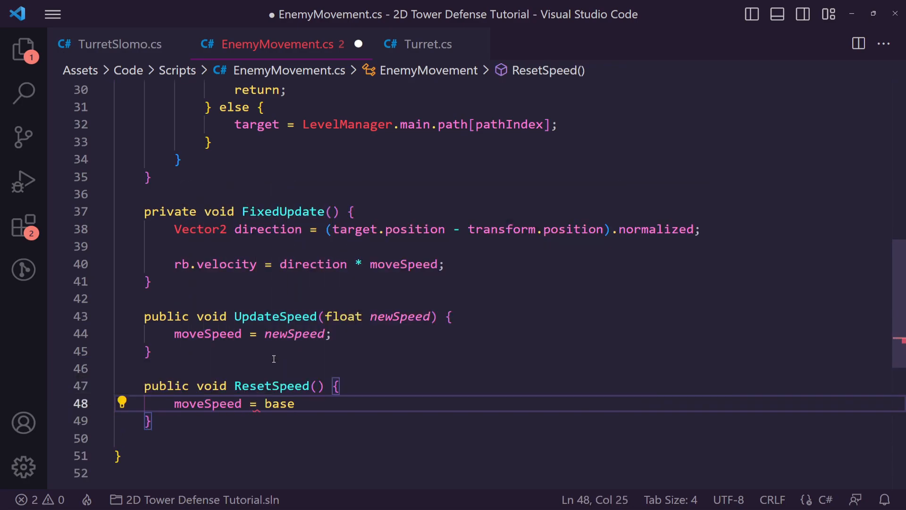
text(Speed;)
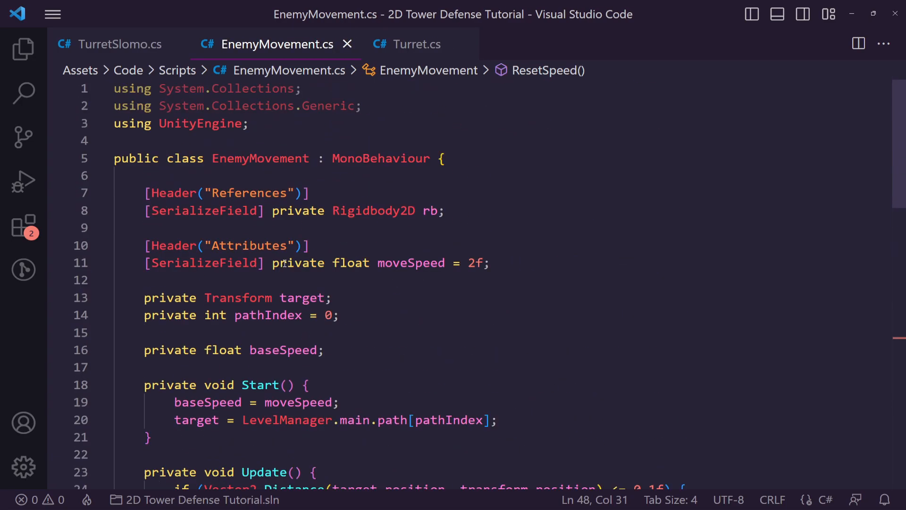
Copy Turret's CircleCastAll hits line into TurretSlomo's FreezeEnemies method.
scroll(down, 3)
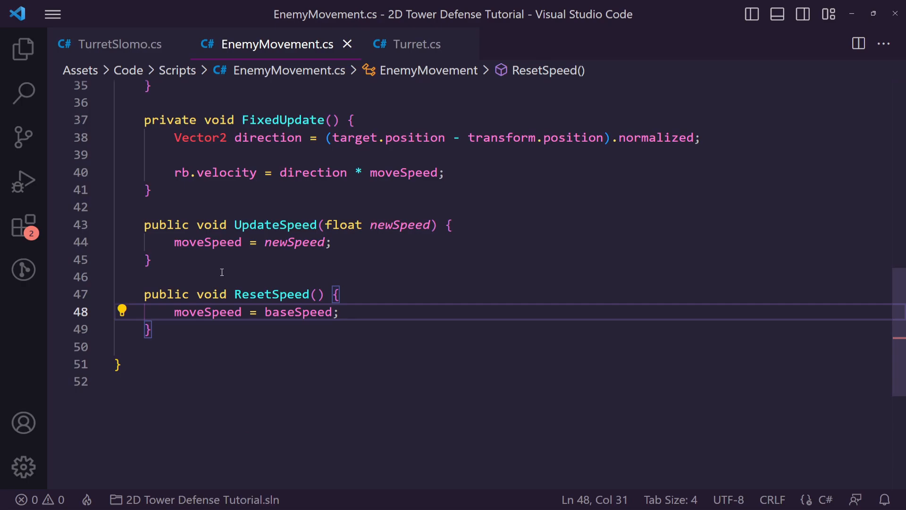
click(116, 44)
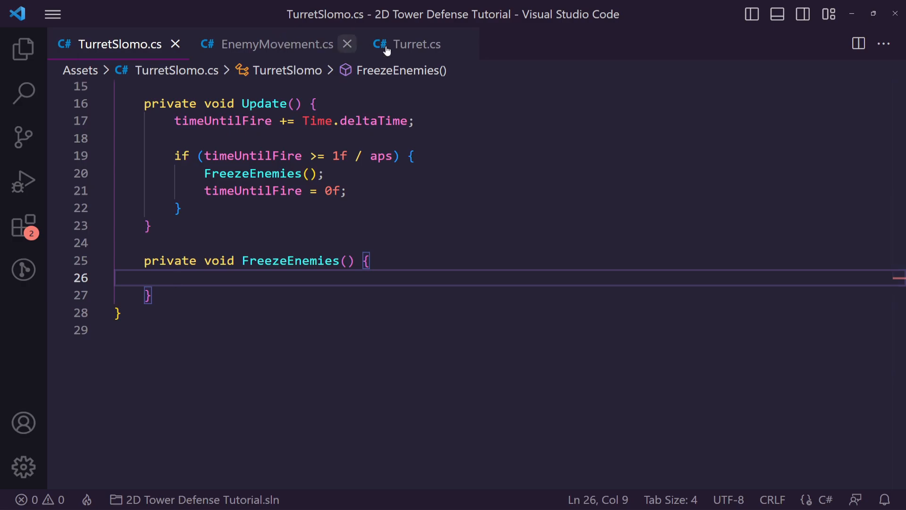
click(415, 44)
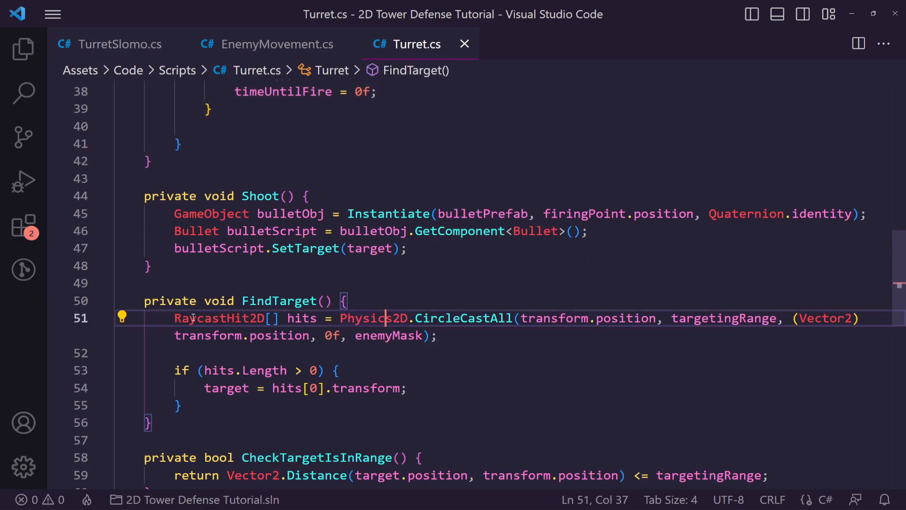
drag(175, 318, 435, 335)
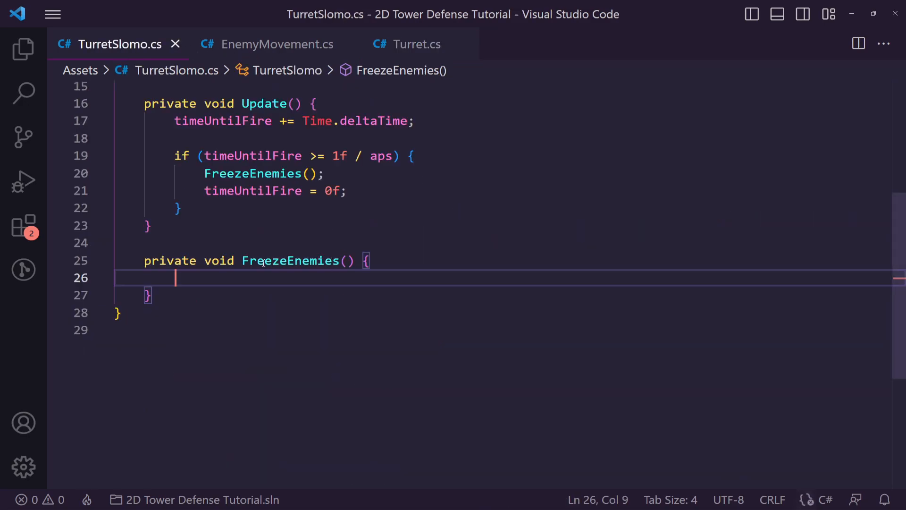
text(RaycastHit2D[] hits = Physics2D.CircleCastAll(transform.position, targetingRange, (Vector2)transform.position, 0f, enemyMask);)
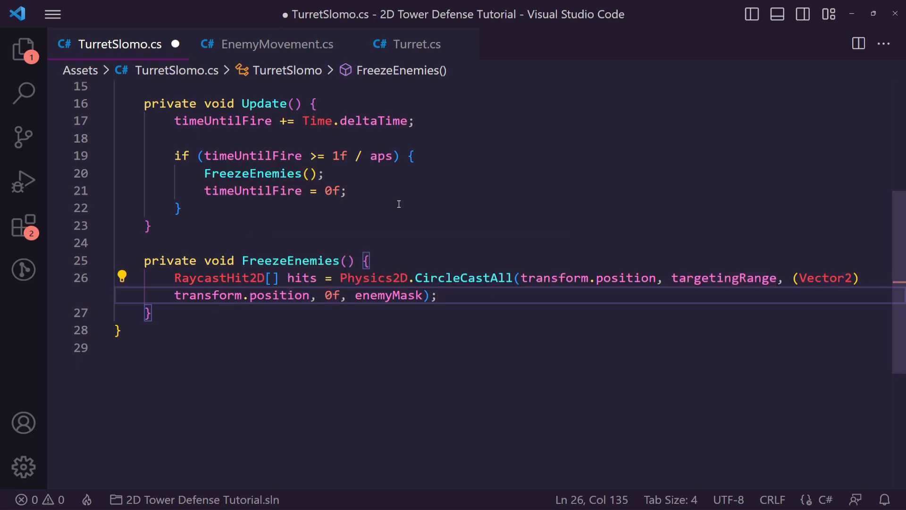
Wrap a hits.Length > 0 check around a for loop storing each RaycastHit2D hit.
text(if (hir)
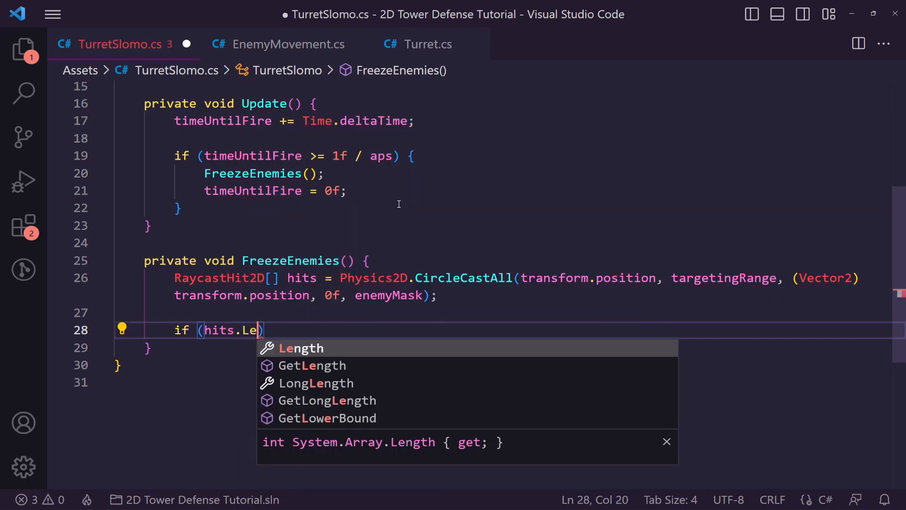
text(ngth > 0) {)
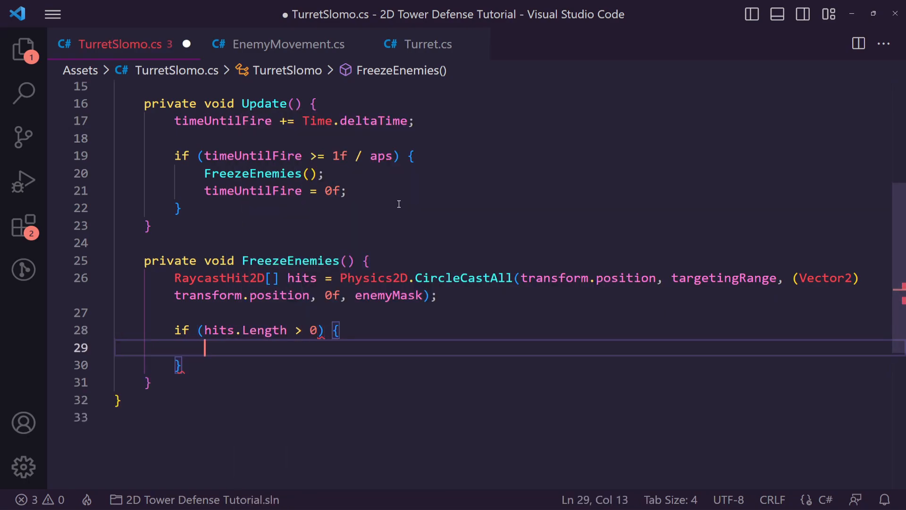
text(for()
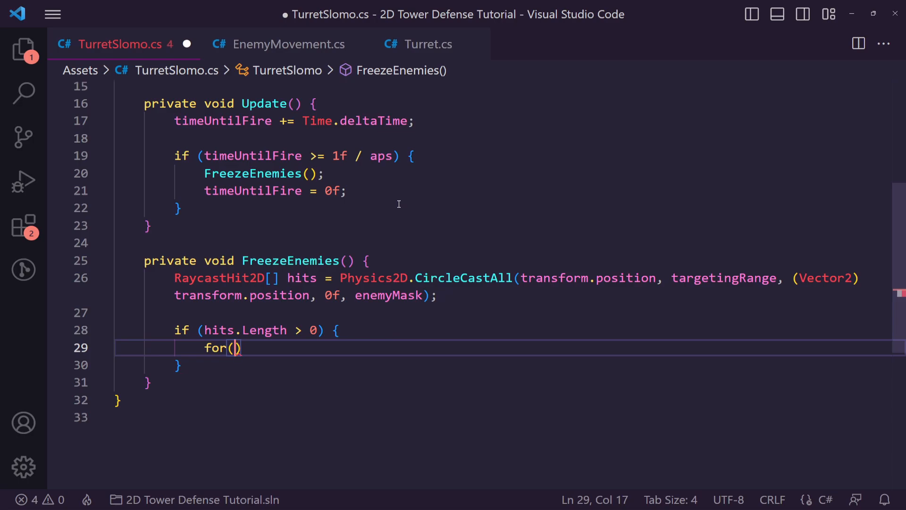
text(int i = 0;)
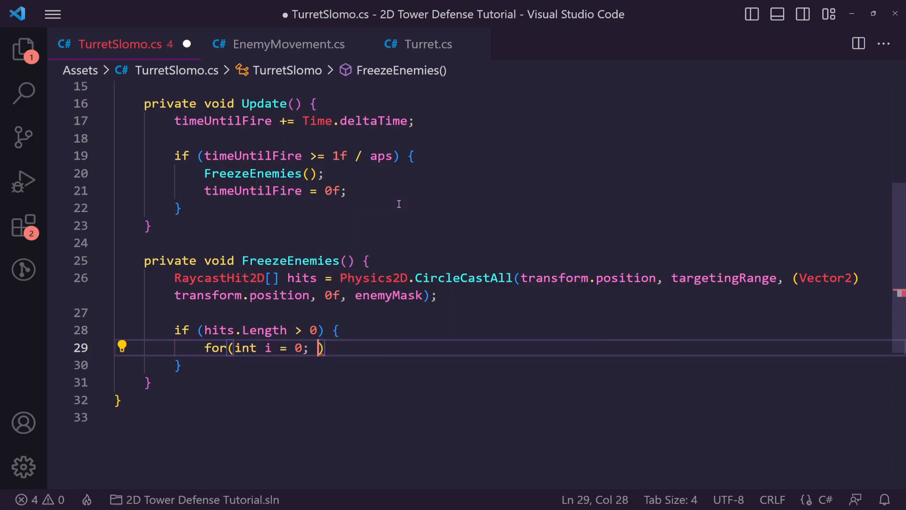
text(i < hits.)
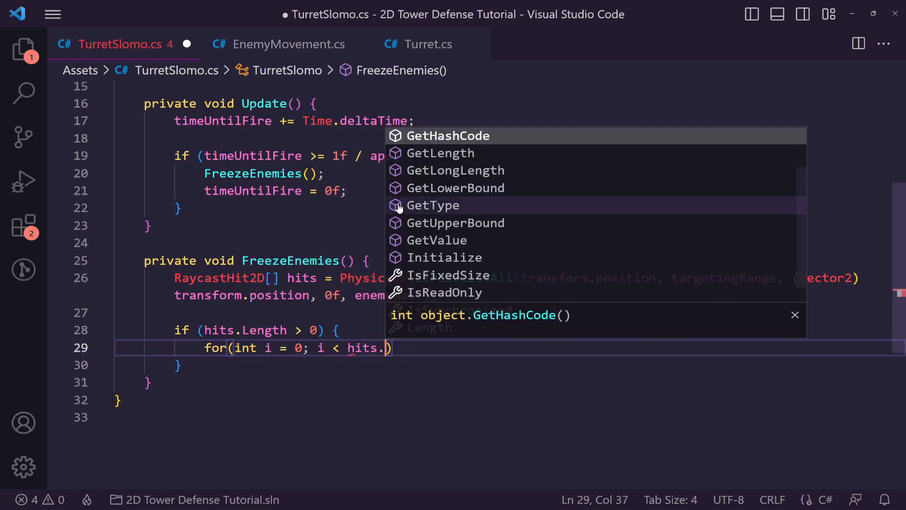
text(Length; i++)
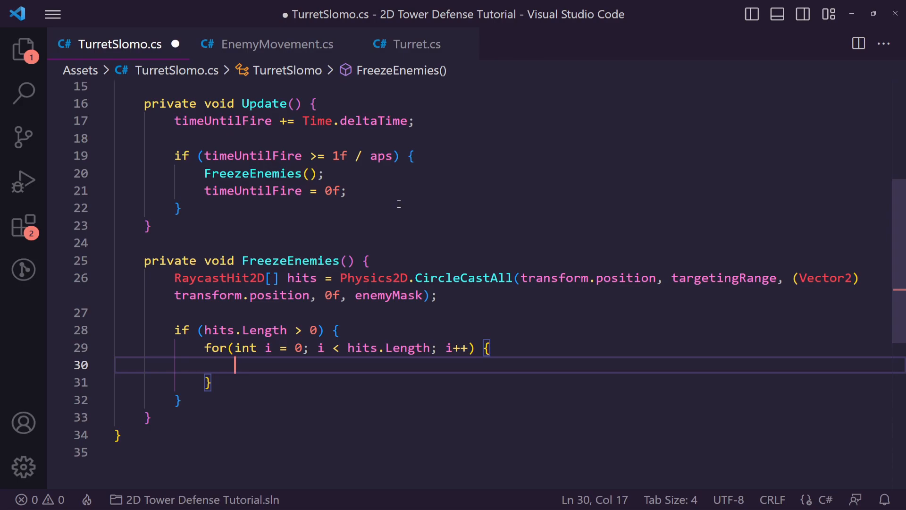
text(RAy)
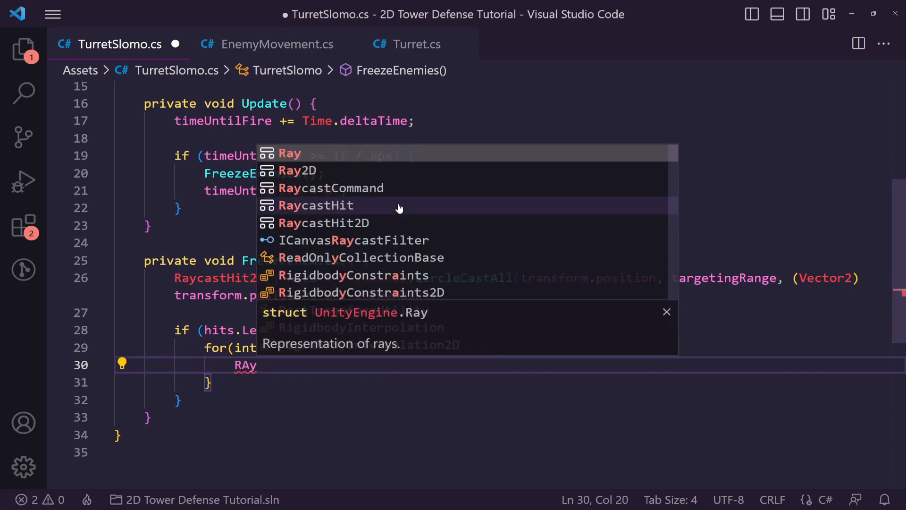
click(324, 223)
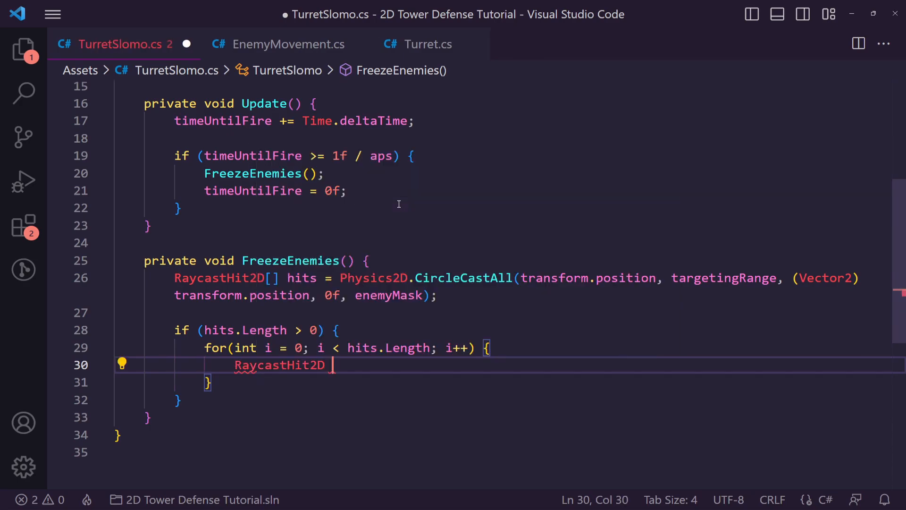
text(hit =)
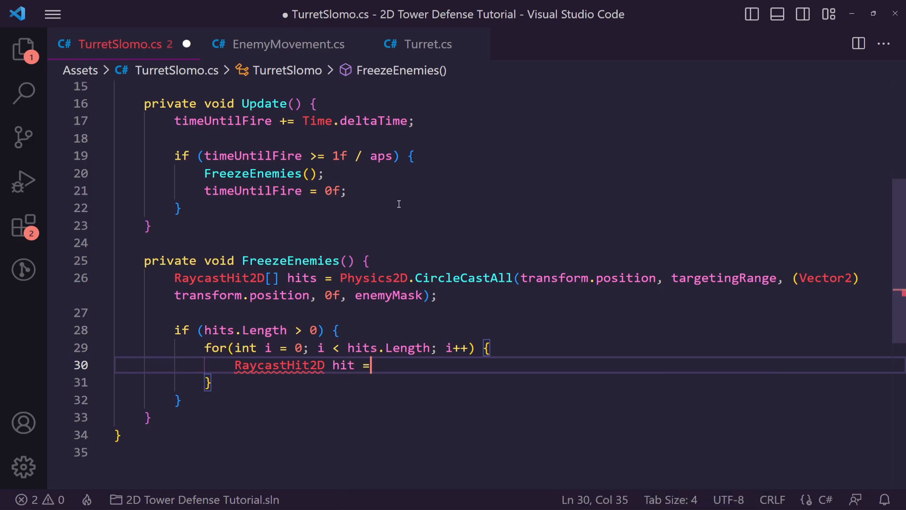
text(hits[i];)
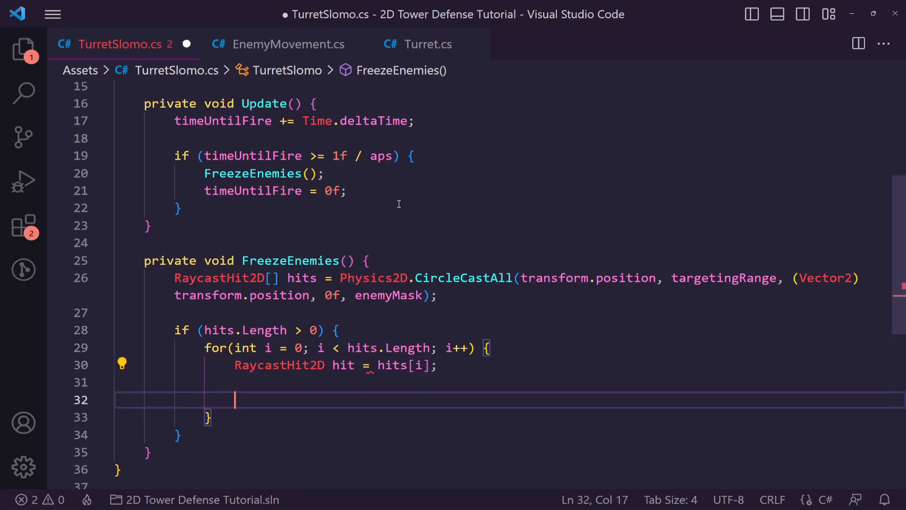
Inside the loop, get each hit enemy's EnemyMovement into em via GetComponent<EnemyMovement>().
text(E)
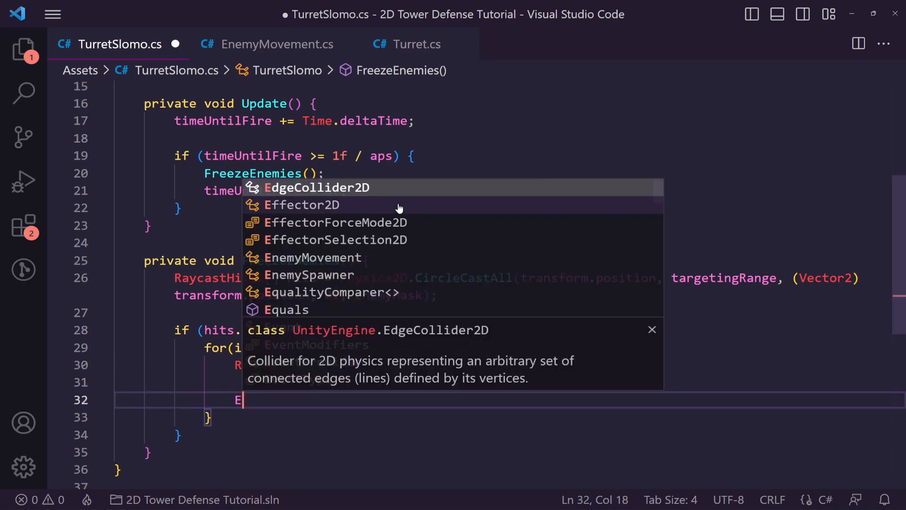
text(nemy)
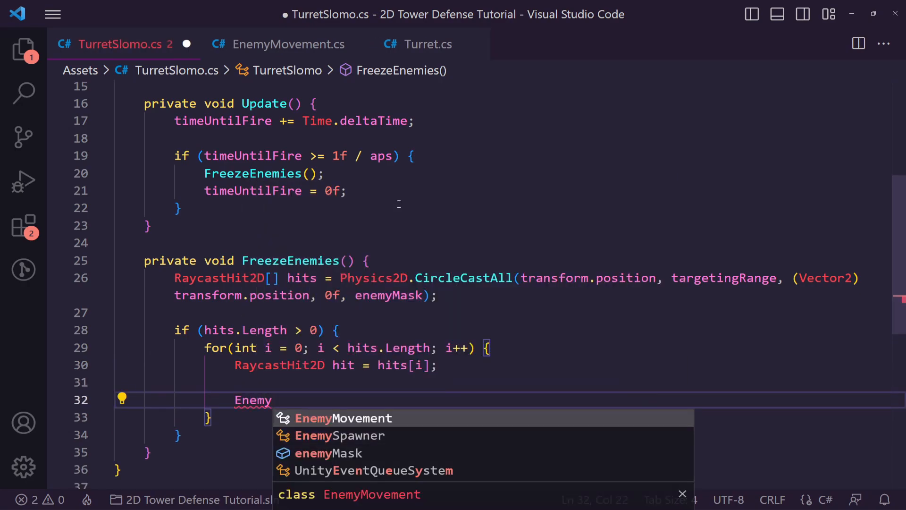
text(Game)
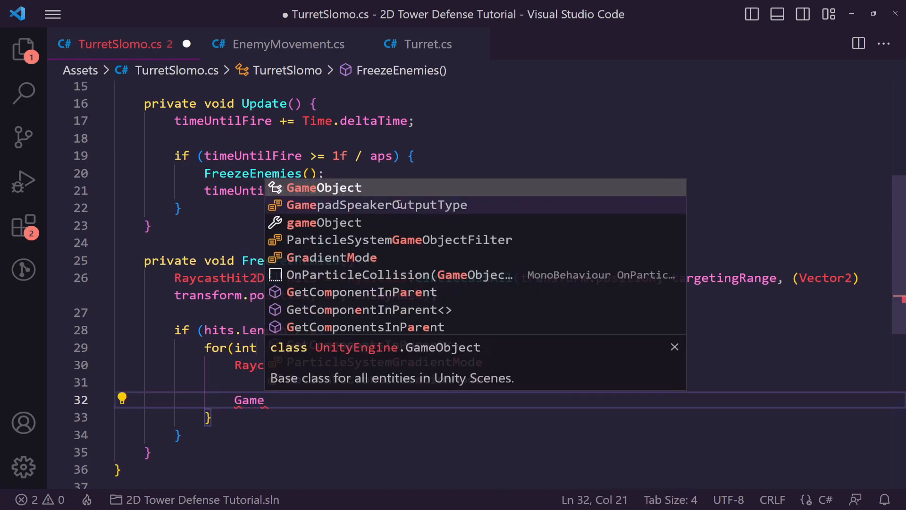
text(EnemyMovement)
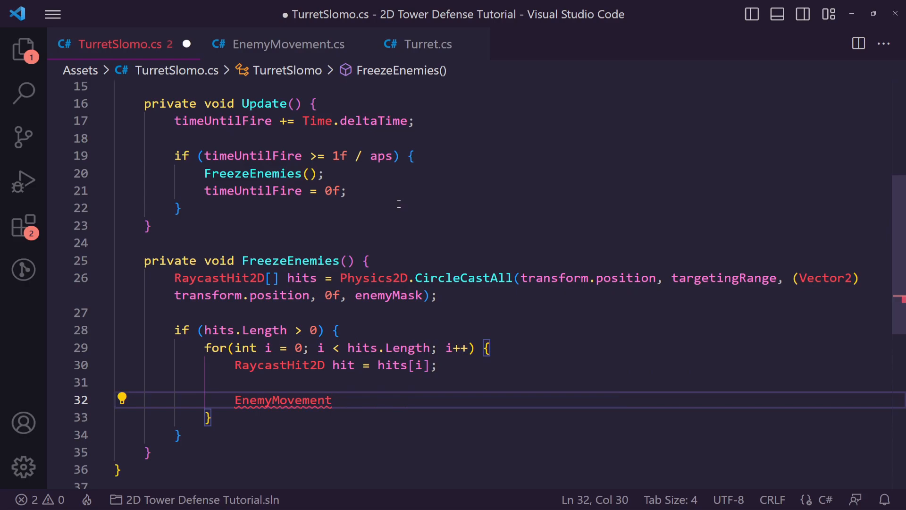
text(em =)
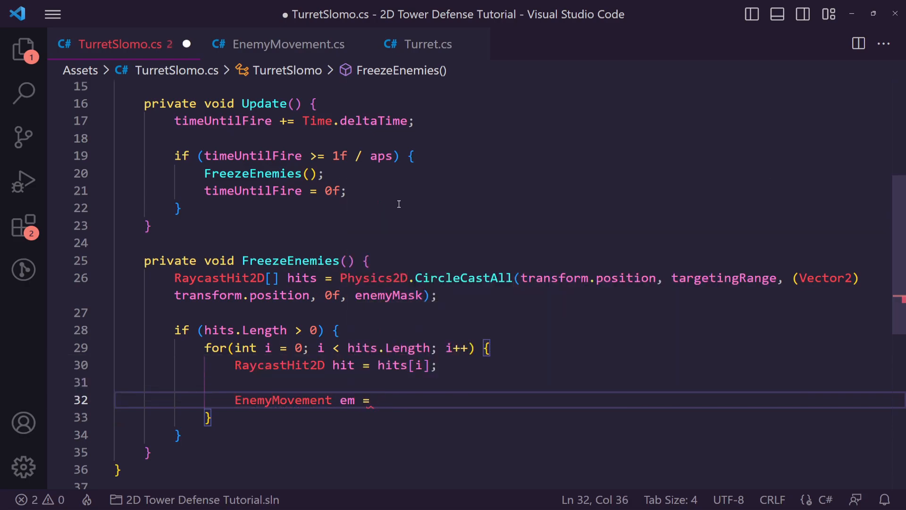
text(hit.game)
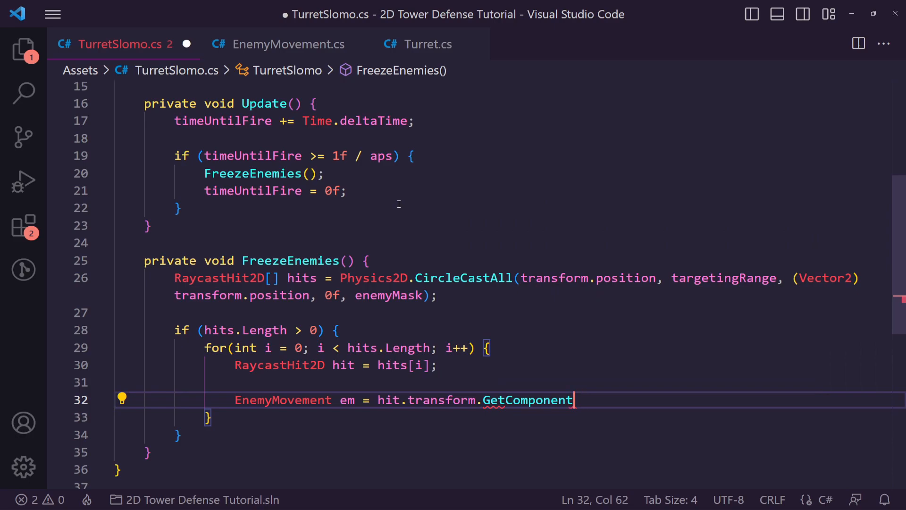
text(<EnemyMovement)
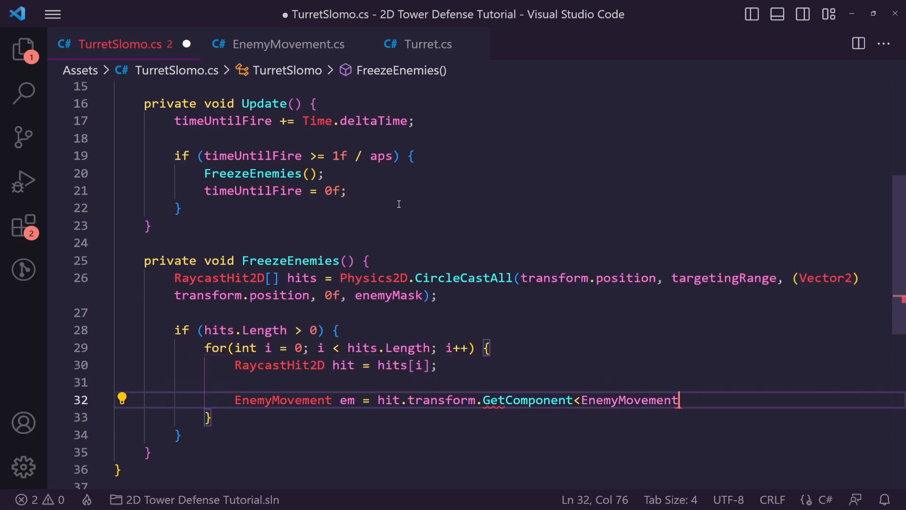
text(>();)
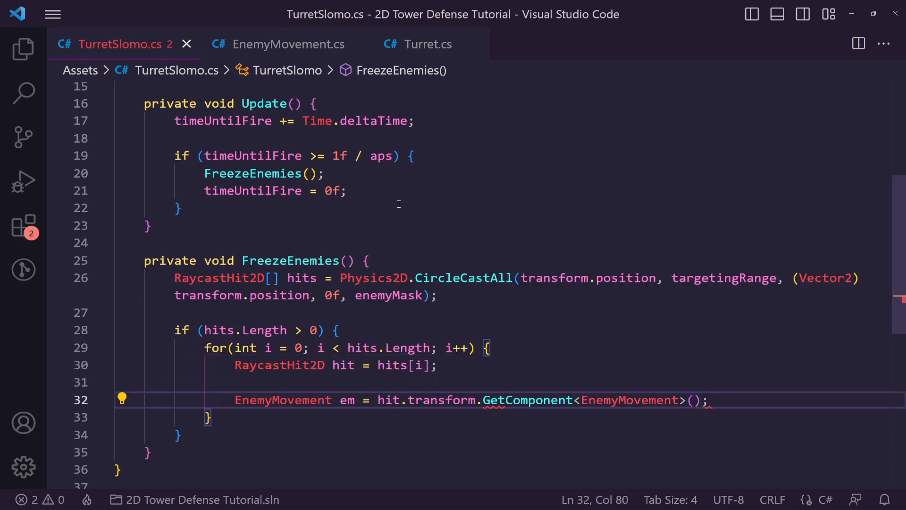
Call em.UpdateSpeed(0.5f) on the enemy, then adjust the slow-down value.
text(em.up)
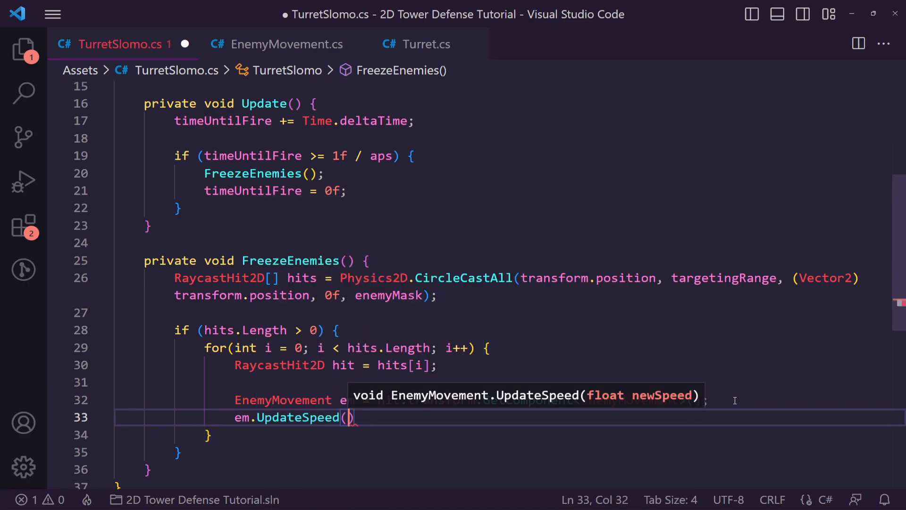
text(0.5f)
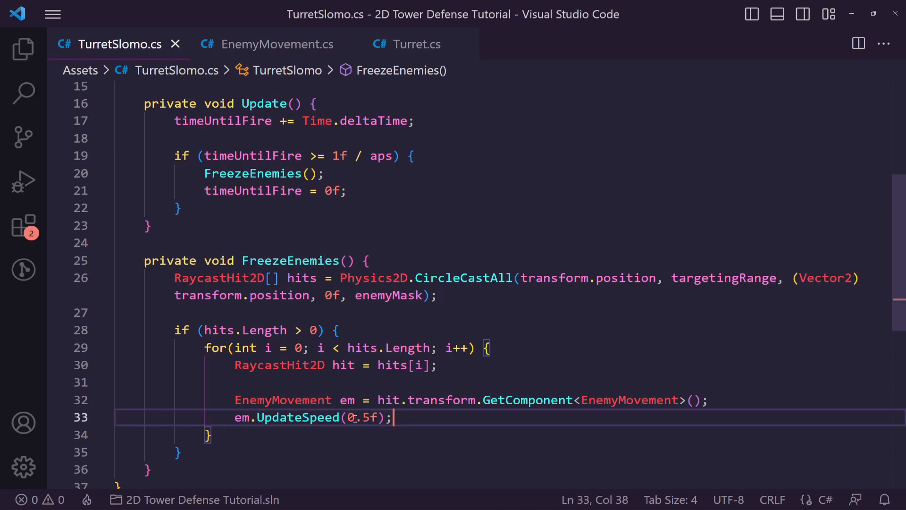
click(368, 417)
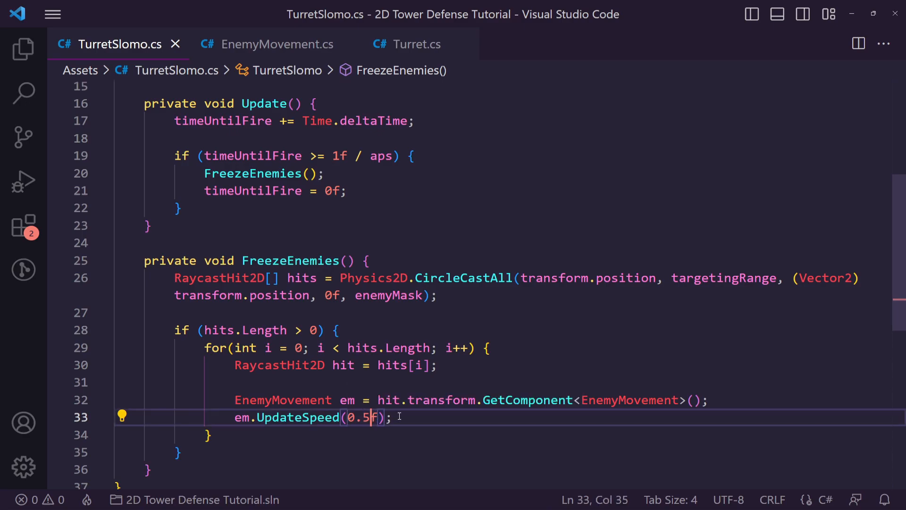
text(2)
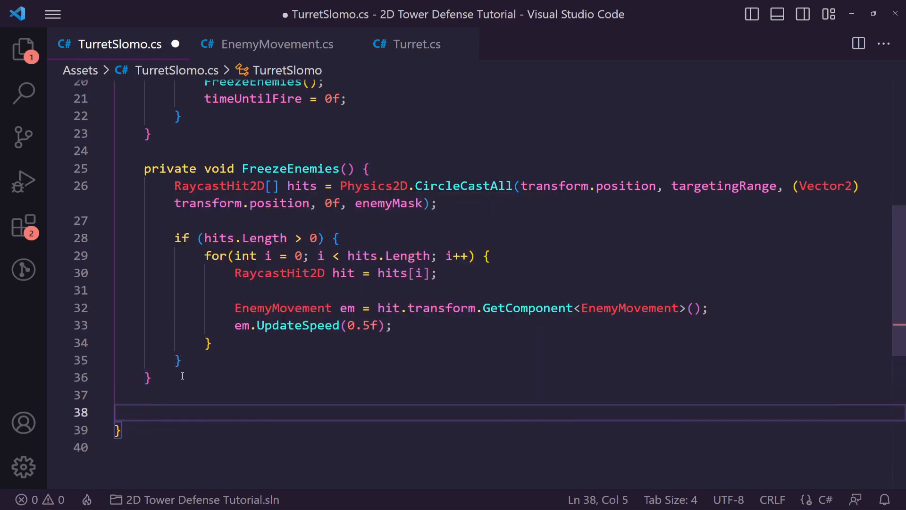
Write private IEnumerator ResetEnemySpeed(EnemyMovement em) and begin its 'yield return new Wait…' line.
text(private I)
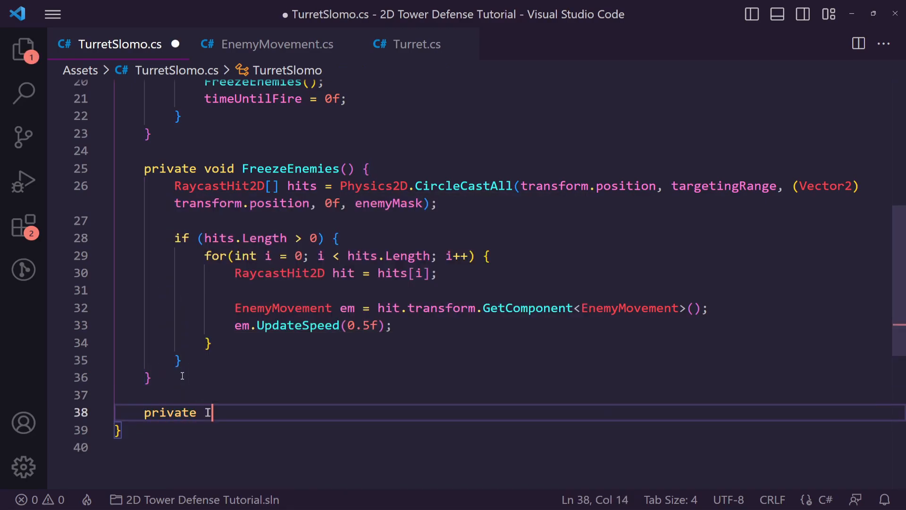
text(Enumerator)
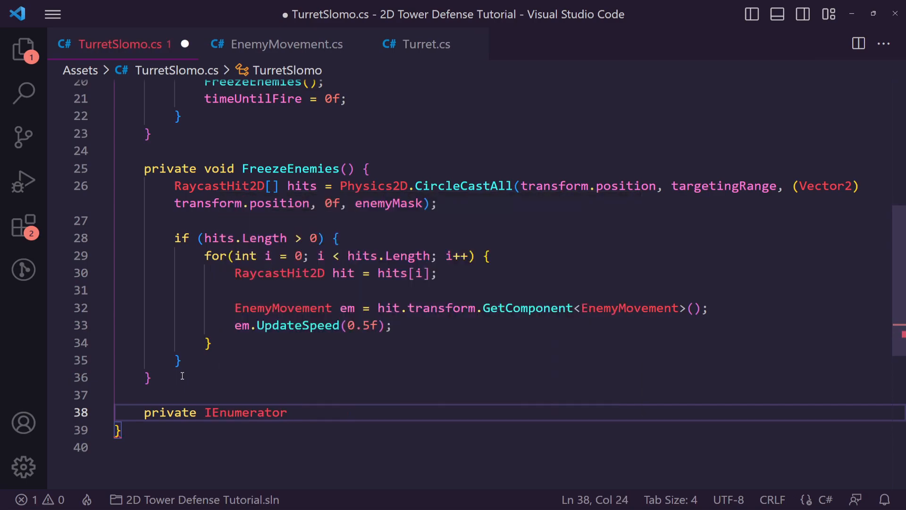
text(ResetEne)
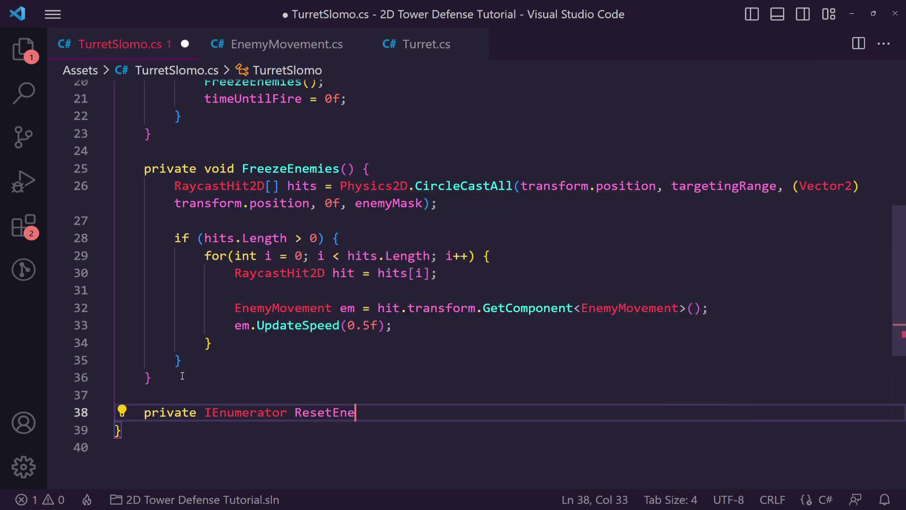
text(mySpeed())
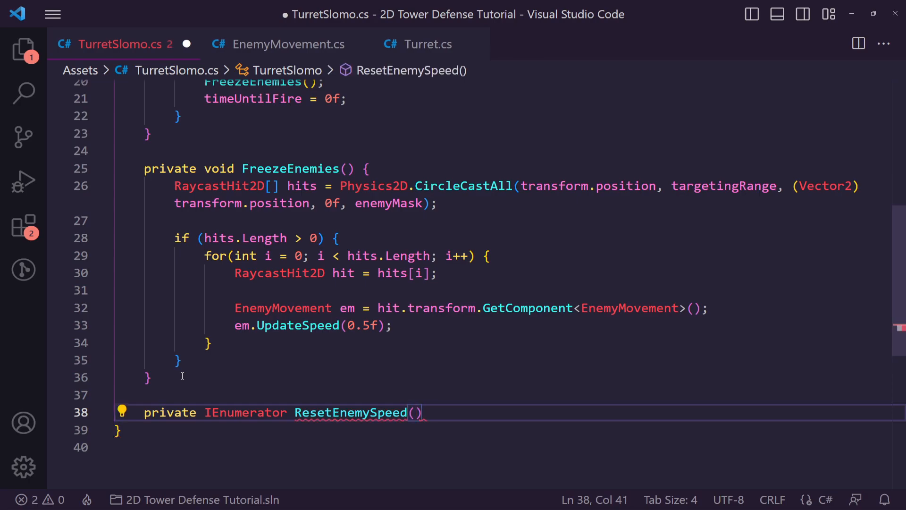
text(EnemyMovement,)
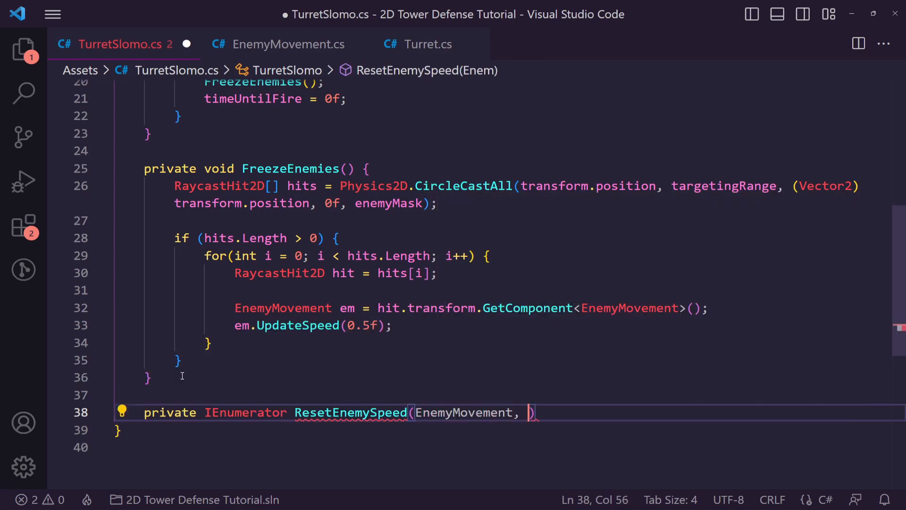
text(em) {)
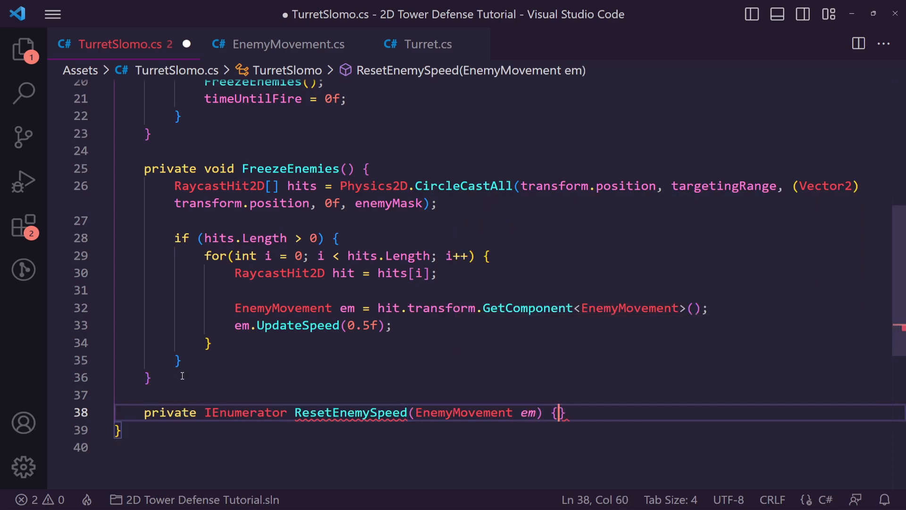
text(yield)
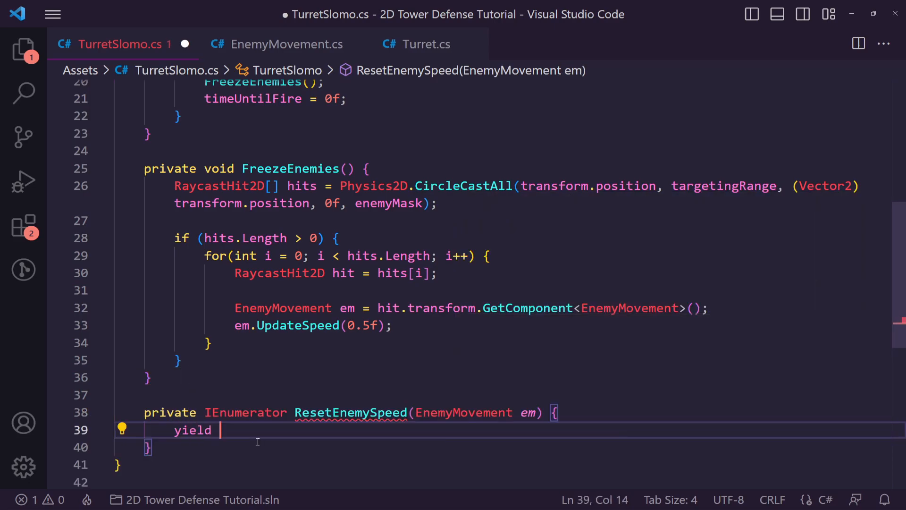
text(return new Wait)
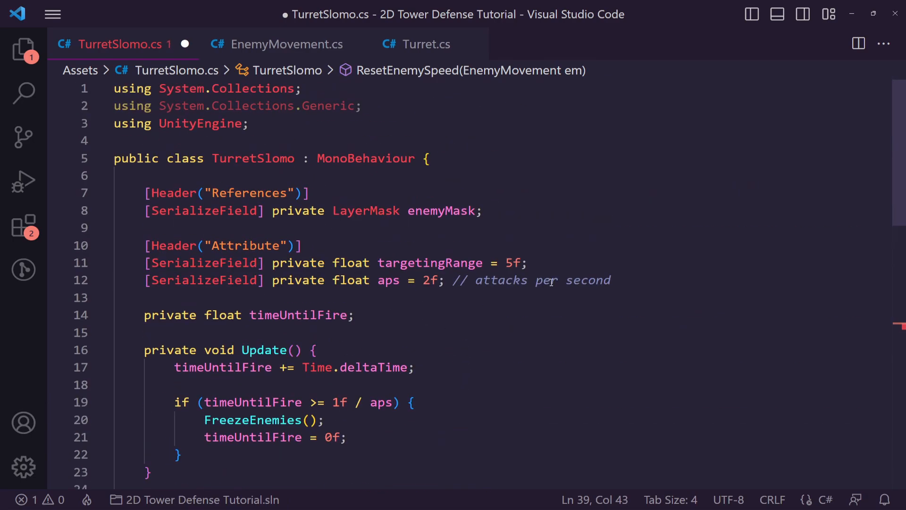
Add a [SerializeField] private float freezeTime field under aps, and change aps to 4.
text([Serti)
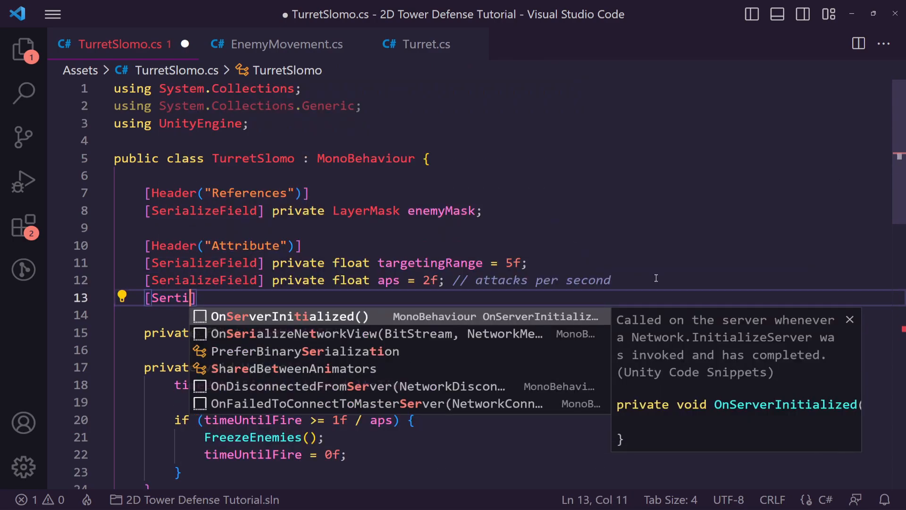
text(SerializeField)
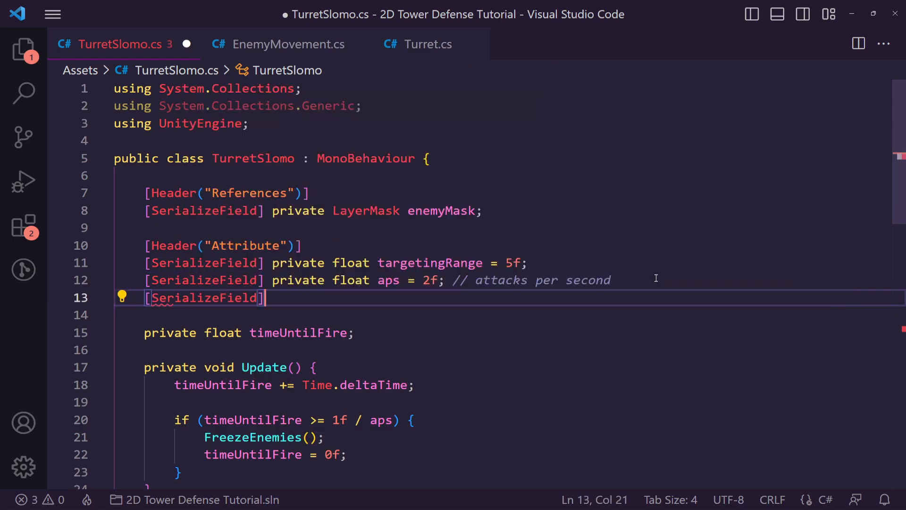
text(private float)
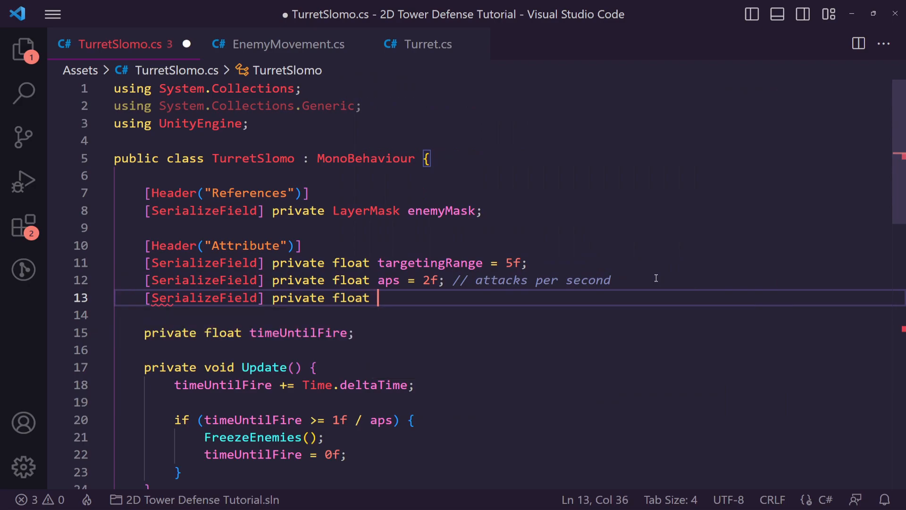
text(freeze)
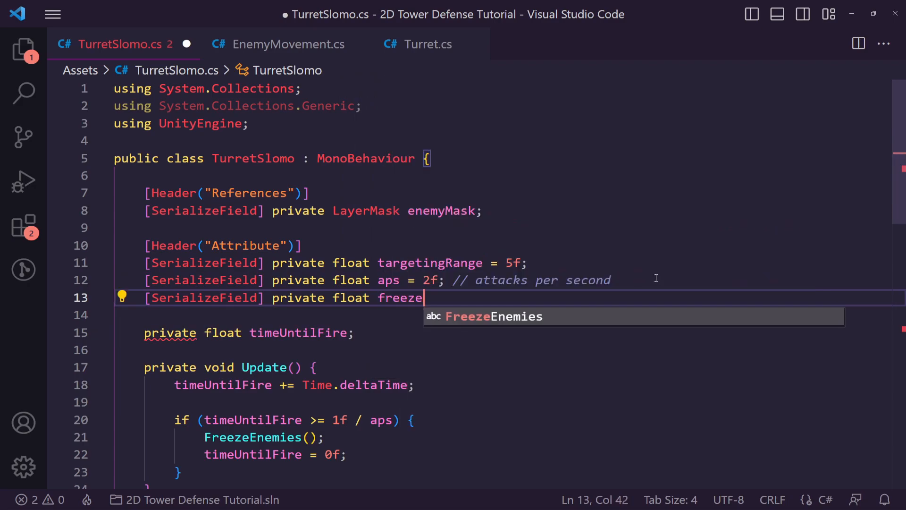
text(Time =)
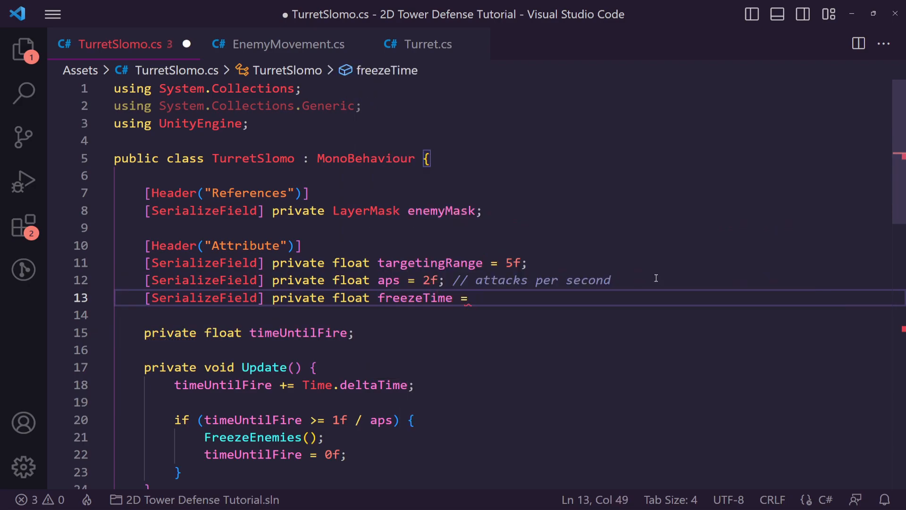
text(2f;)
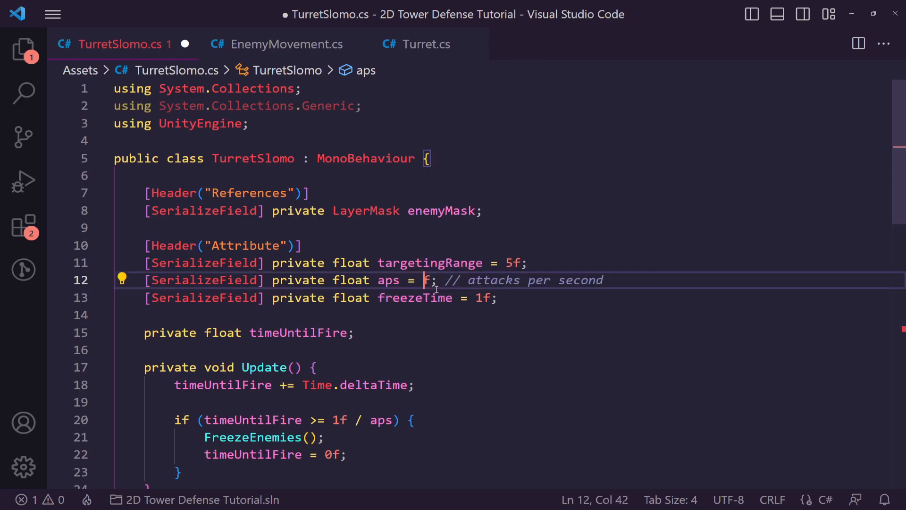
text(4)
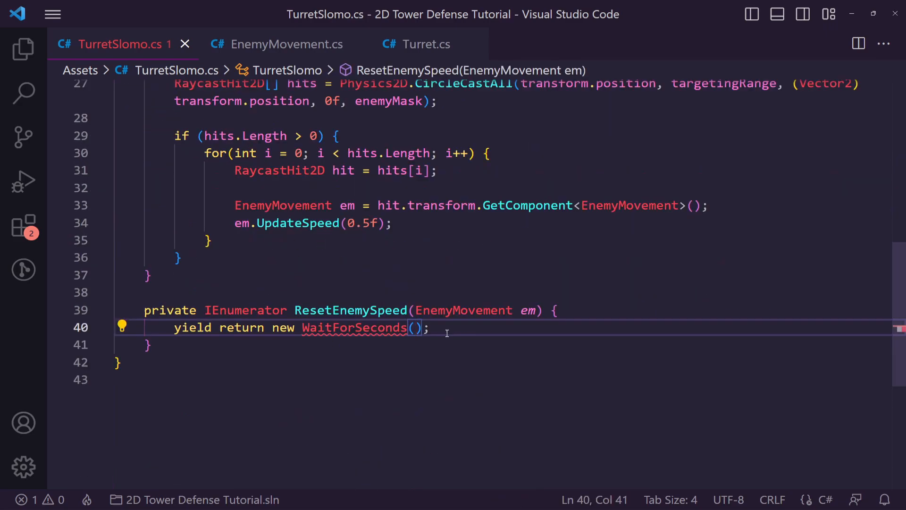
Complete WaitForSeconds(freezeTime), add em.ResetSpeed(), and start a new line after UpdateSpeed.
text(freezeTime)
text(em,)
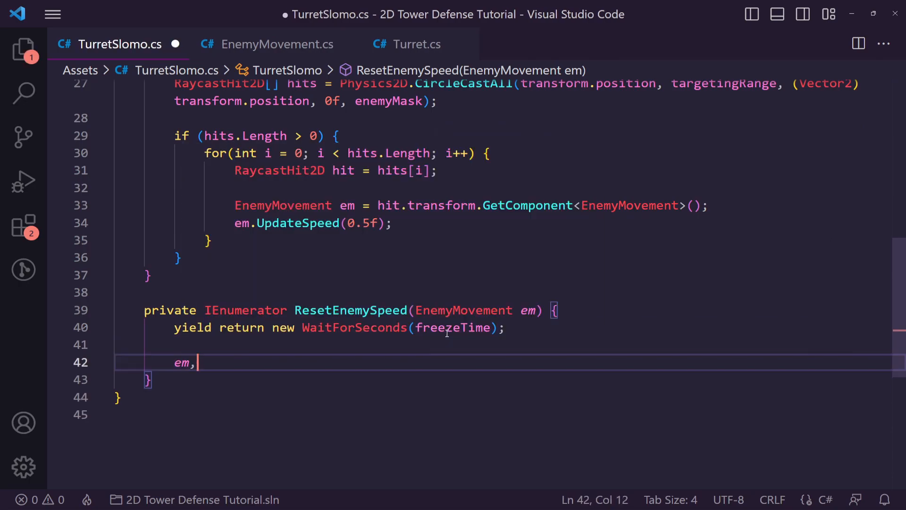
text(.resetSpeed();)
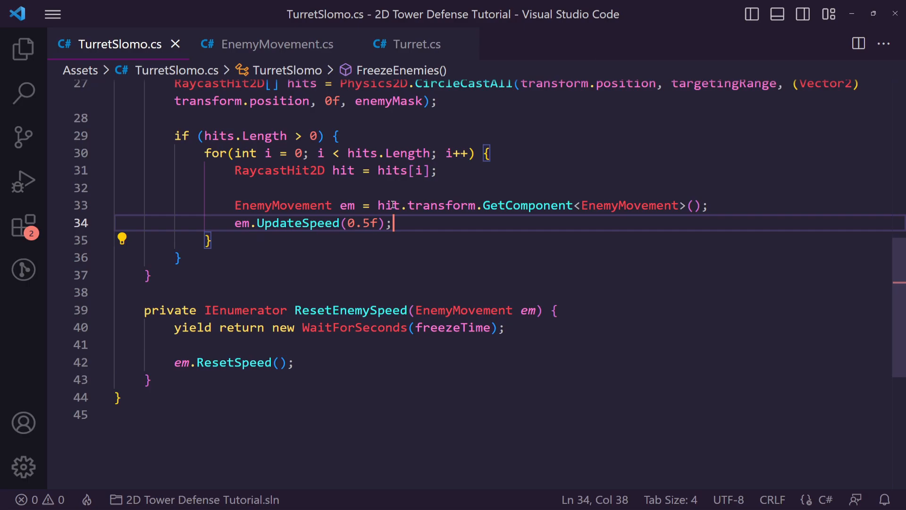
key(Enter)
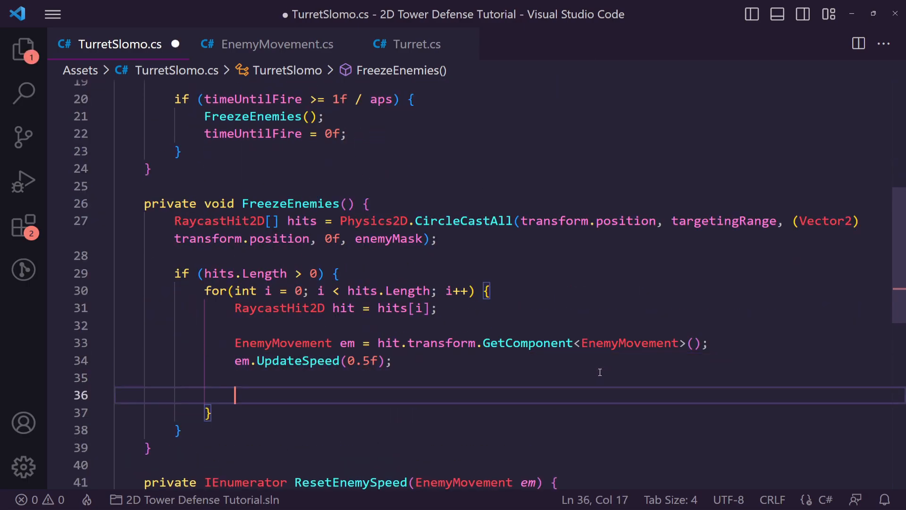
Add StartCoroutine(ResetEnemySpeed(em)) after the UpdateSpeed call in the FreezeEnemies loop.
text(St)
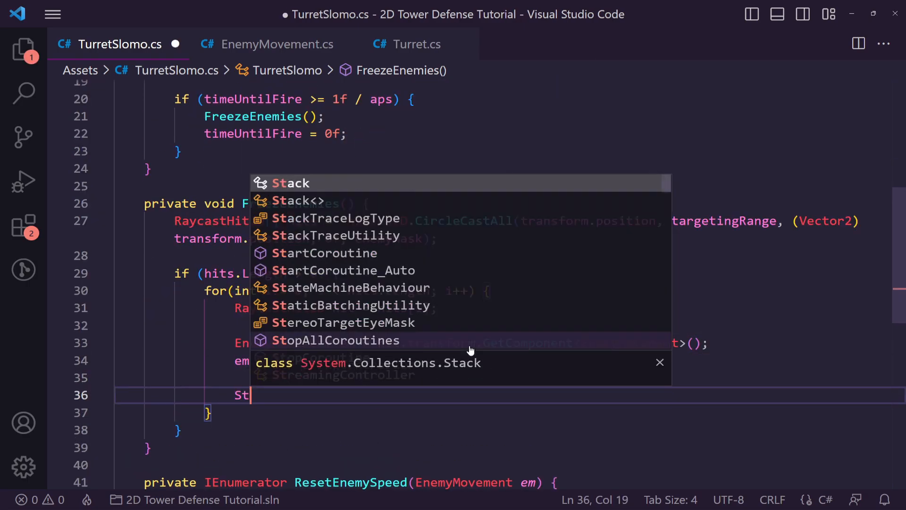
click(325, 253)
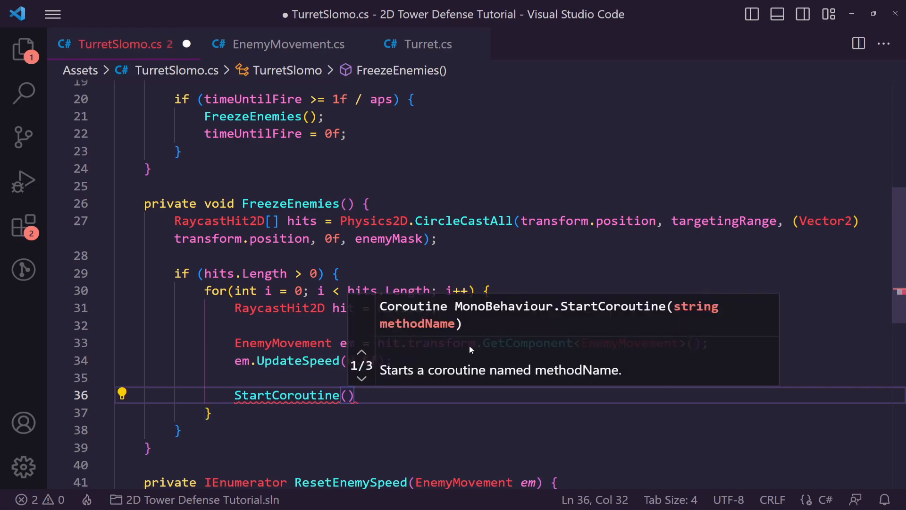
text(Reset)
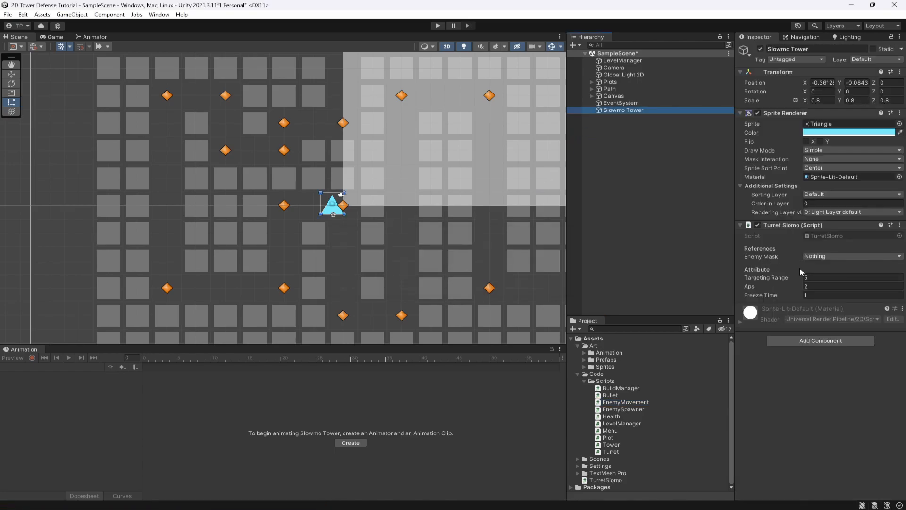
In the Turret Slomo component, choose Enemy for Enemy Mask and enter Aps 4.
click(852, 257)
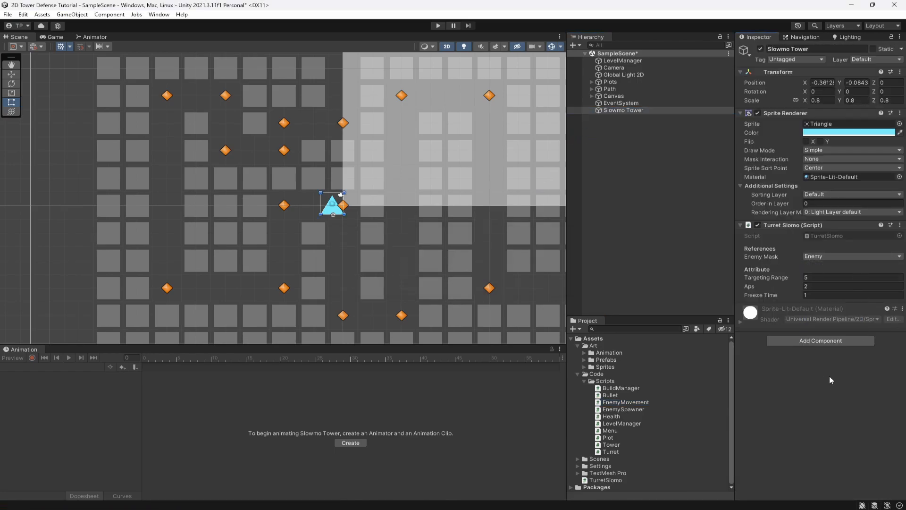
click(853, 294)
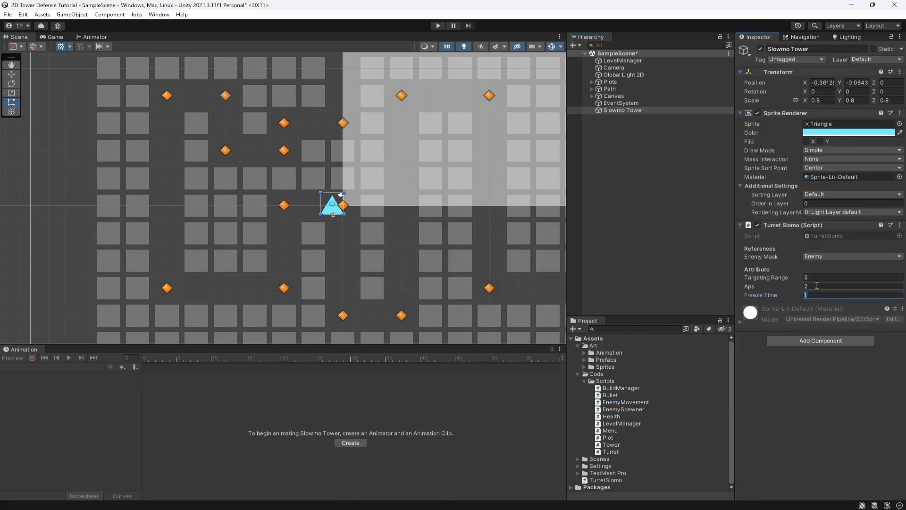
text(4)
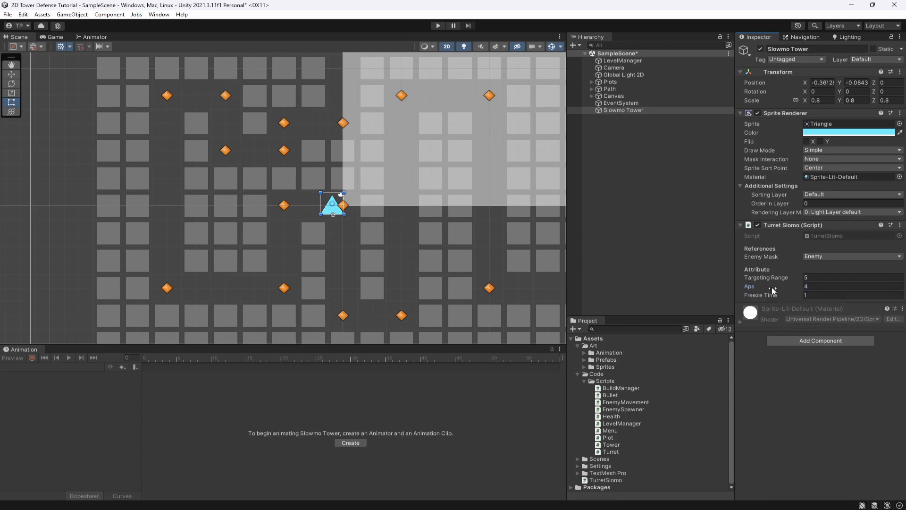
click(852, 277)
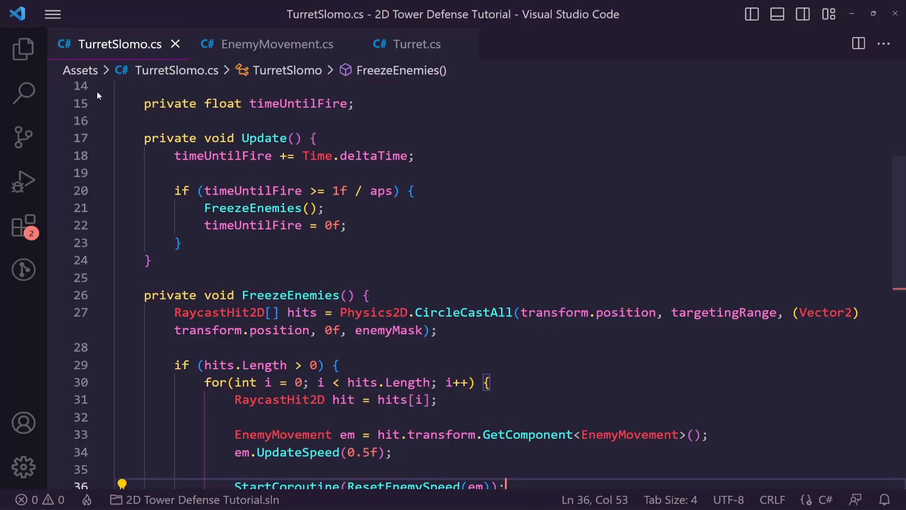
Copy OnDrawGizmosSelected and 'using UnityEditor;' from Turret.cs into TurretSlomo.cs.
click(416, 44)
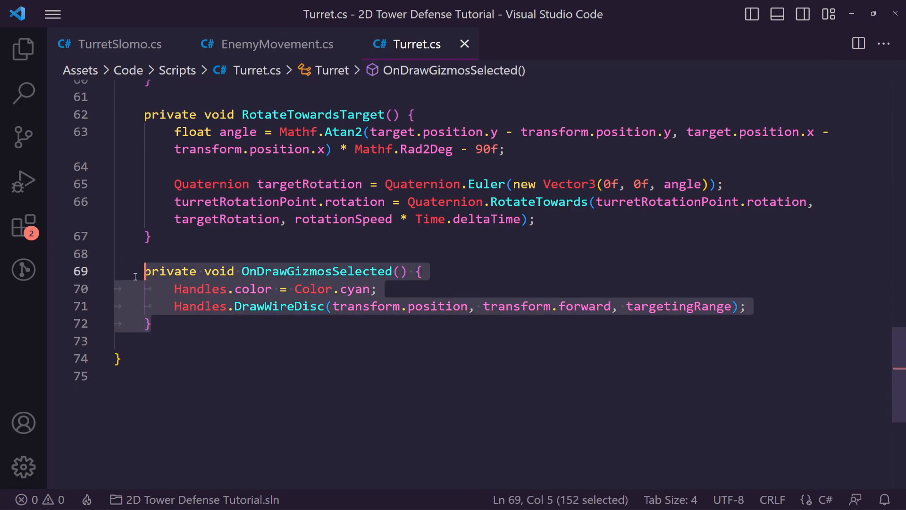
click(120, 44)
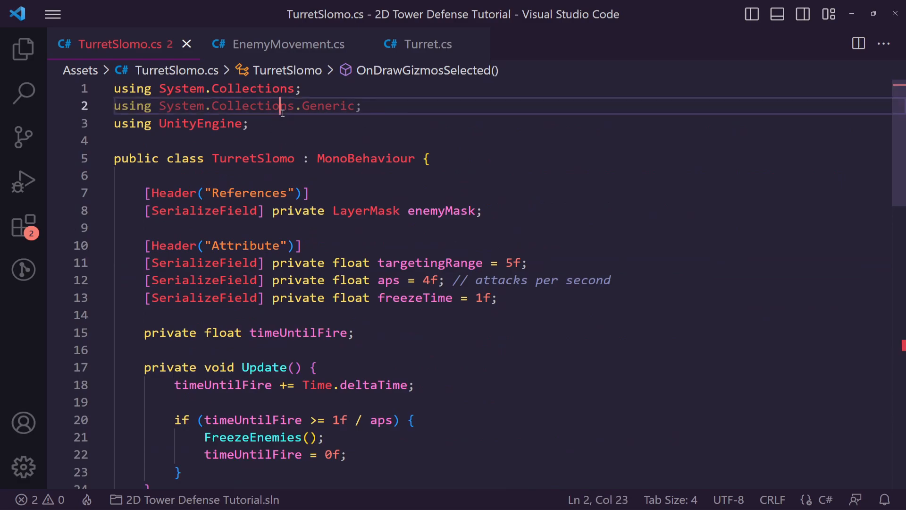
click(428, 44)
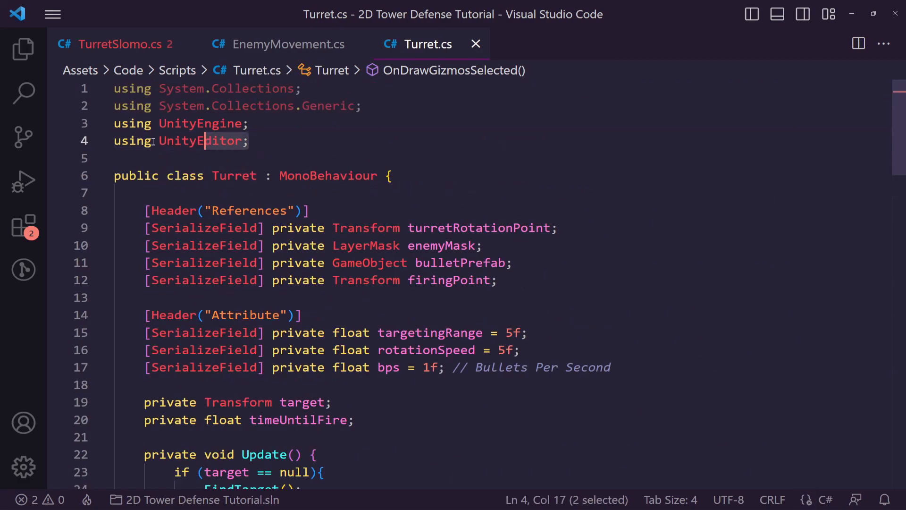
click(120, 44)
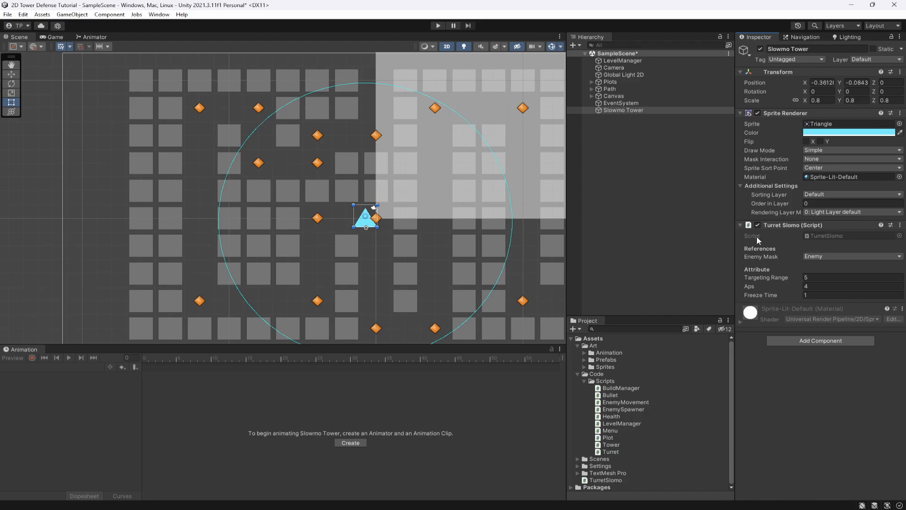
Enter Targeting Range 2 and Transform Position X 0, Y 2 for the Slowmo Tower.
text(2)
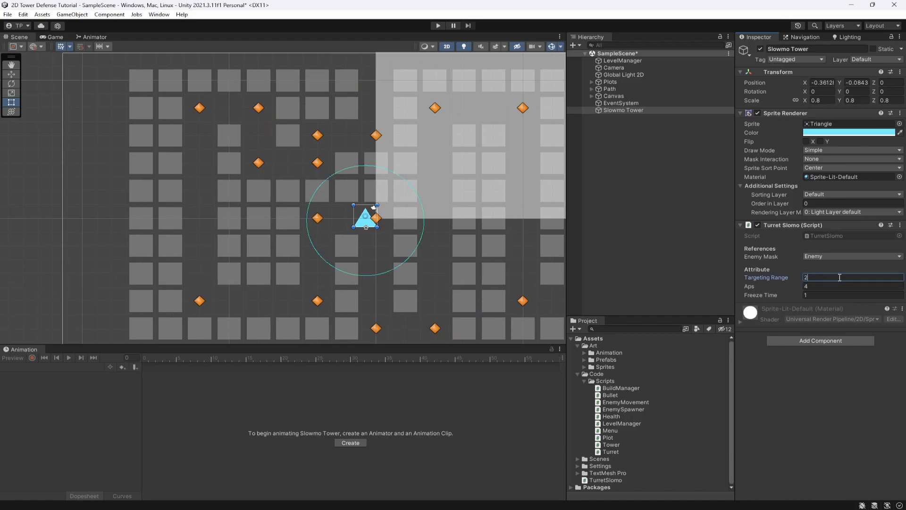
text(2.5)
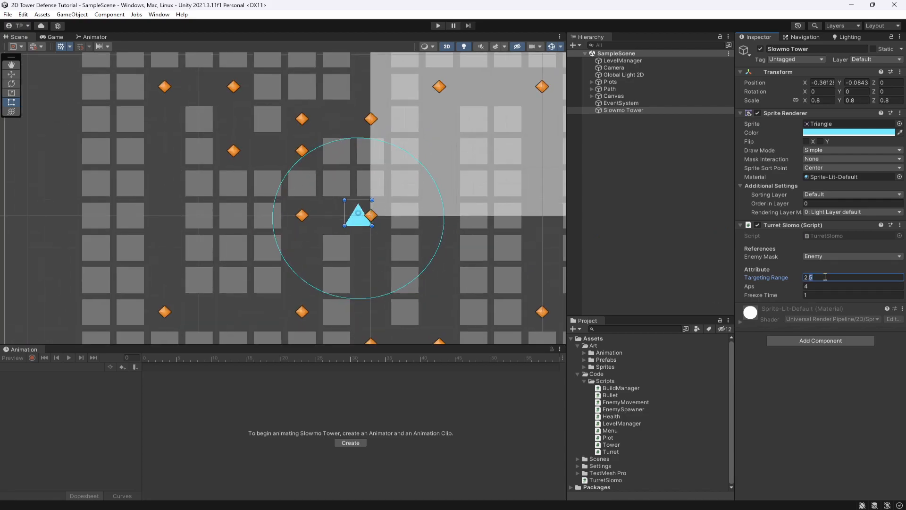
text(2)
click(822, 82)
text(0)
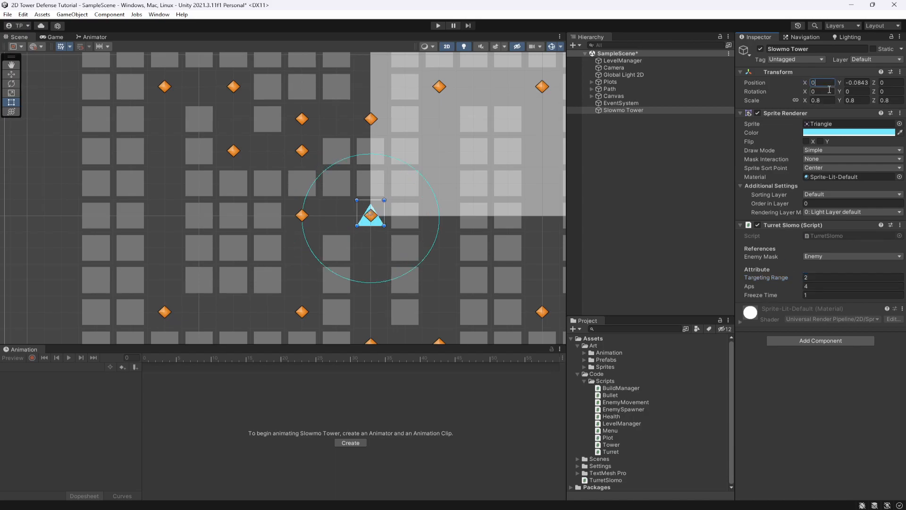
text(2)
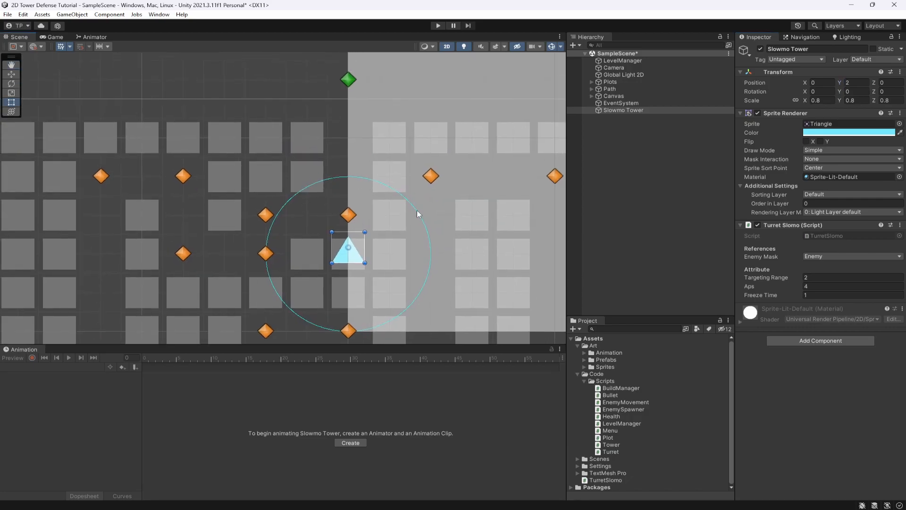
Drag Slowmo Tower into Assets/Art/Prefabs, then duplicate the Shop's Basic Turret button as Slomo Turret.
click(852, 82)
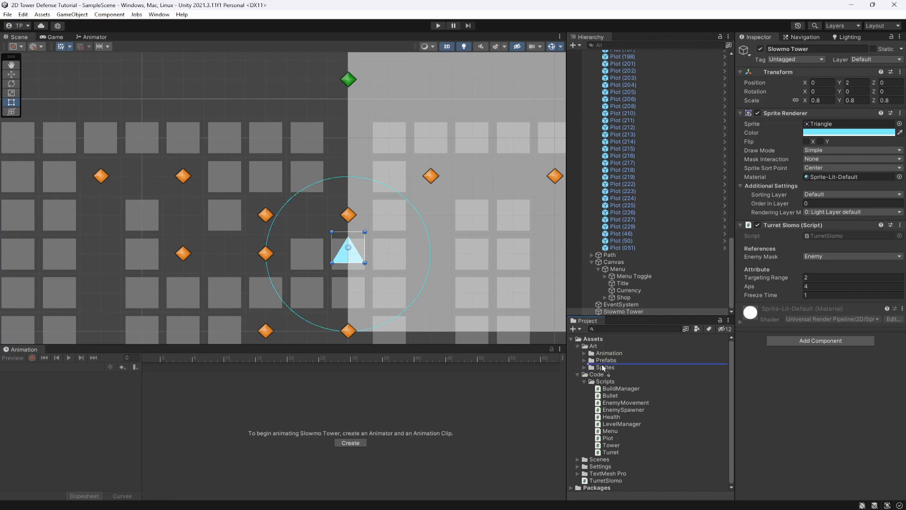
click(622, 388)
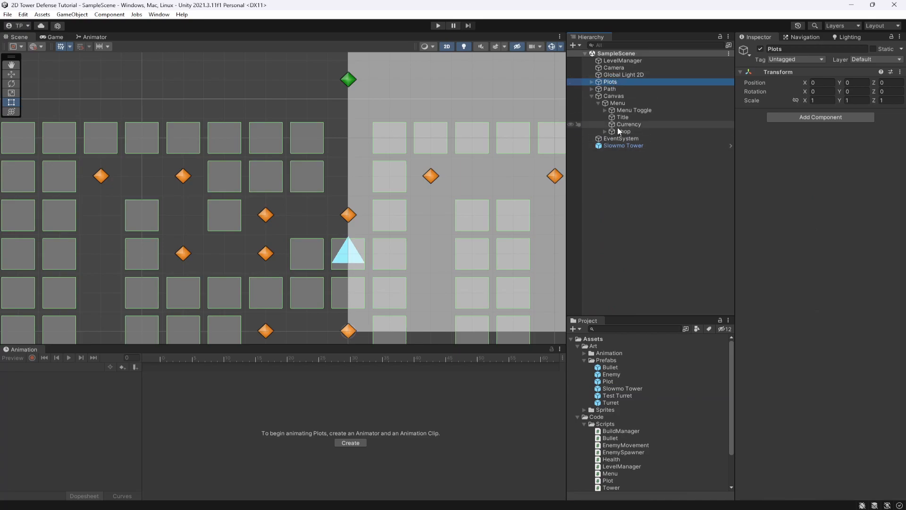
click(637, 146)
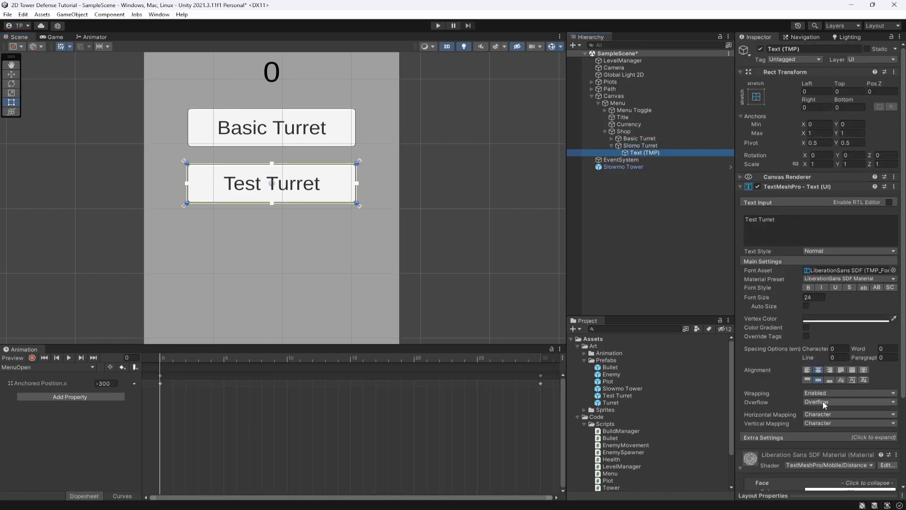
Label the shop button Slomo Turret and add Slomo Turret, cost 200, Slowmo Tower prefab to Build Manager.
text(Sl)
text(1)
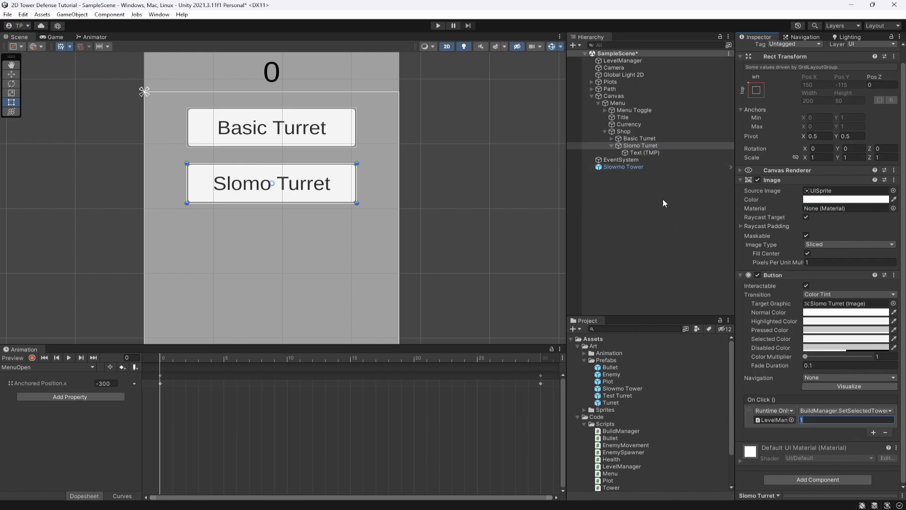
click(623, 61)
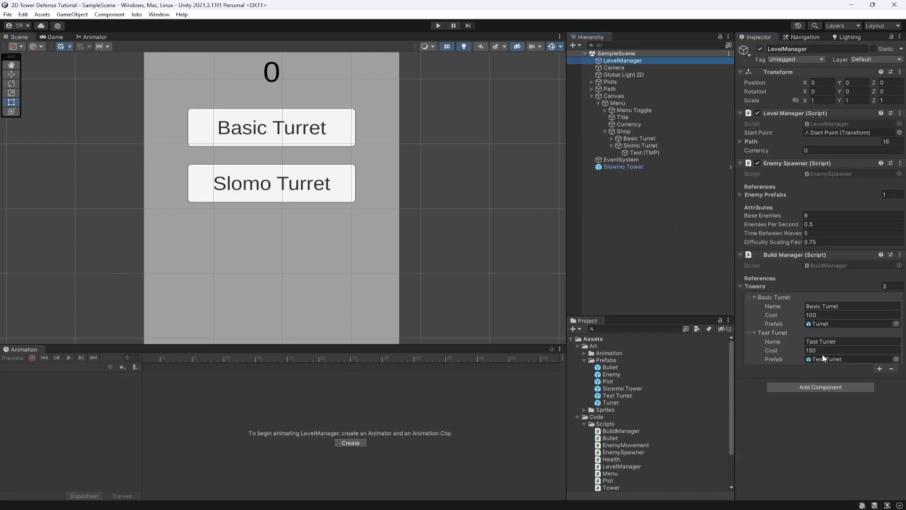
text(Slmo)
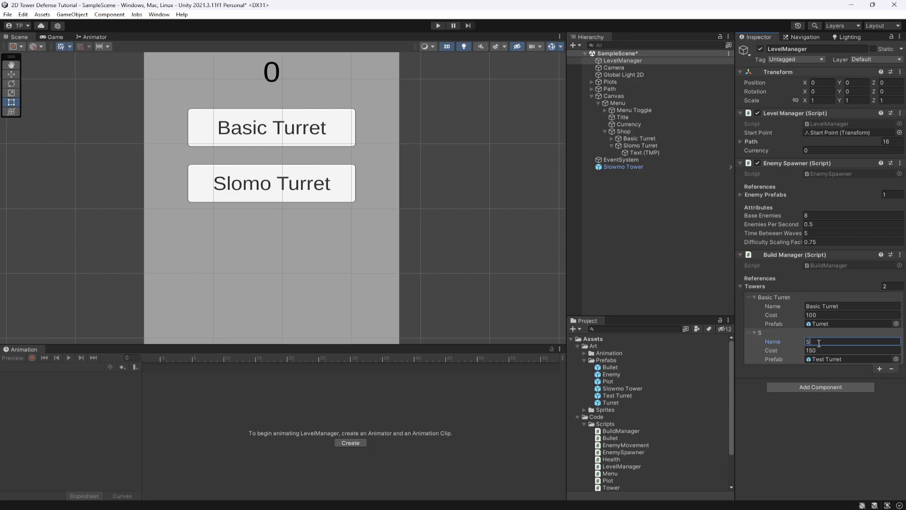
text(Slomo Turret)
click(852, 350)
text(200)
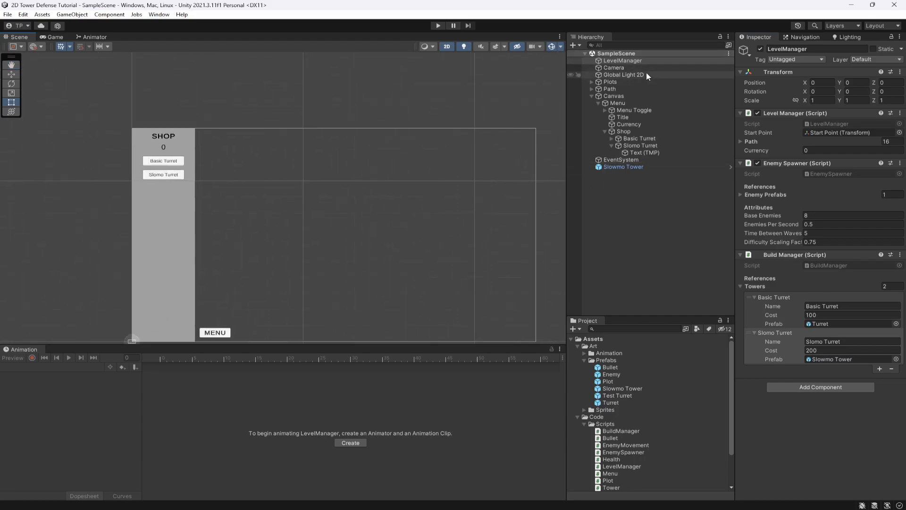
Delete the Slowmo Tower from the scene and enter Play mode to test shop placement.
click(623, 167)
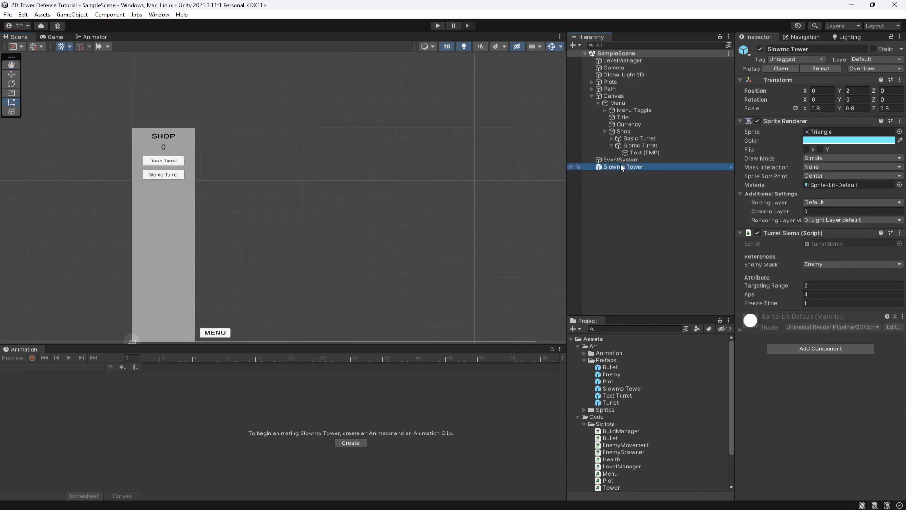
click(622, 131)
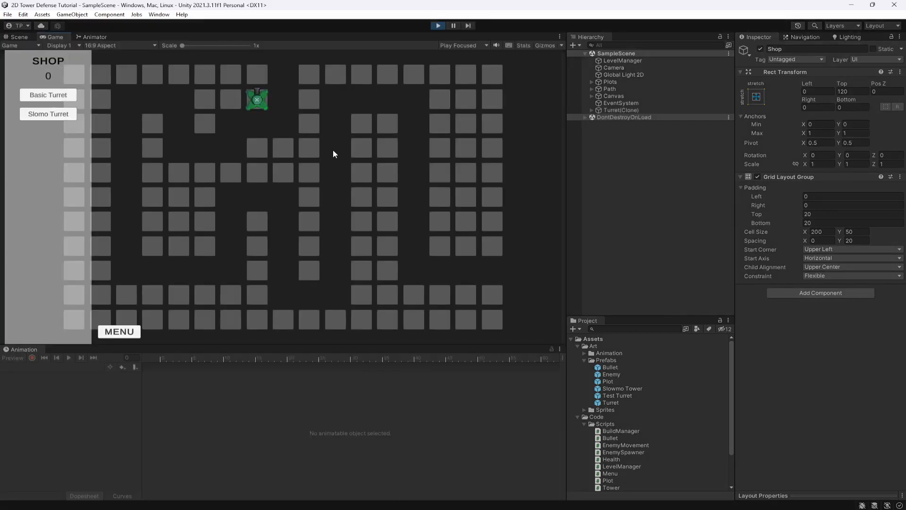
mouse_move(341, 101)
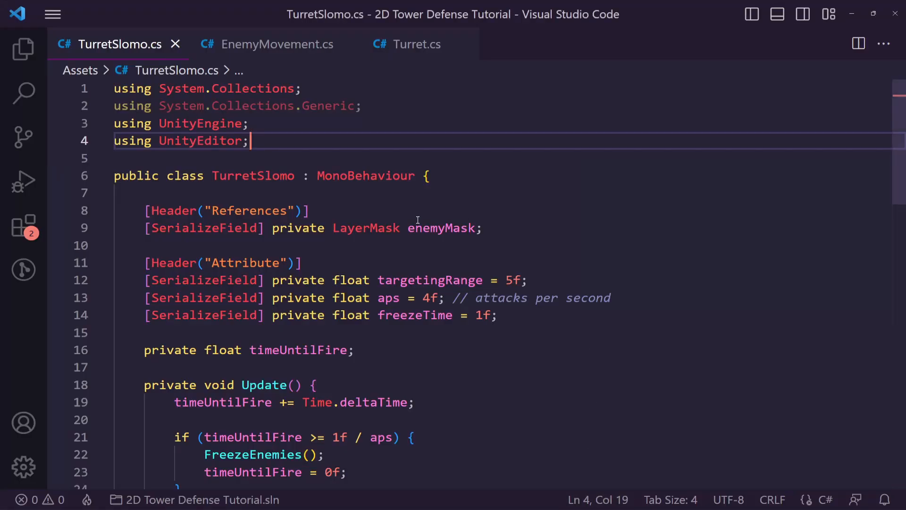
Add Debug.Log("Freeze") before the FreezeEnemies() call in TurretSlomo's Update.
text(DEb)
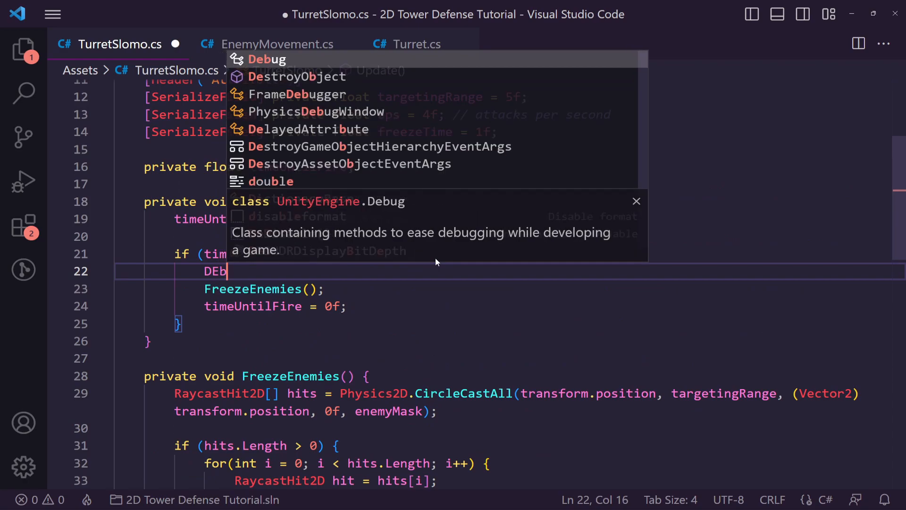
text(Debug.Log()
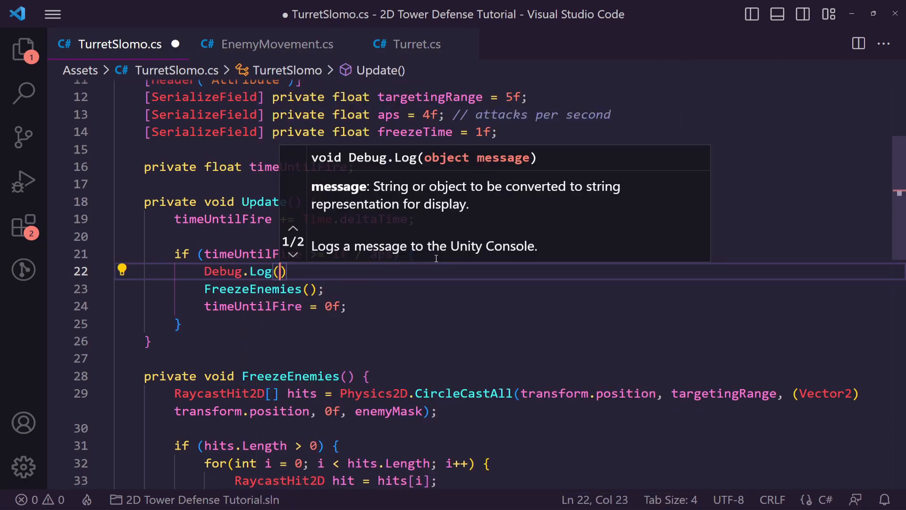
text("Freeze")
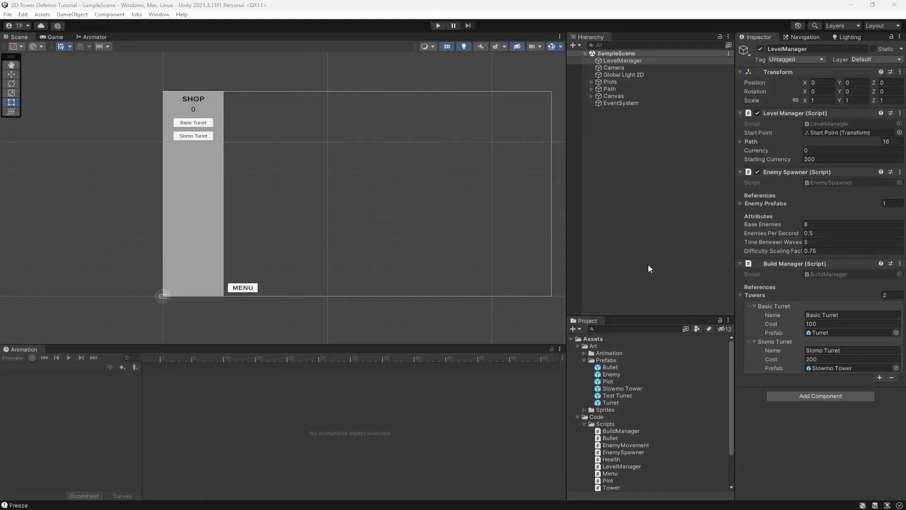
mouse_move(817, 203)
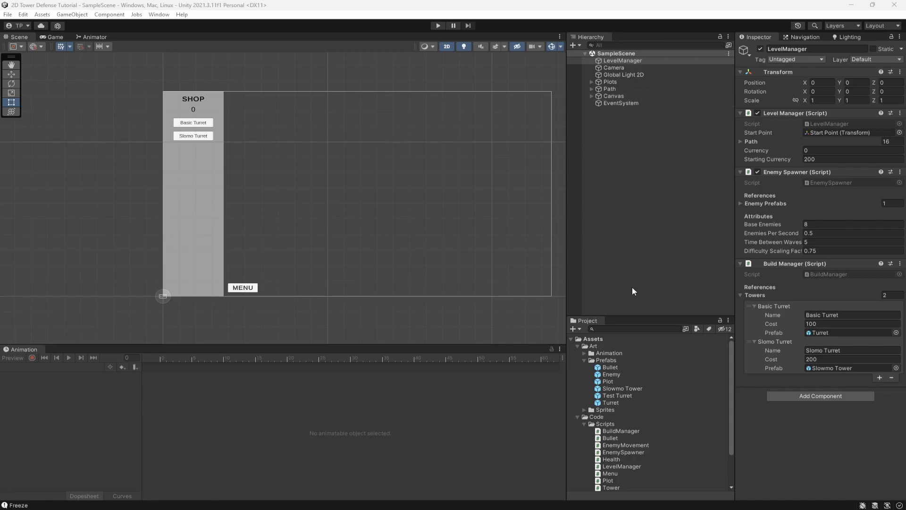
Select the Slowmo Tower prefab and set its Aps to 0.25.
click(617, 395)
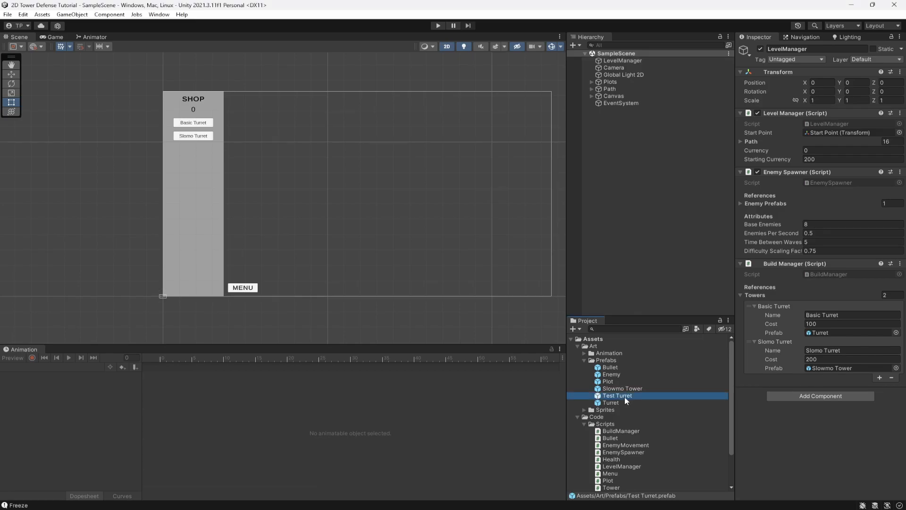
click(622, 388)
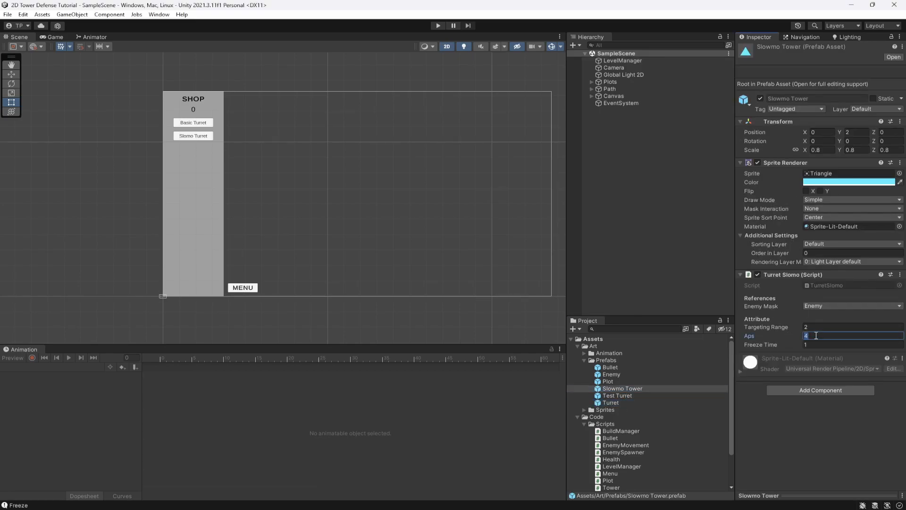
text(0.25)
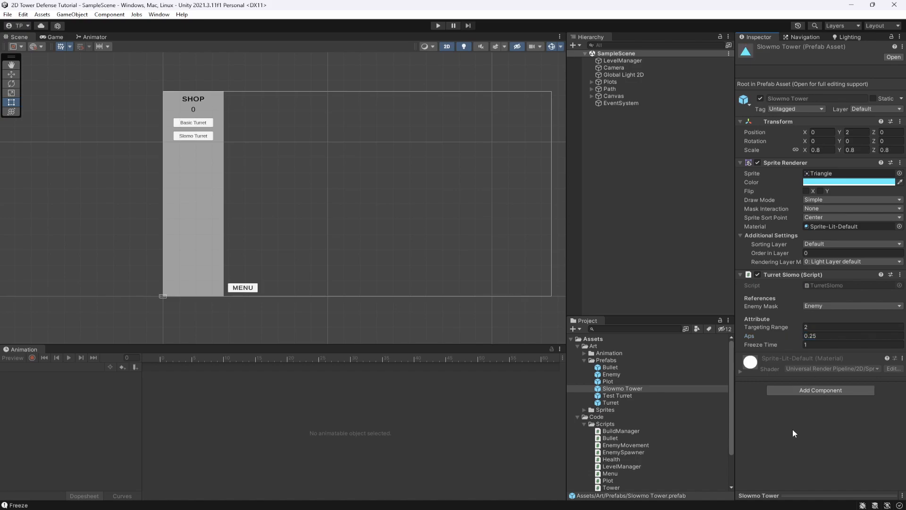
mouse_move(810, 345)
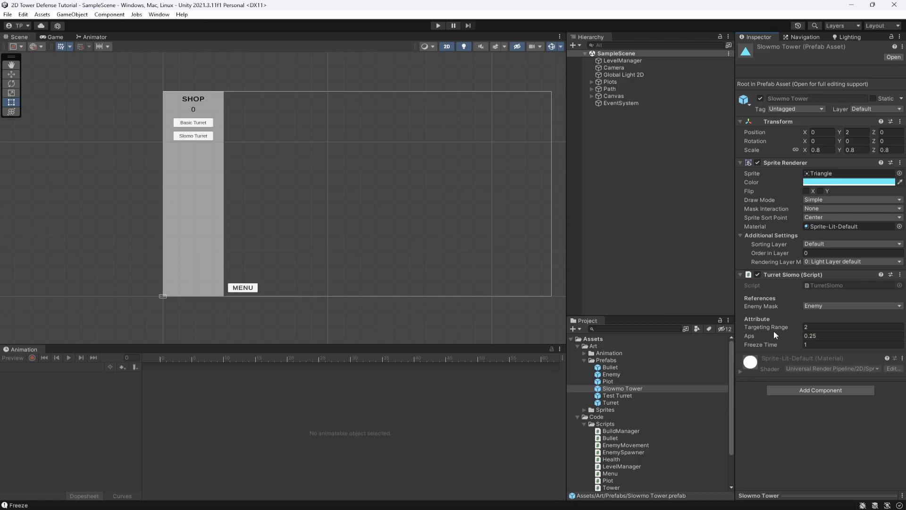
click(439, 26)
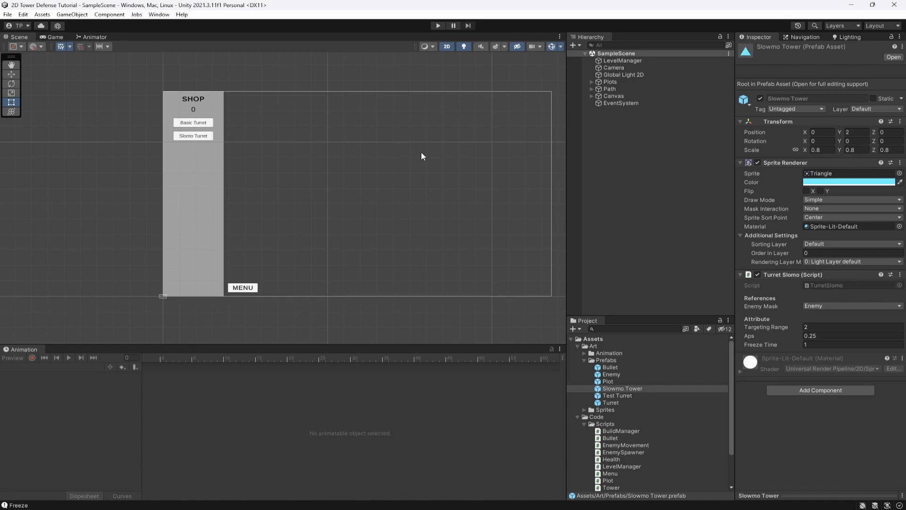
mouse_move(414, 156)
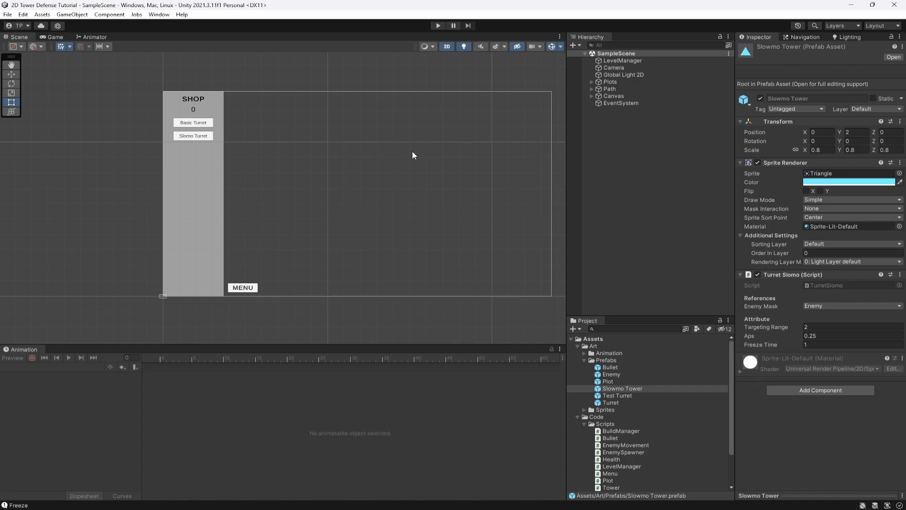